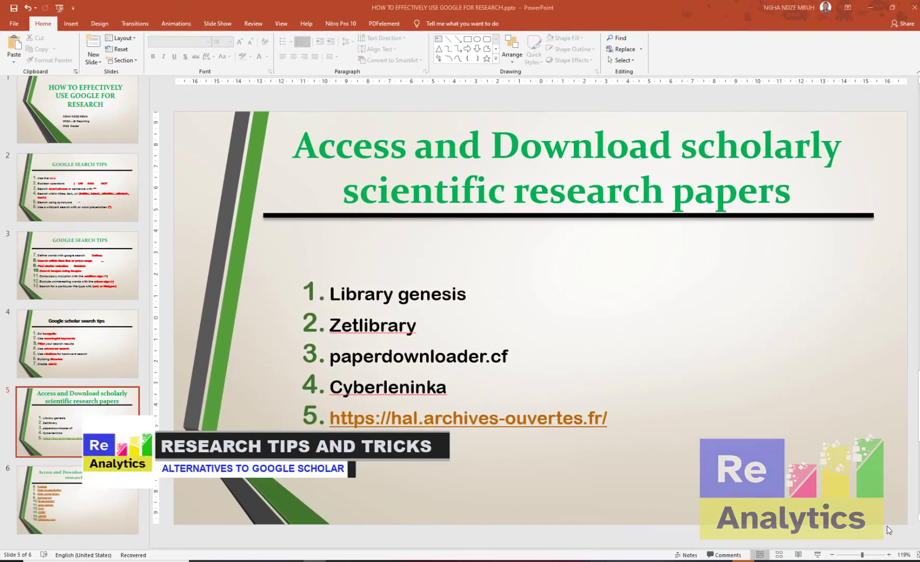
- Show slide 6 of the deck, listing sites 6 to 15 from PubMed to Citationsy.com
triple_click(252, 468)
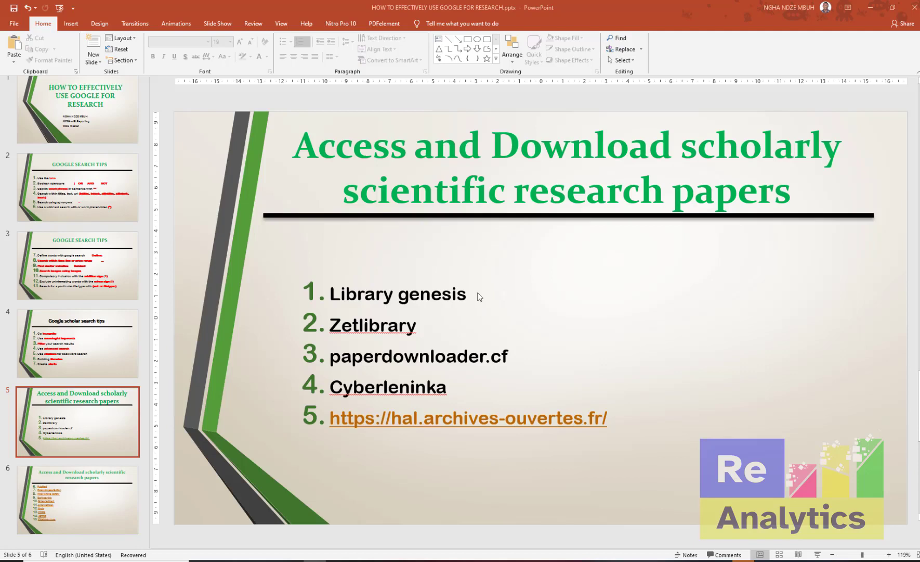
mouse_move(418, 306)
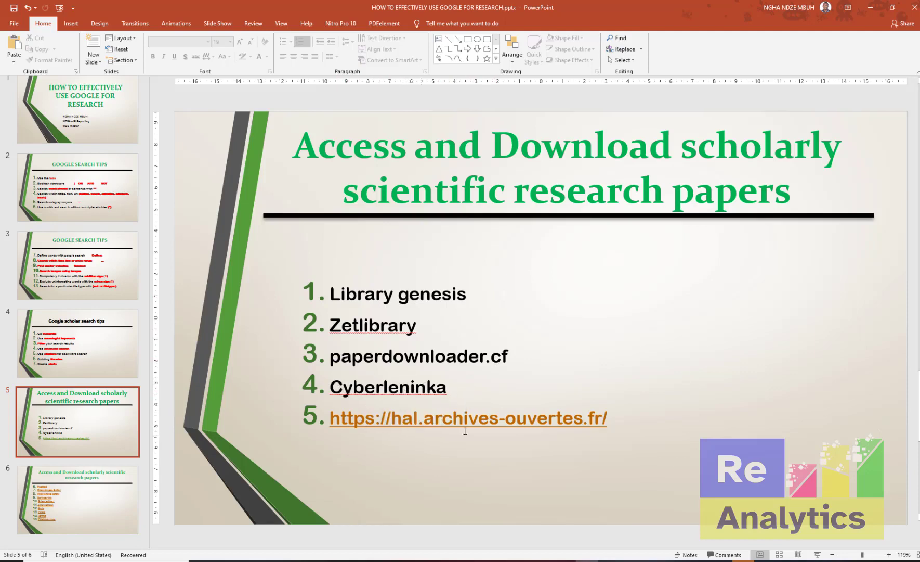
mouse_move(556, 422)
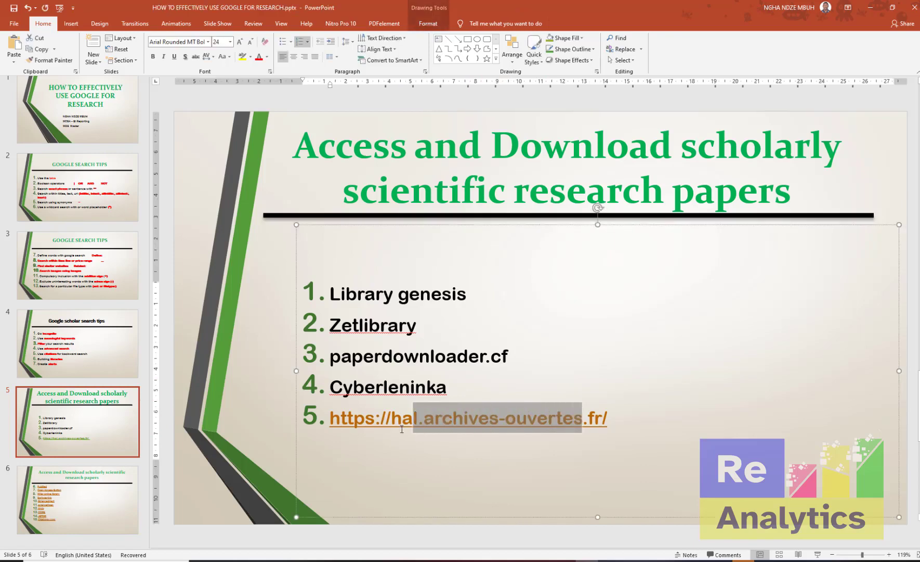
left_click(78, 499)
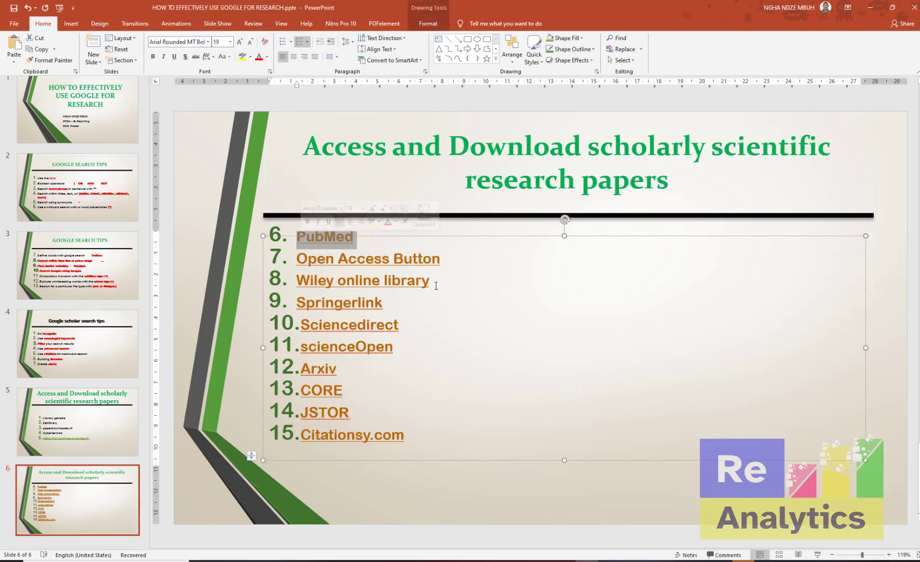
mouse_move(337, 309)
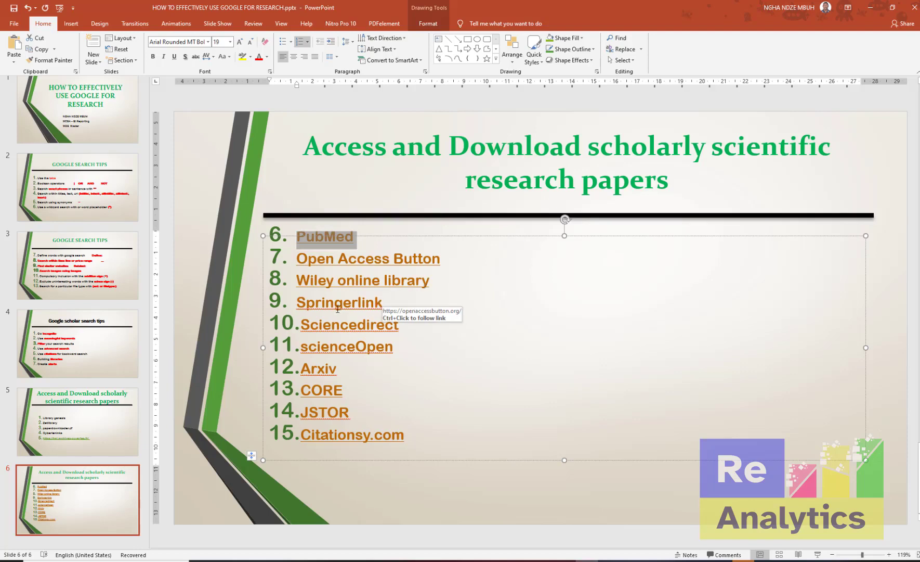
mouse_move(328, 382)
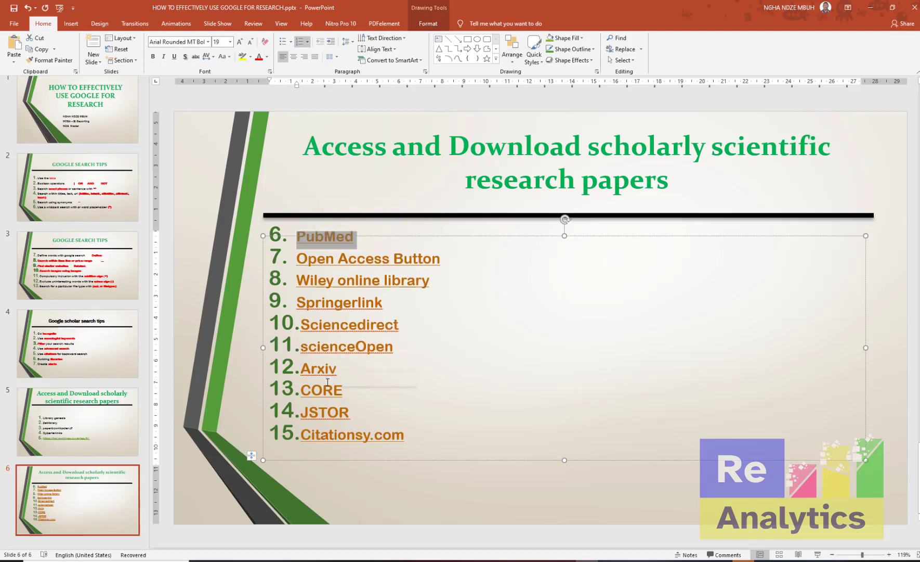
mouse_move(304, 373)
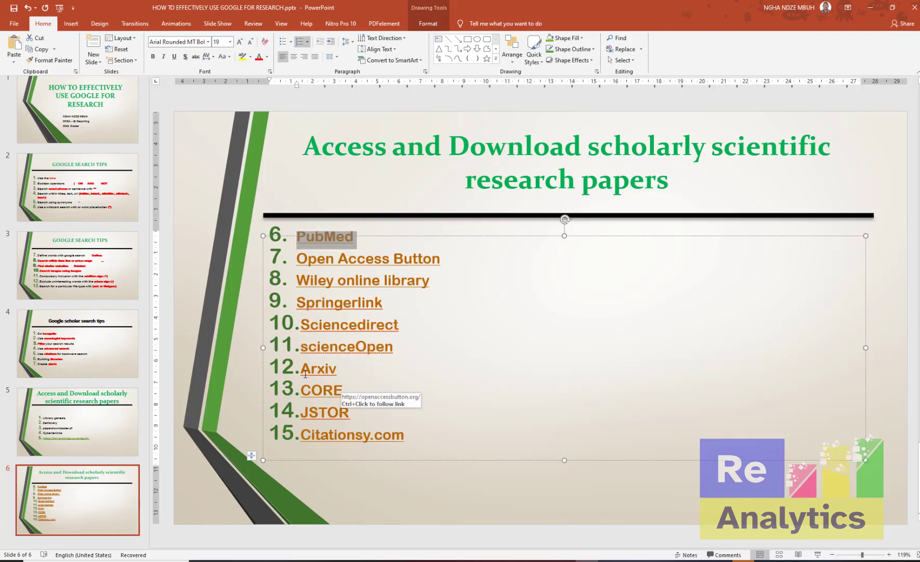
mouse_move(372, 414)
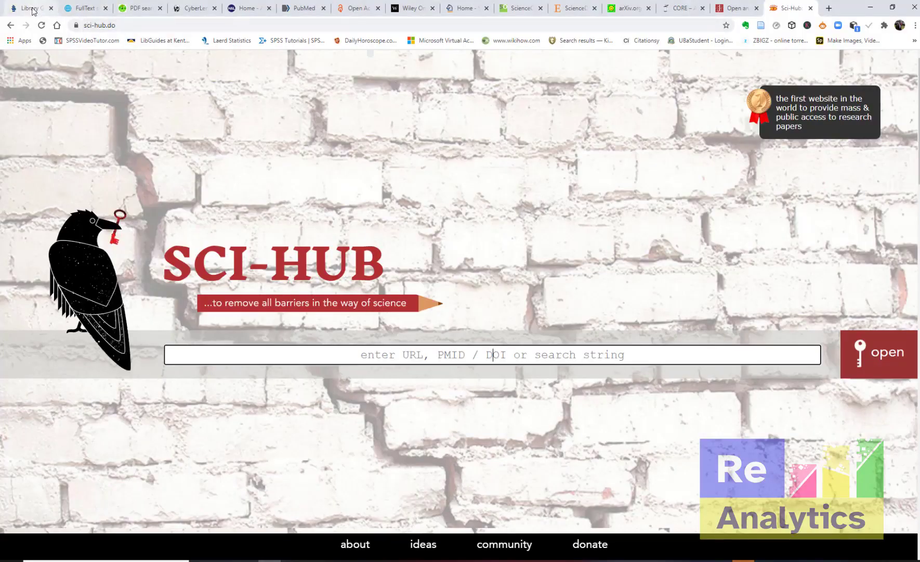
mouse_move(34, 10)
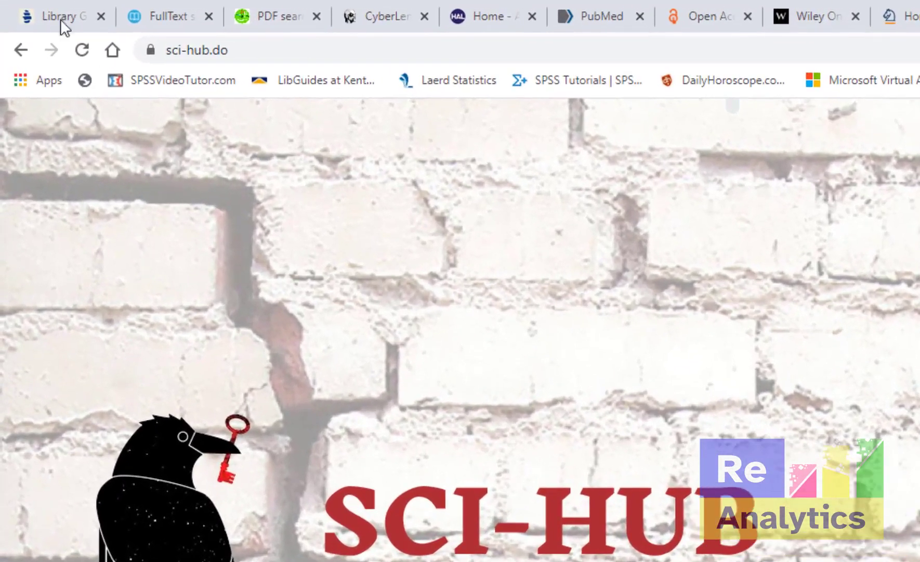
mouse_move(788, 341)
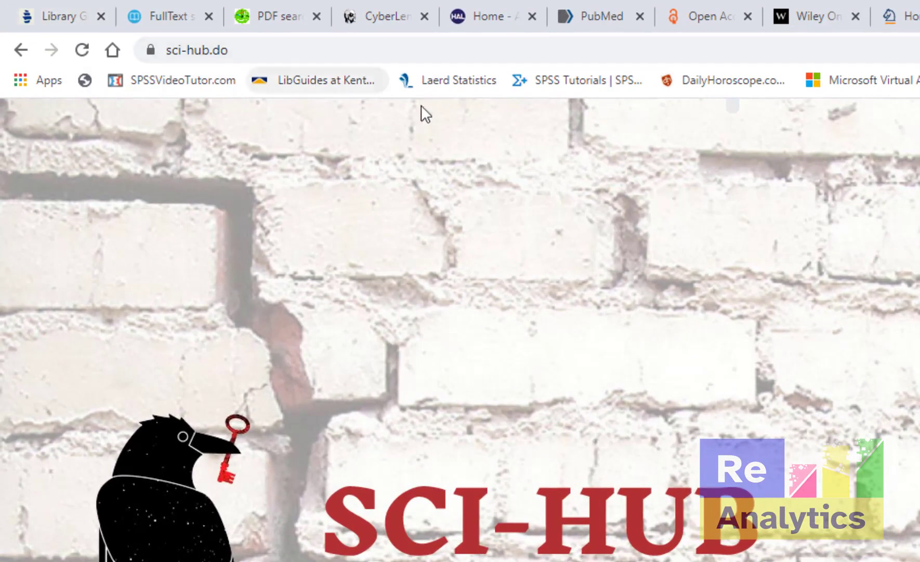
mouse_move(331, 171)
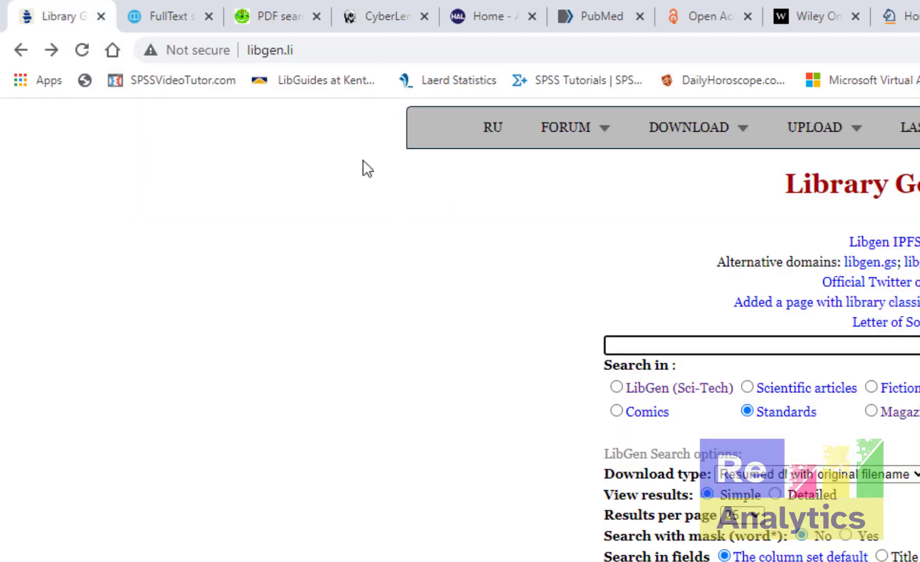
- Switch to the Library Genesis tab and select the libgen.li web address
left_click(285, 48)
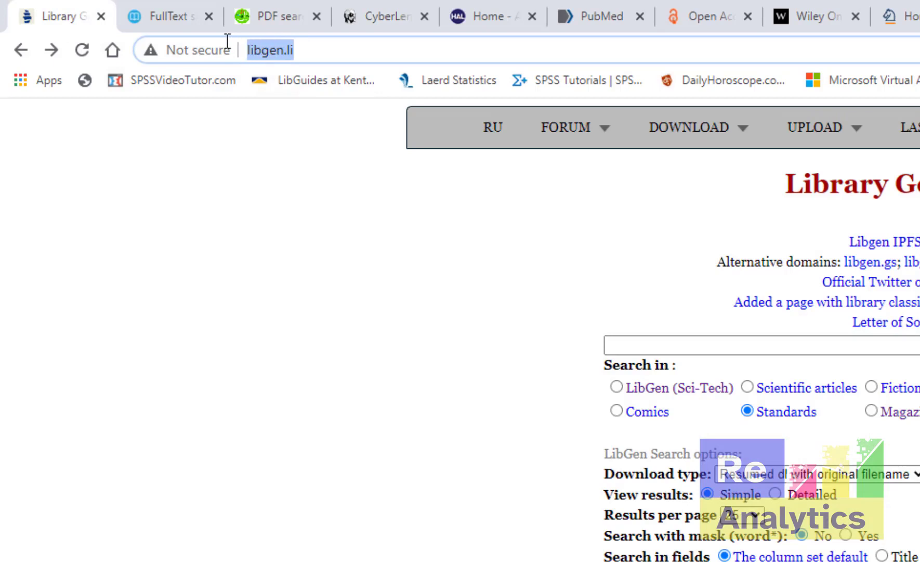
left_click(565, 127)
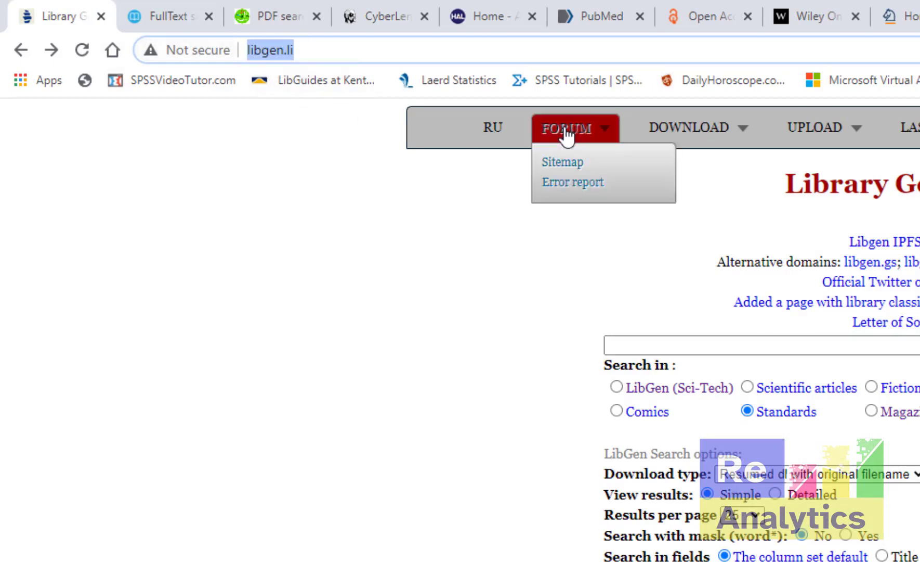
mouse_move(580, 74)
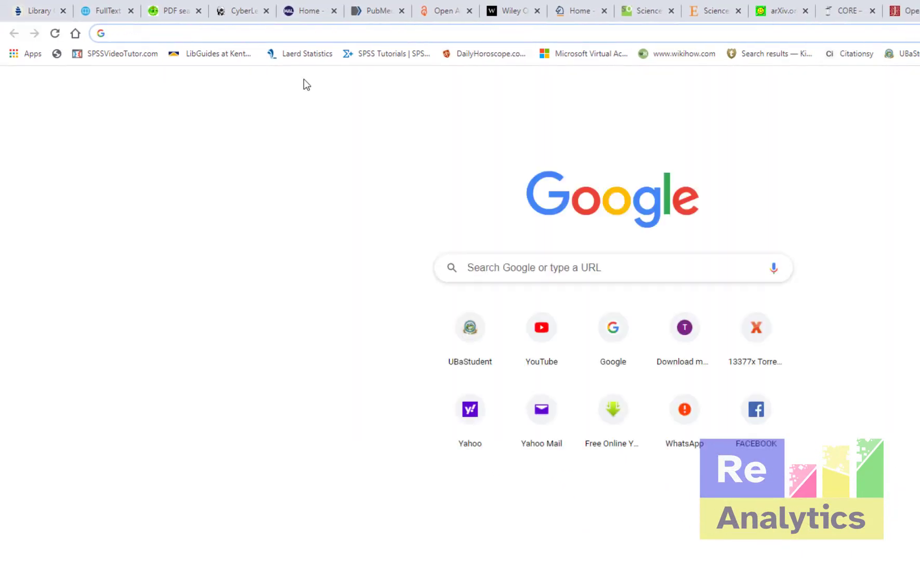
- Search Google for 'working links for libgen' from a new tab
type("working")
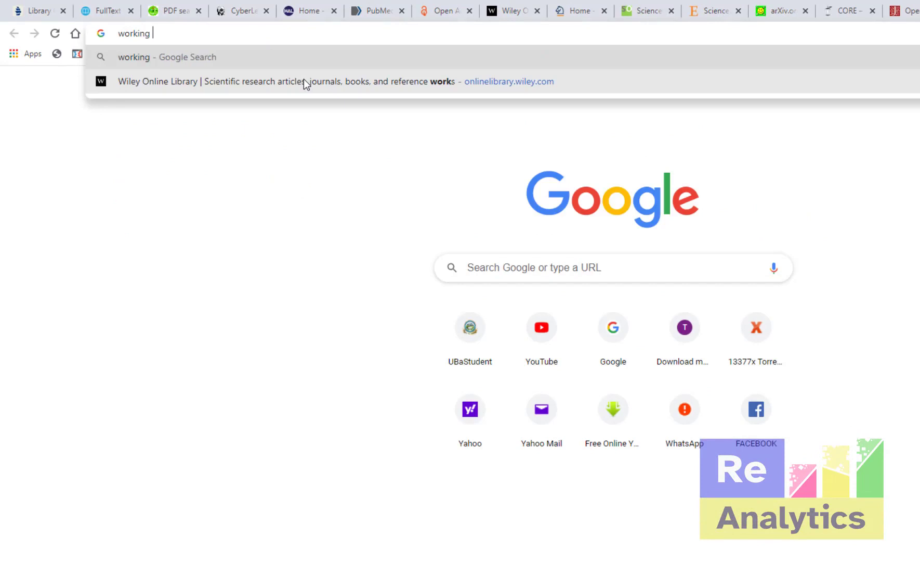
type("links+for+lib&aqs=chrome.1.69i57j0i22i30j0i390l4.7223j0j7&sourceid=chrome&ie=UTF-8")
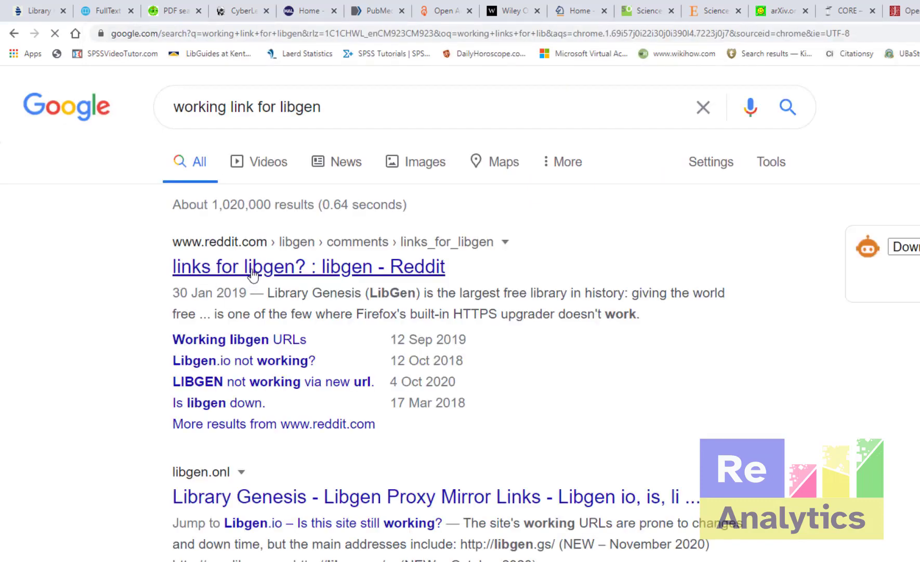
mouse_move(34, 13)
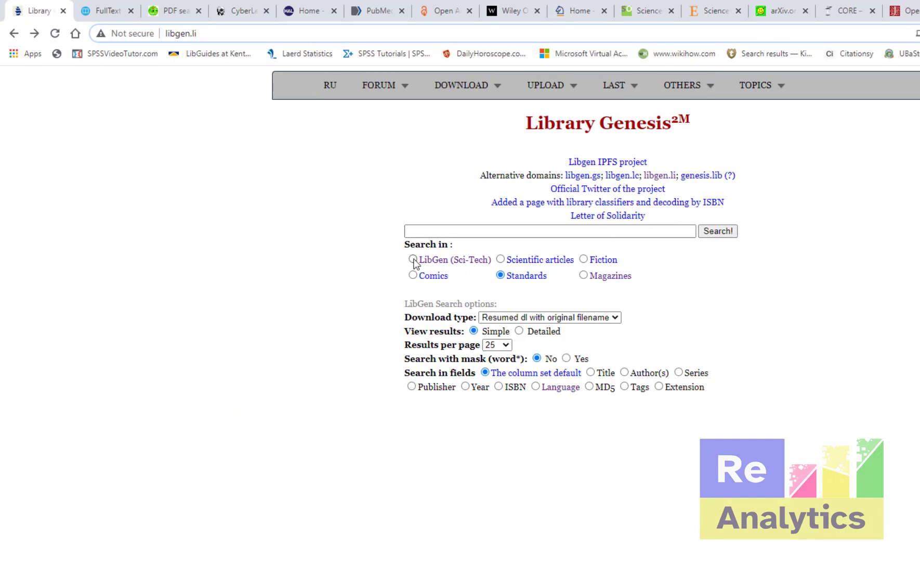
- Try the LibGen search categories and settle on Scientific articles
left_click(411, 259)
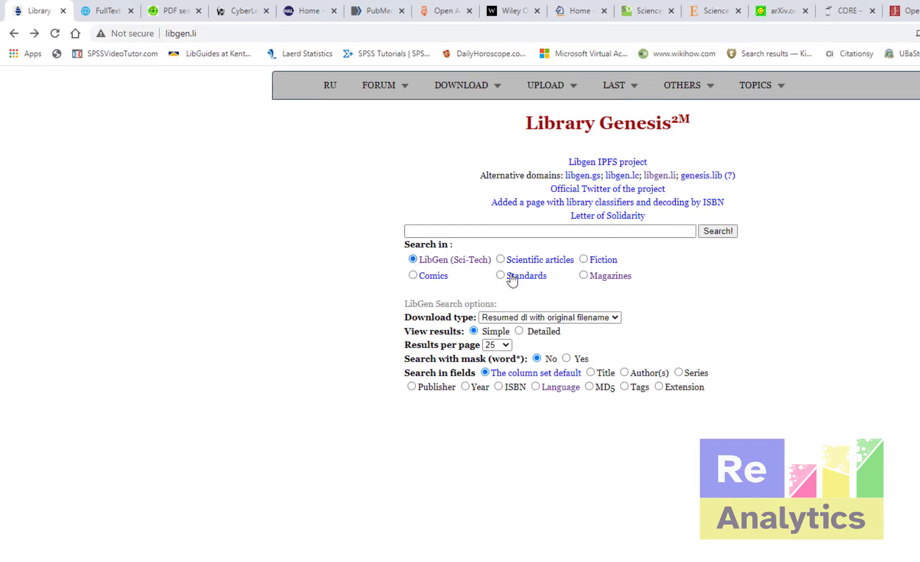
left_click(501, 259)
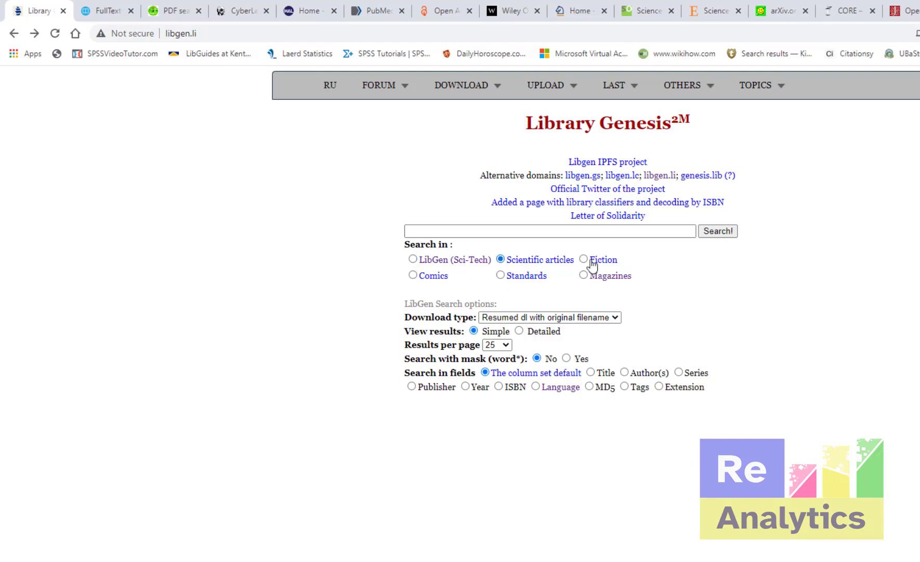
left_click(411, 276)
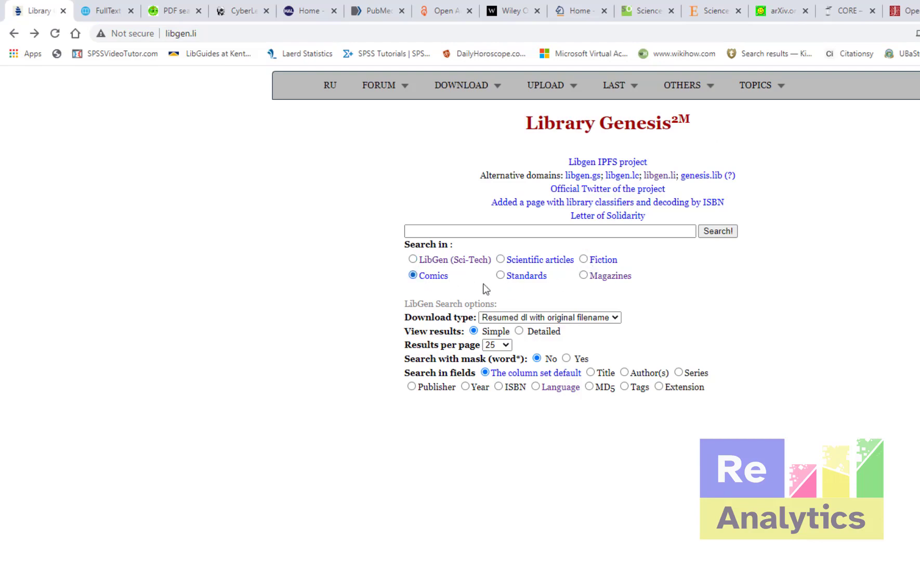
left_click(498, 275)
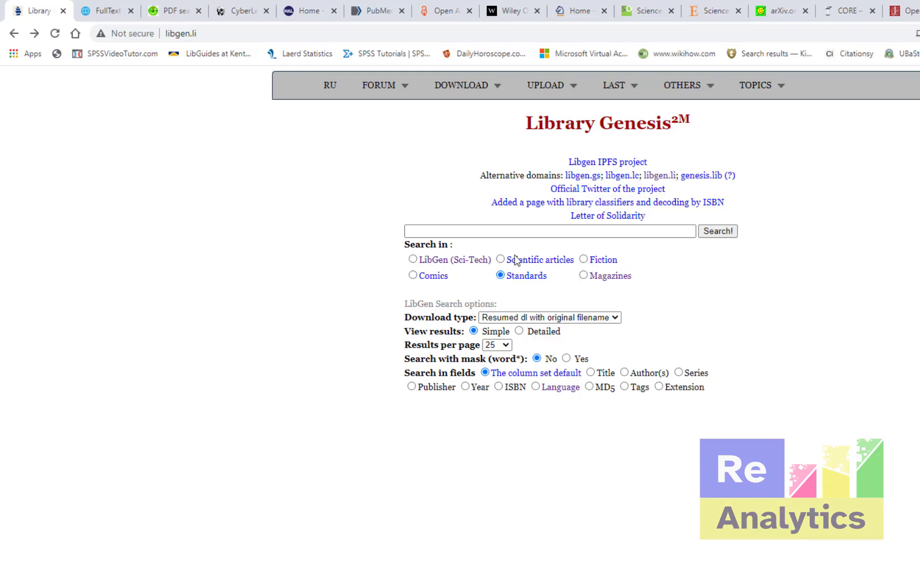
left_click(503, 259)
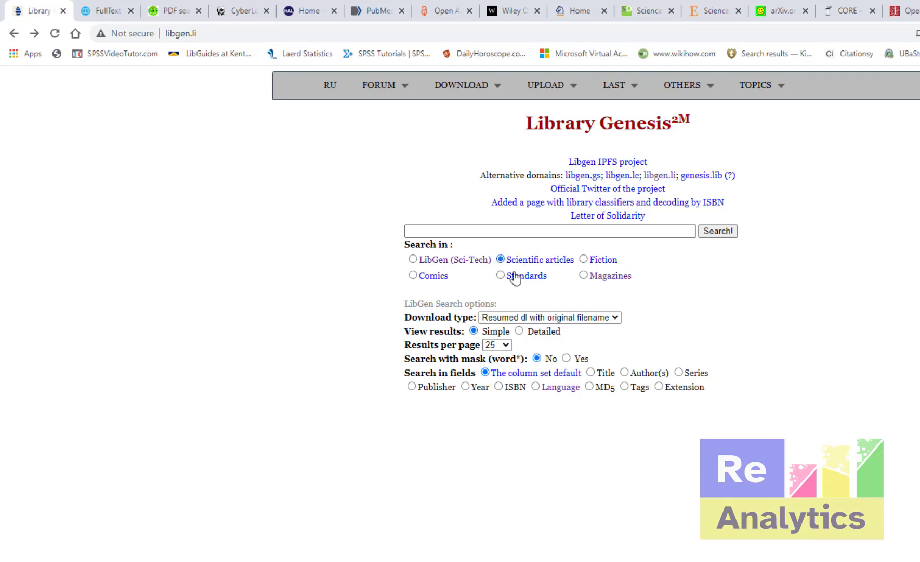
- Search Library Genesis scientific articles for 'covid 19 pandemic'
left_click(550, 230)
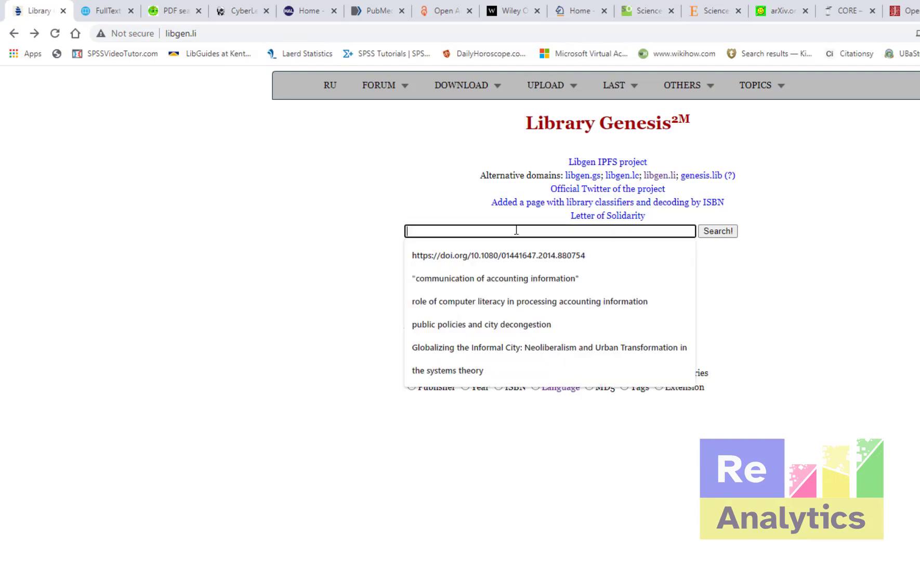
type("covid")
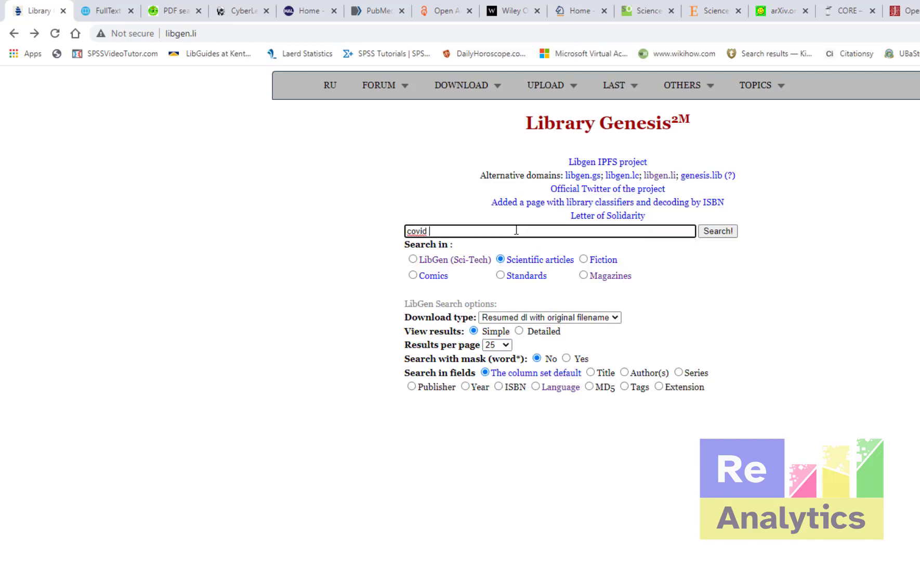
type("19")
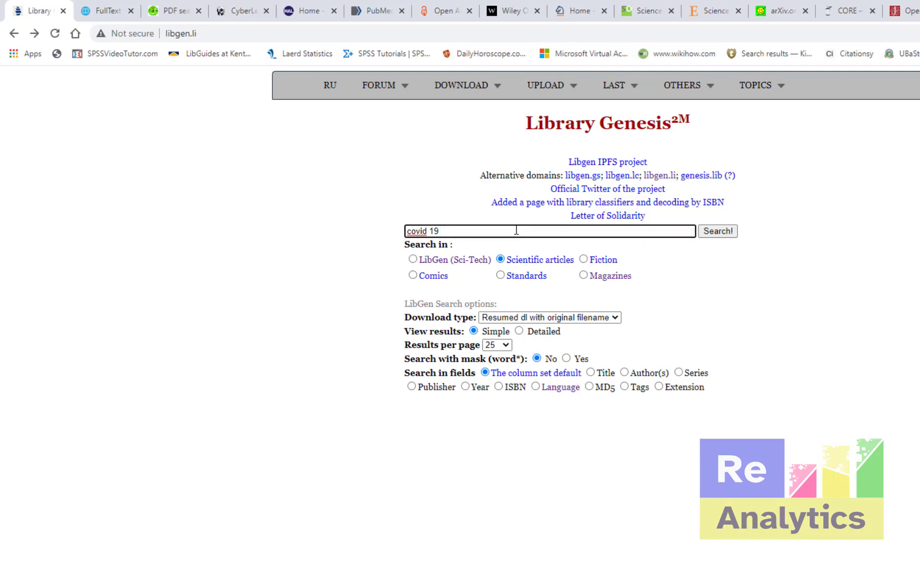
type("pand")
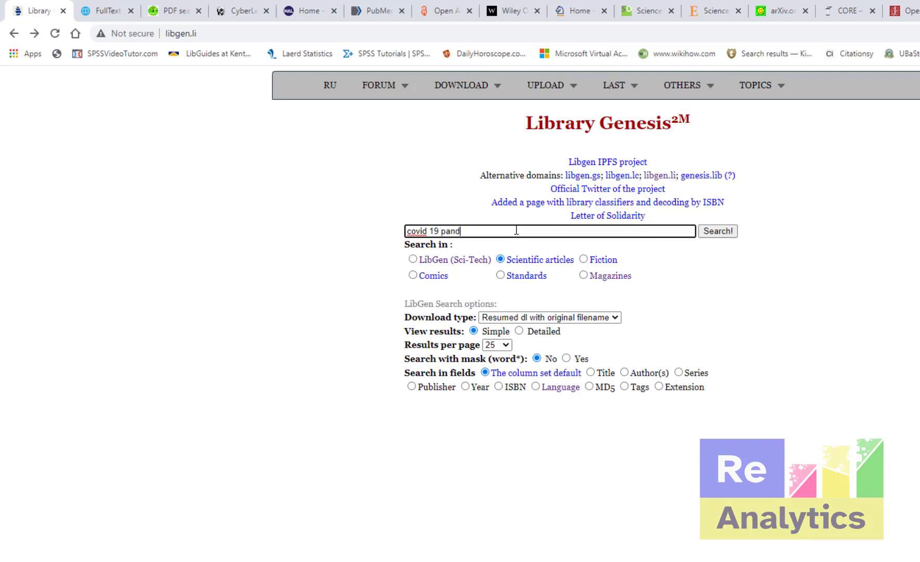
type("emic")
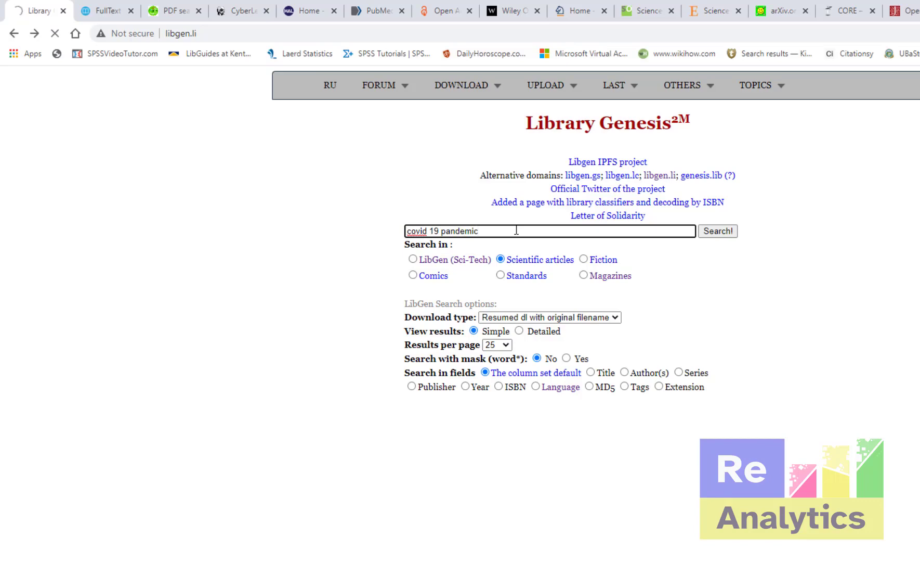
left_click(717, 231)
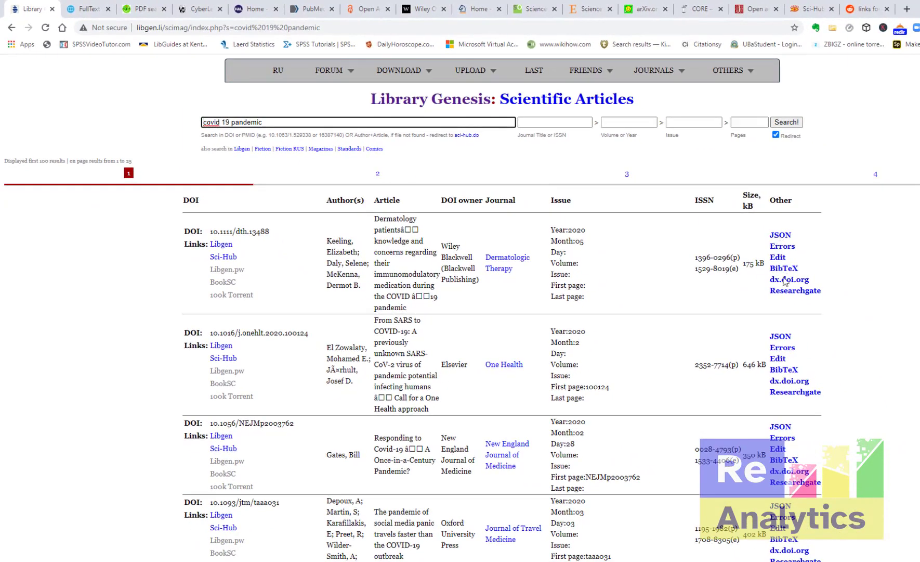
- Select the first result's DOI 10.1111/dth.13488 in the article list
scroll("down", 3)
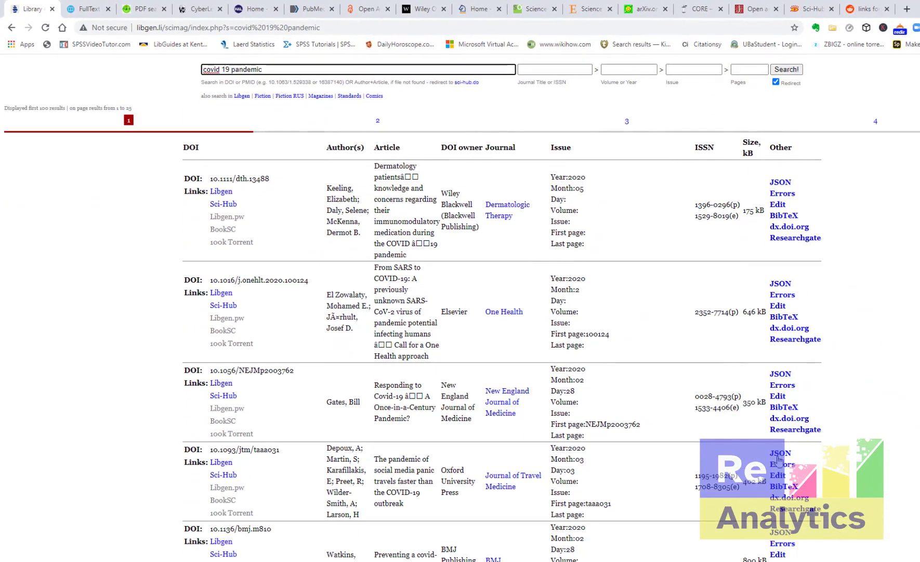
mouse_move(783, 393)
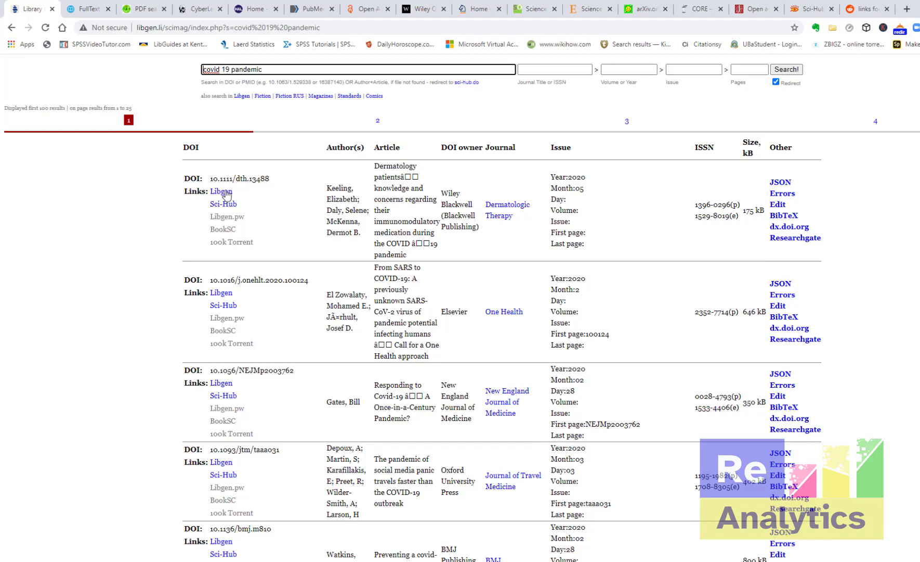
double_click(239, 178)
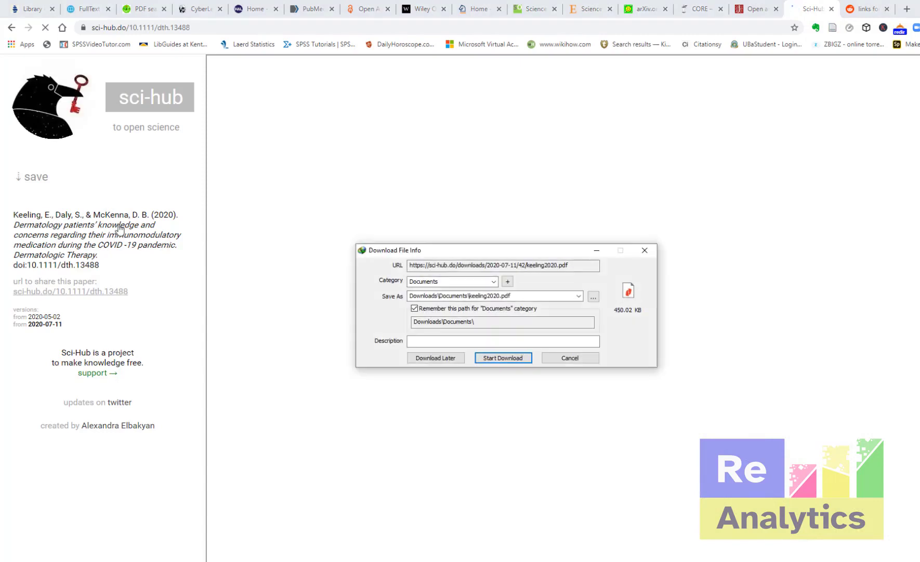
mouse_move(559, 353)
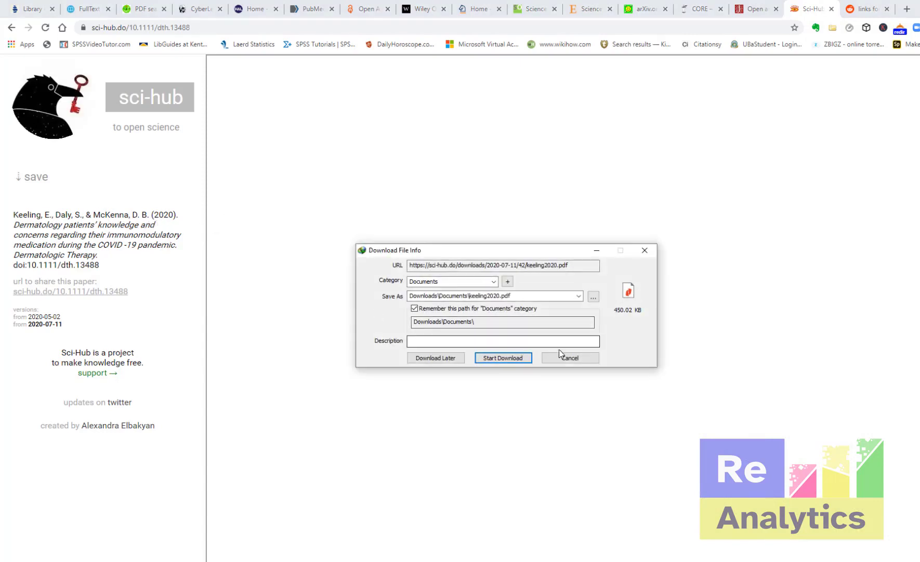
- Cancel the keeling2020.pdf download and confirm the cancellation notice
left_click(570, 357)
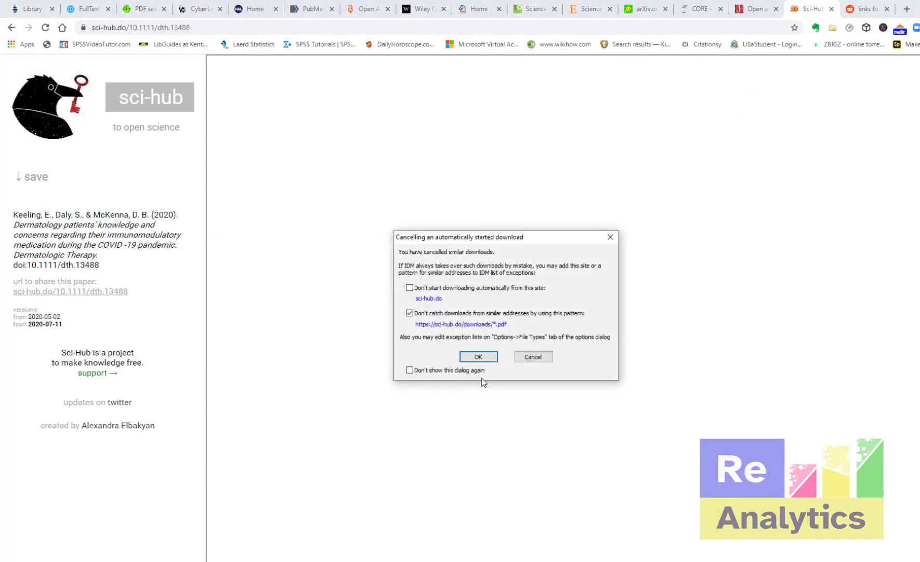
left_click(479, 355)
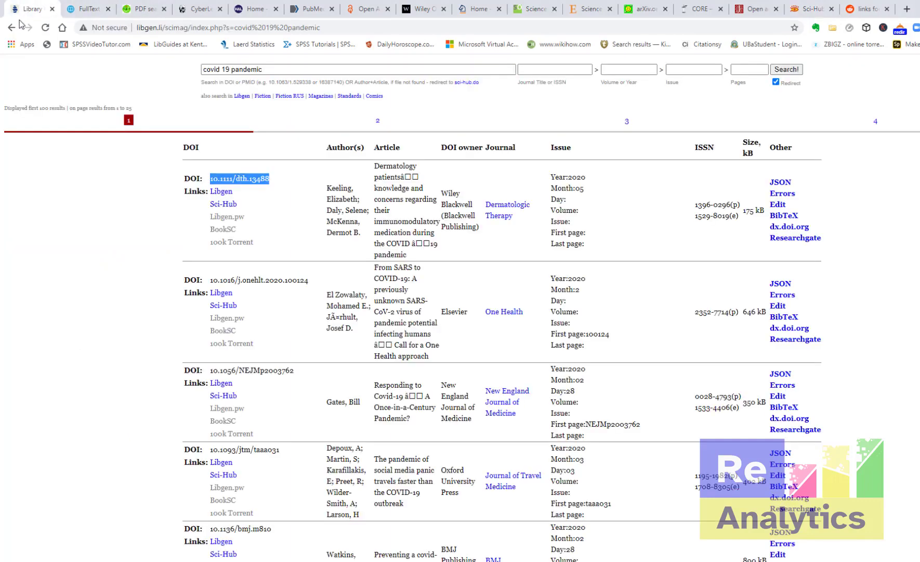
mouse_move(423, 199)
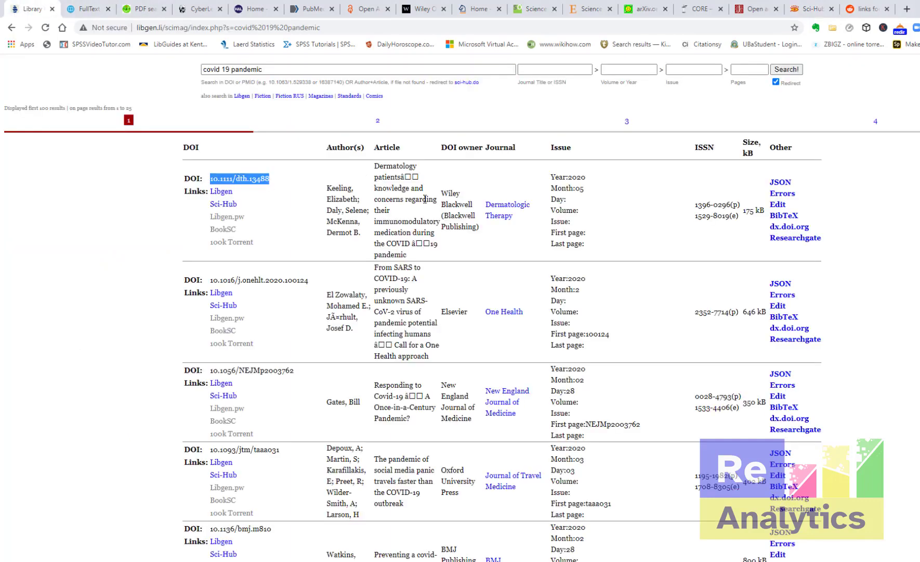
mouse_move(212, 199)
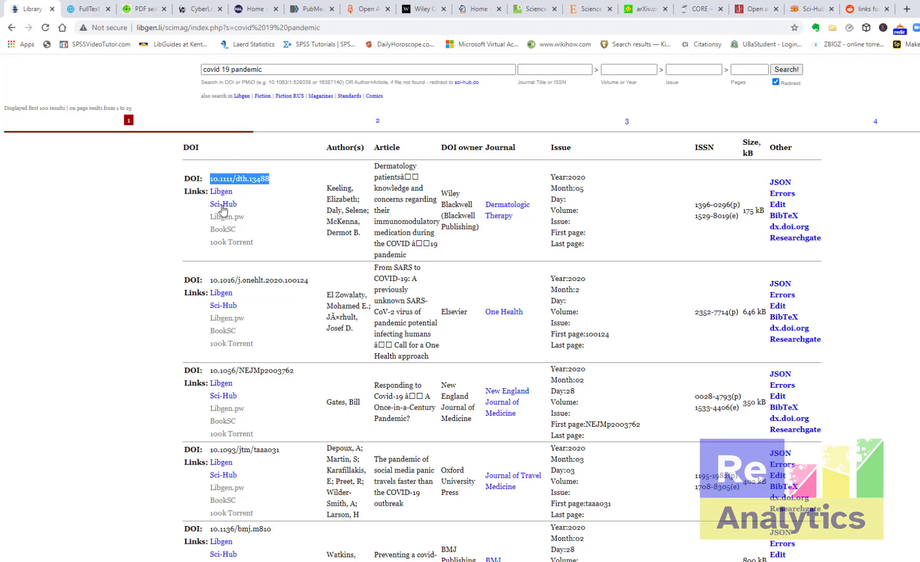
- Open the first result's Keeling 2020 paper in Sci-Hub and cancel its PDF download
left_click(222, 204)
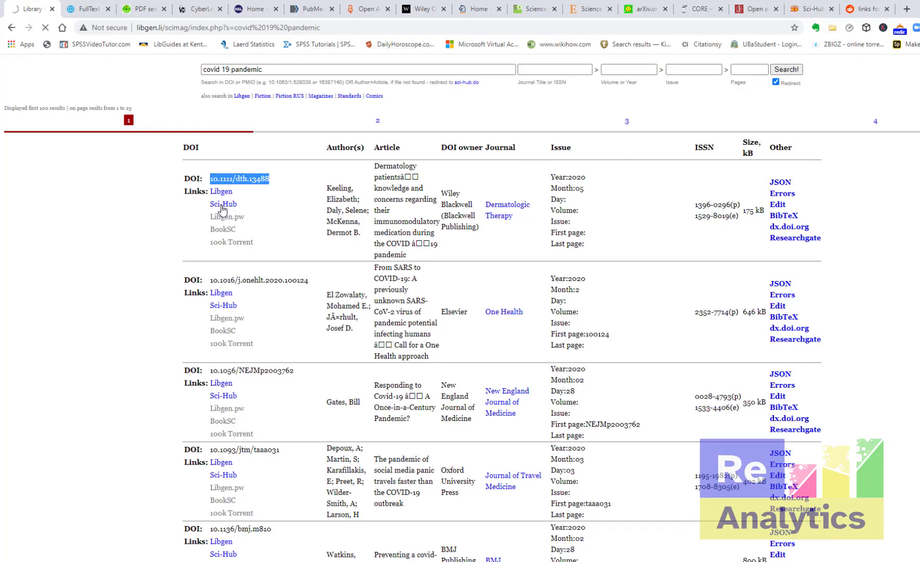
left_click(223, 204)
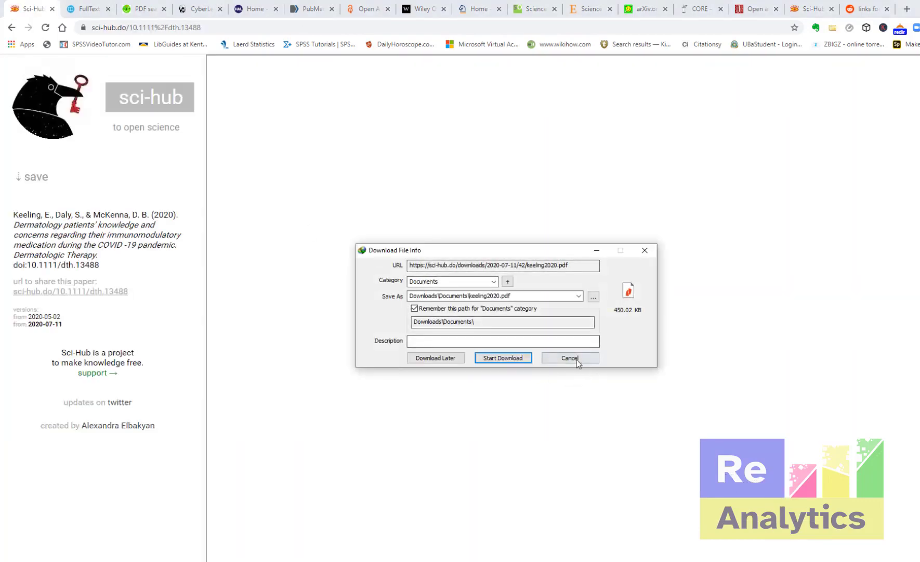
left_click(570, 358)
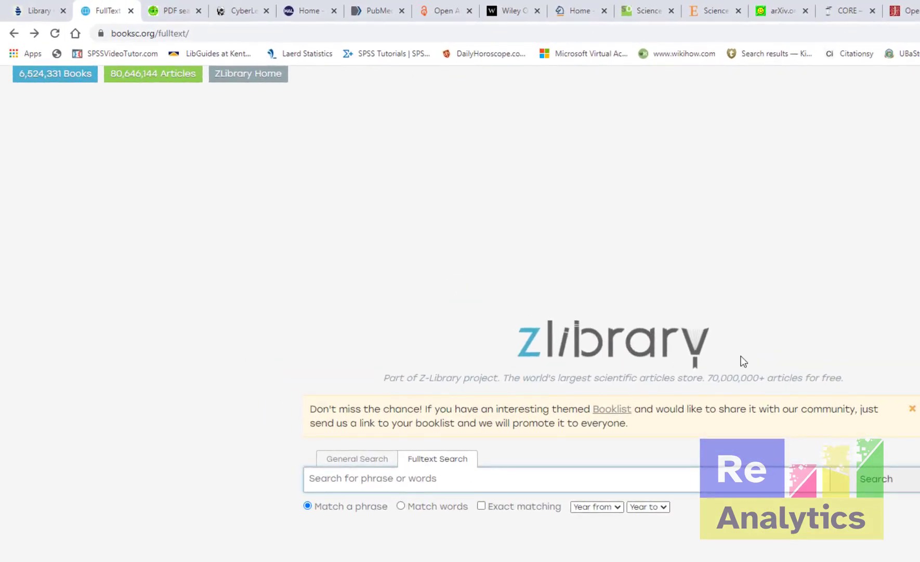
mouse_move(657, 377)
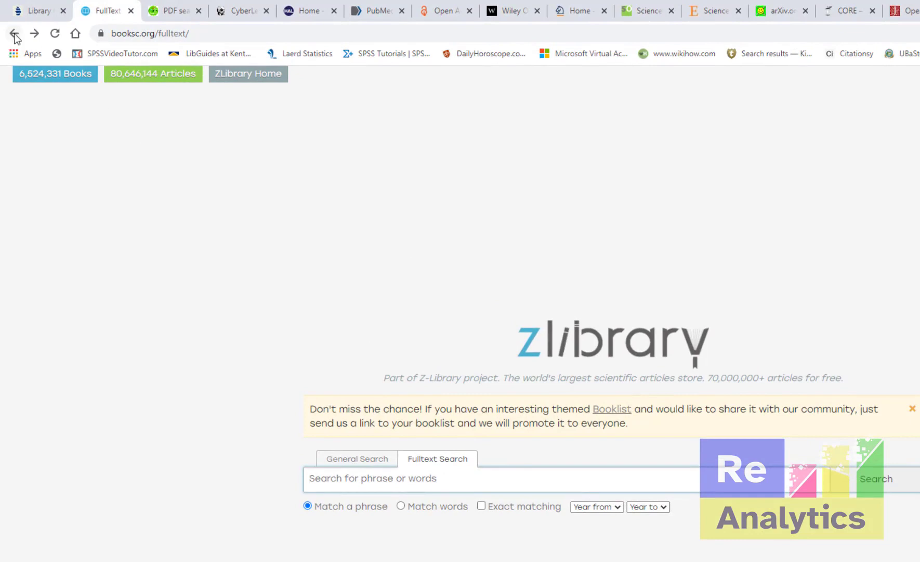
- Go back to z-lib.org, enter the Articles section and show the Fulltext Search options
left_click(13, 32)
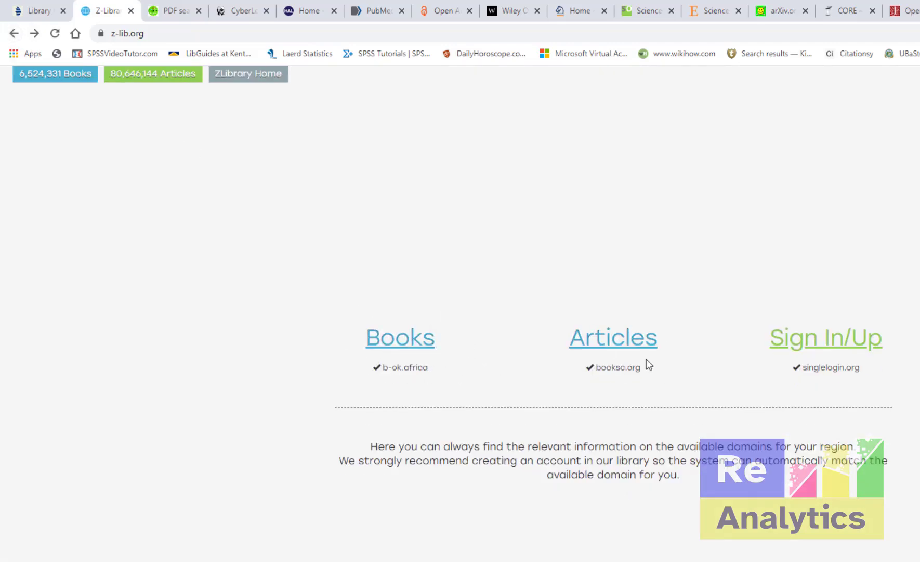
mouse_move(556, 353)
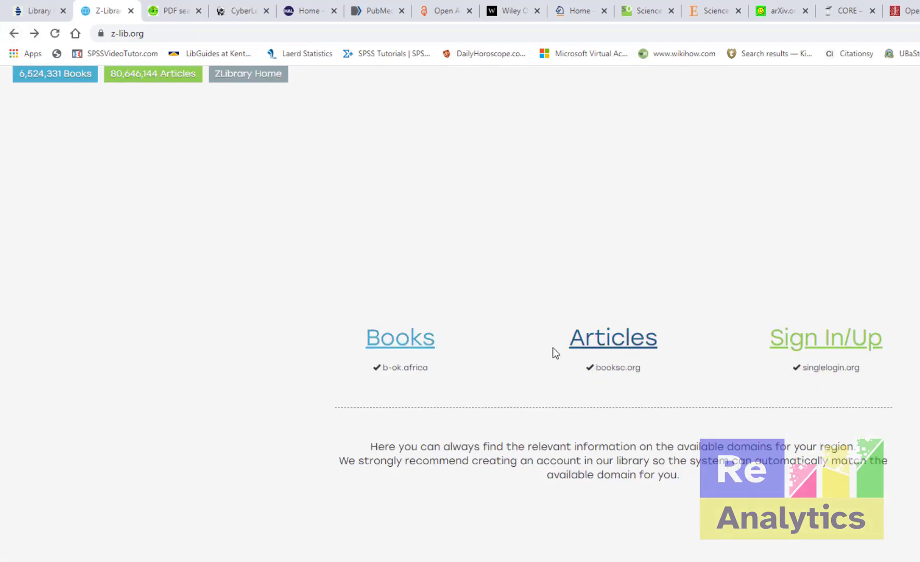
left_click(614, 337)
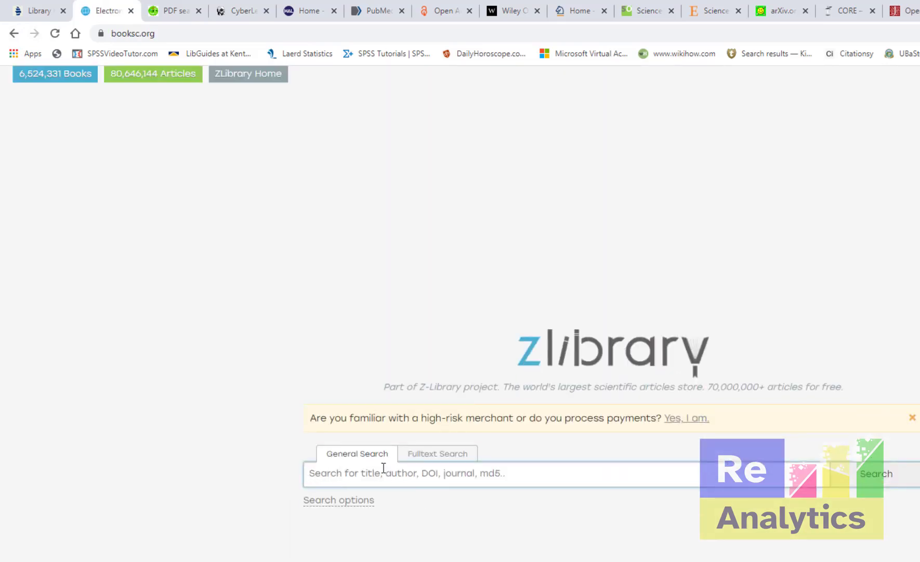
left_click(339, 500)
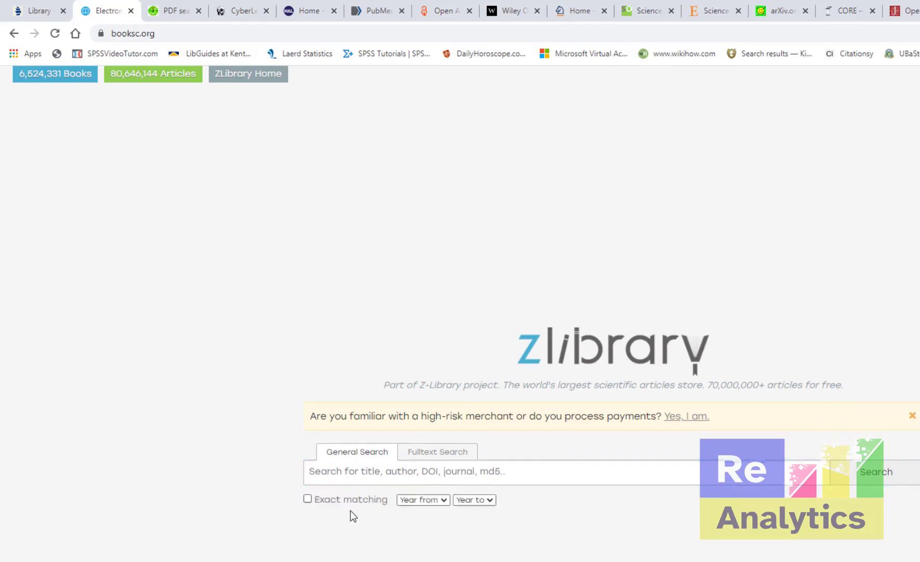
left_click(395, 472)
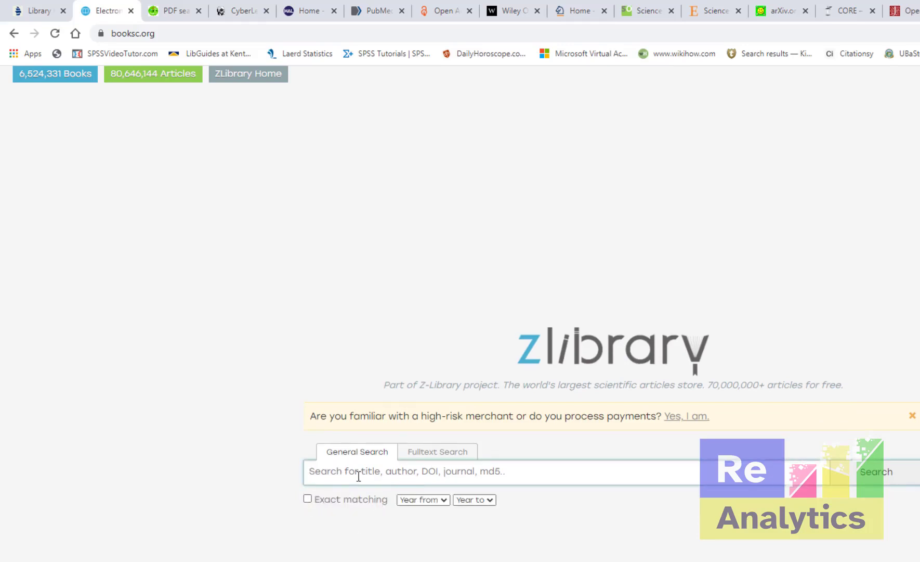
left_click(438, 451)
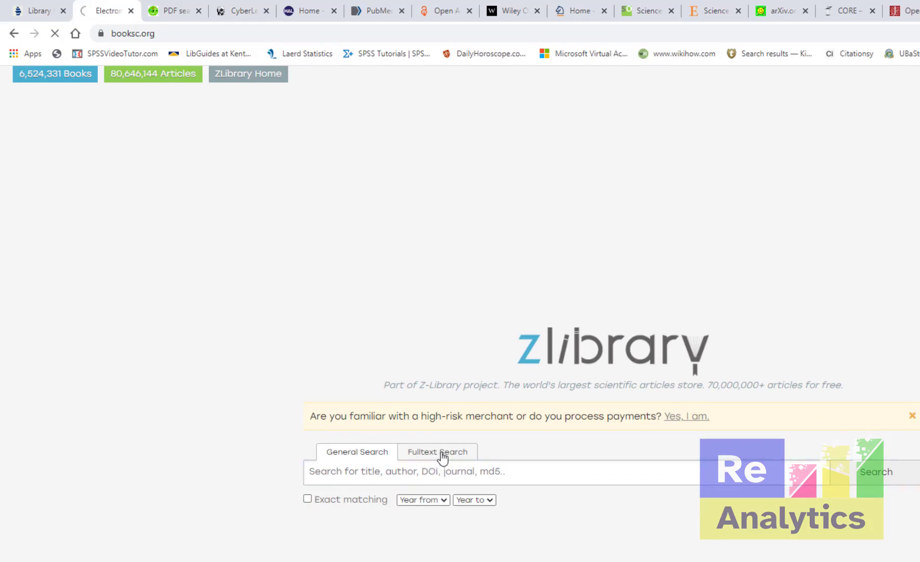
- Check the year-range dropdowns and run a full-text search for 'covid 19 pandemic'
left_click(437, 451)
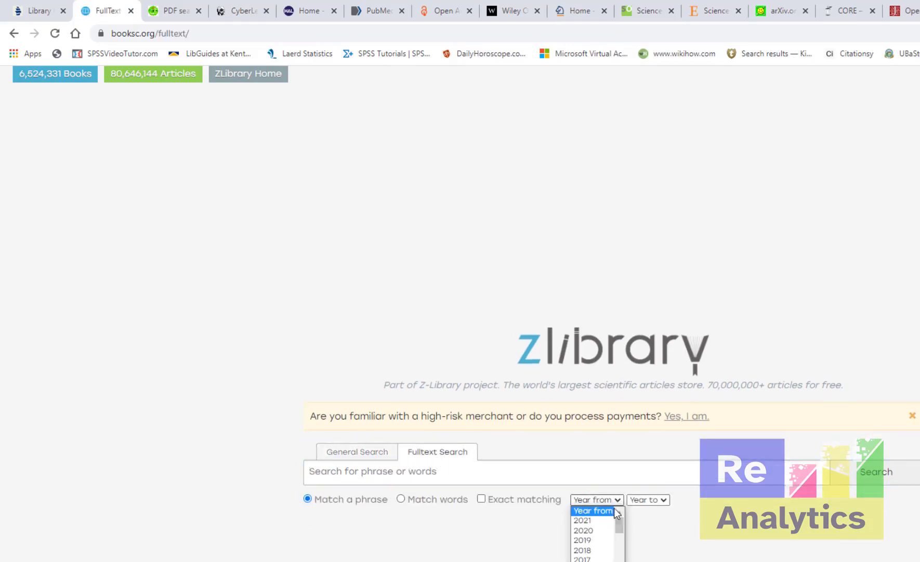
left_click(648, 499)
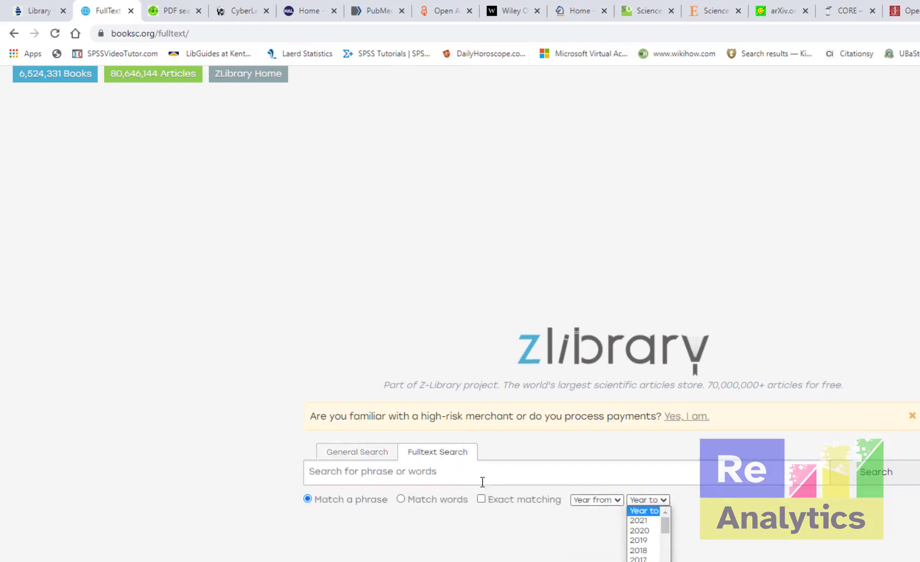
type("vco")
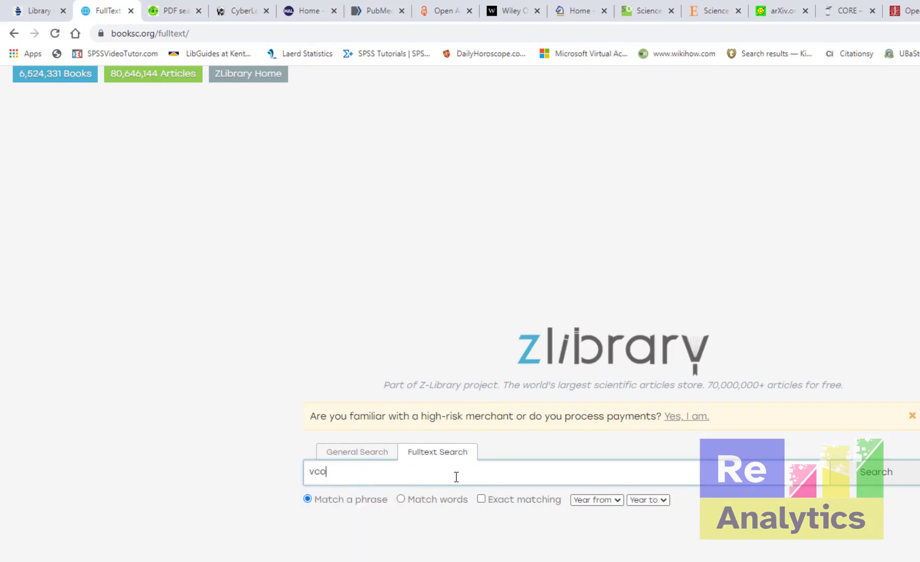
type("covid 19")
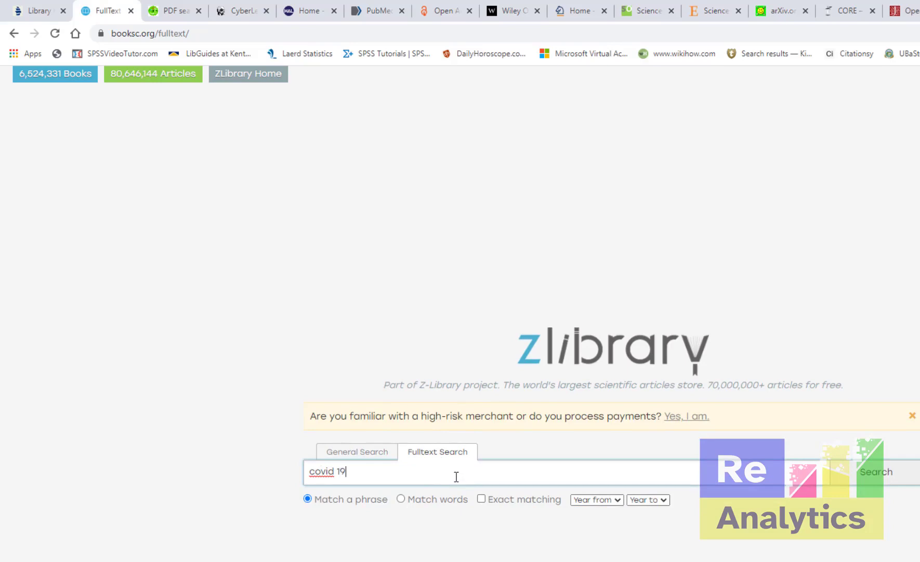
type("pa")
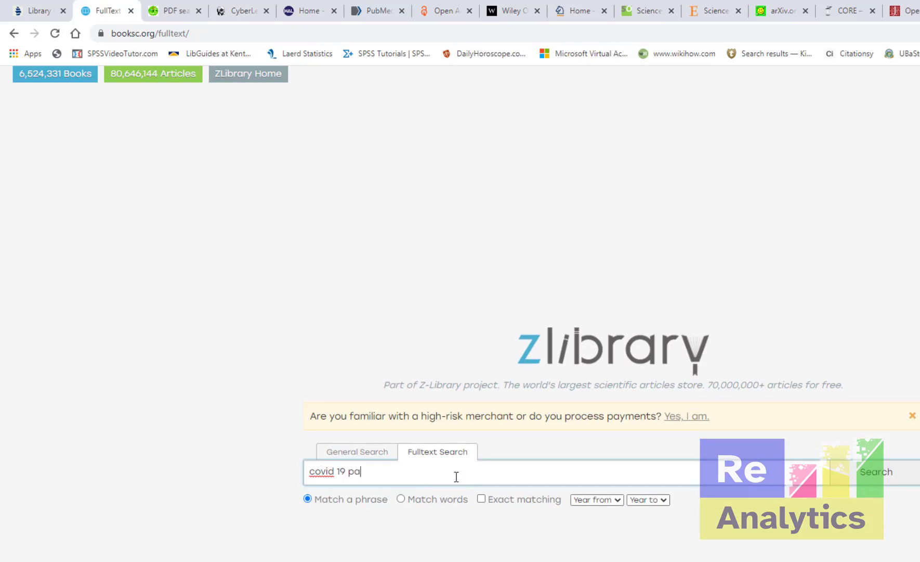
type("ndemic")
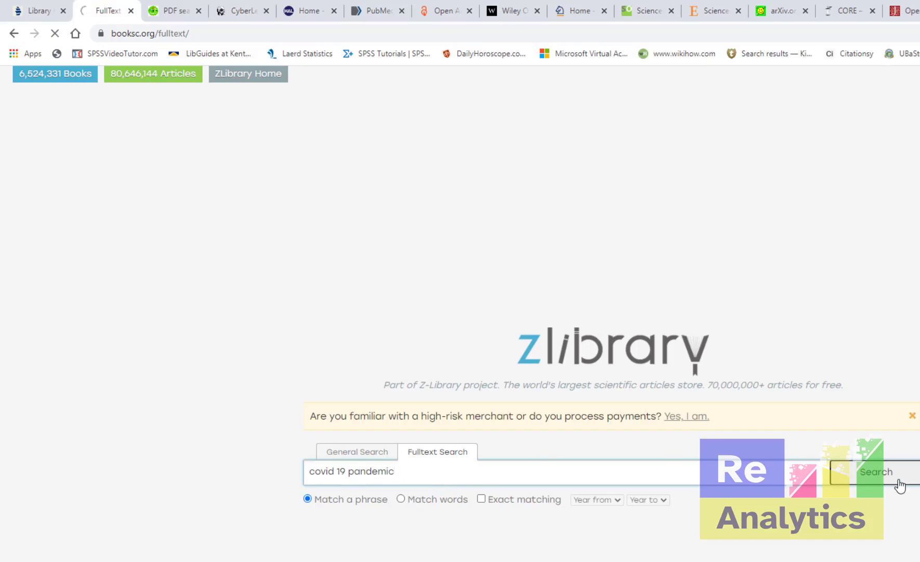
left_click(876, 471)
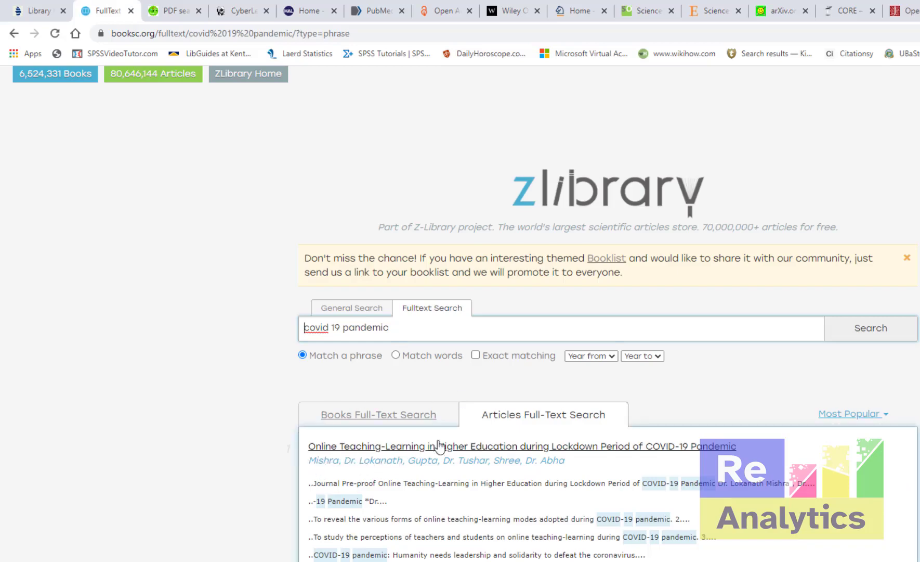
scroll("down", 3)
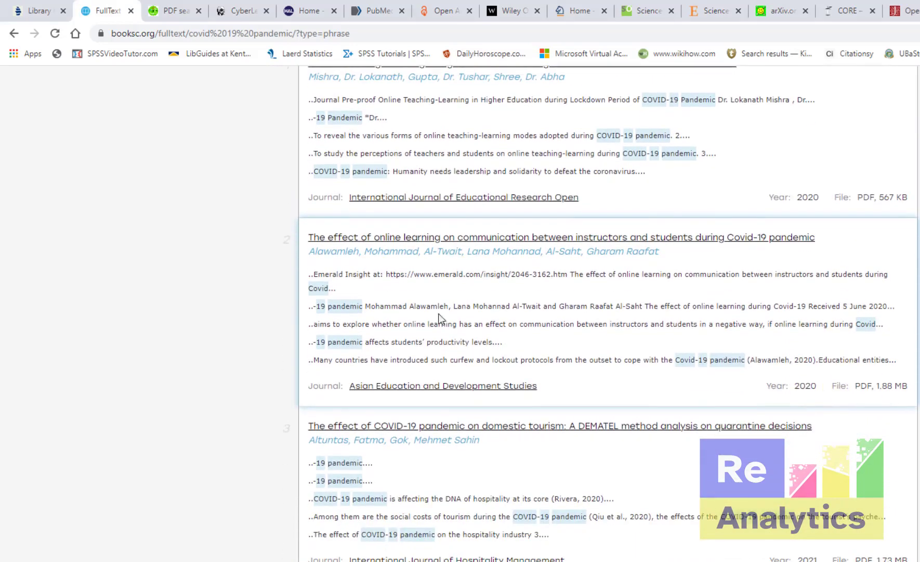
scroll("down", 3)
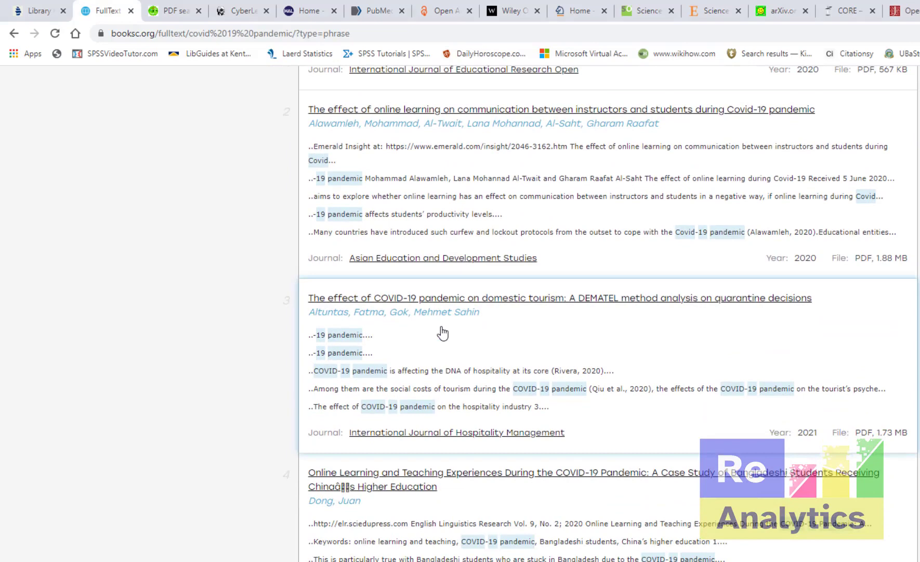
scroll("down", 3)
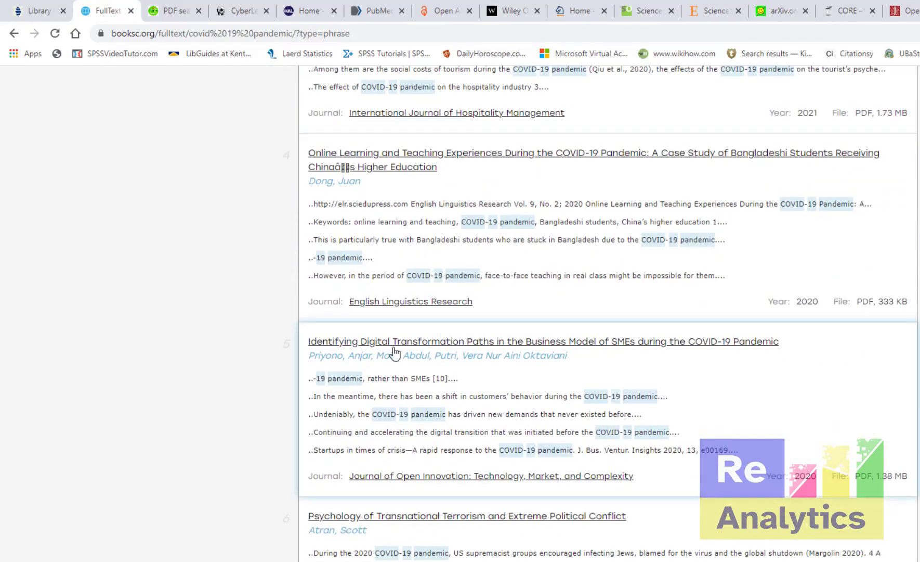
scroll("down", 3)
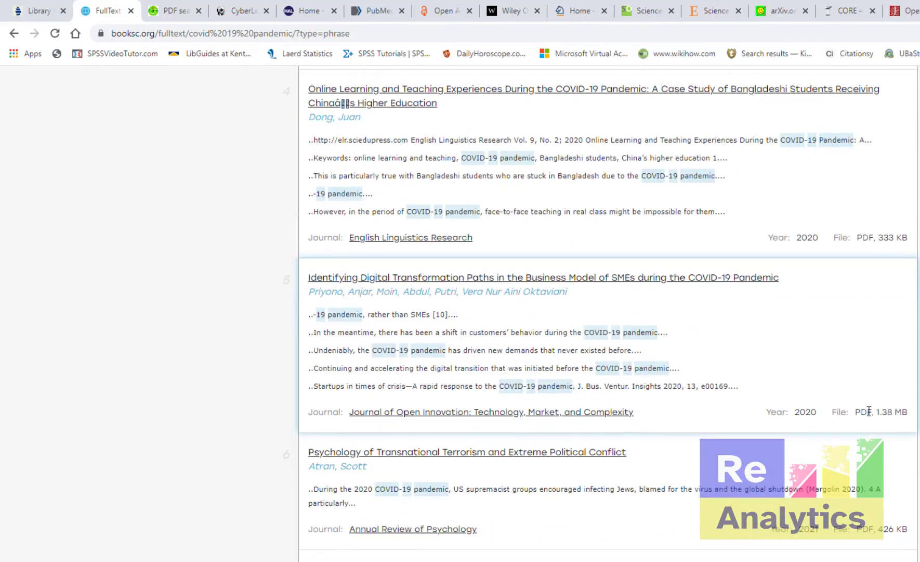
mouse_move(273, 226)
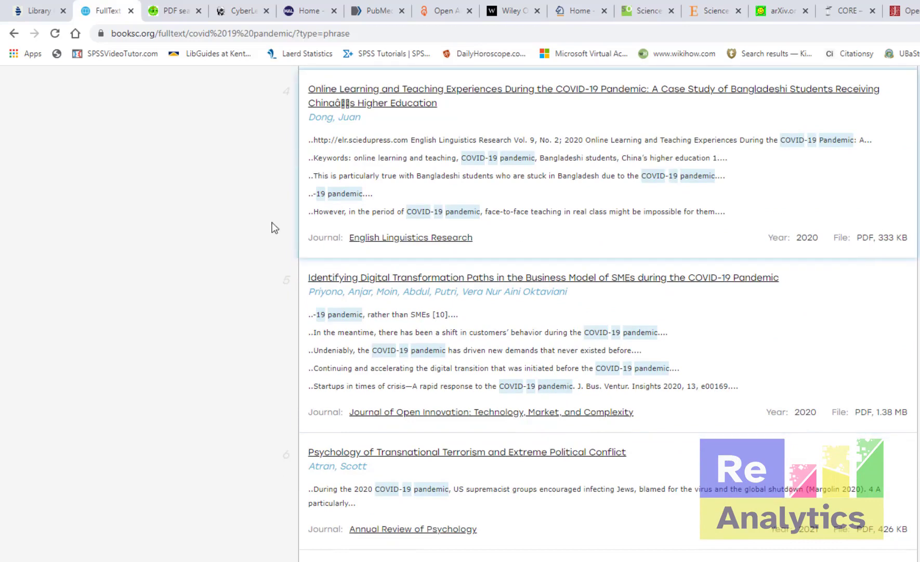
left_click(175, 11)
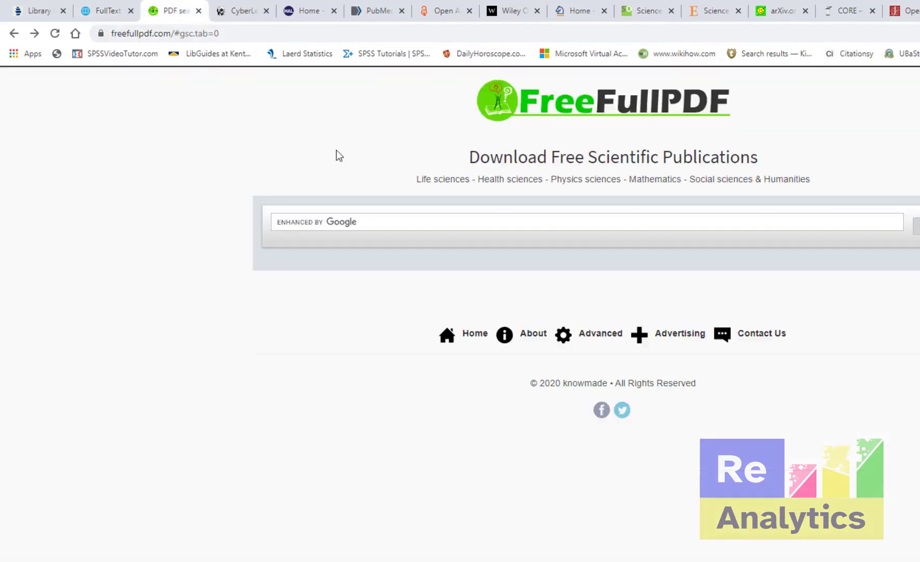
mouse_move(479, 179)
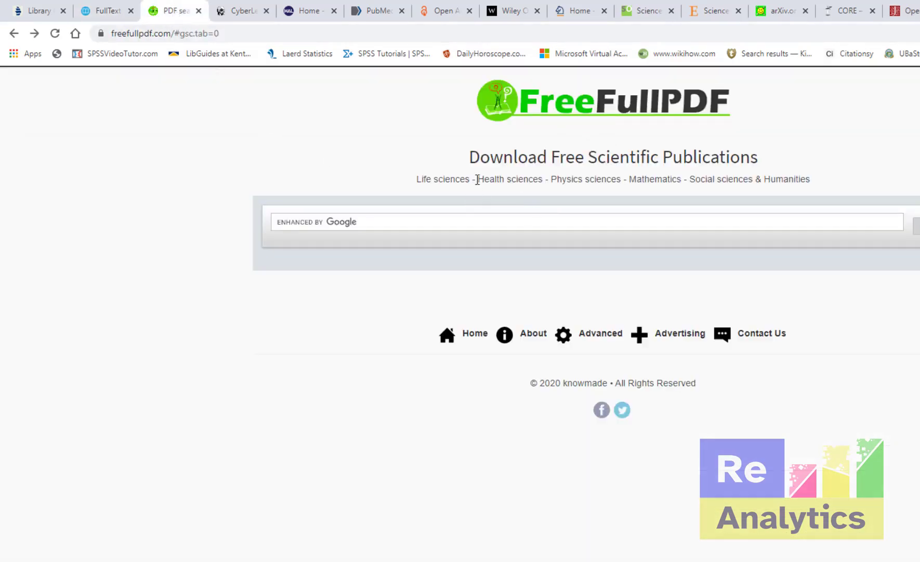
mouse_move(66, 83)
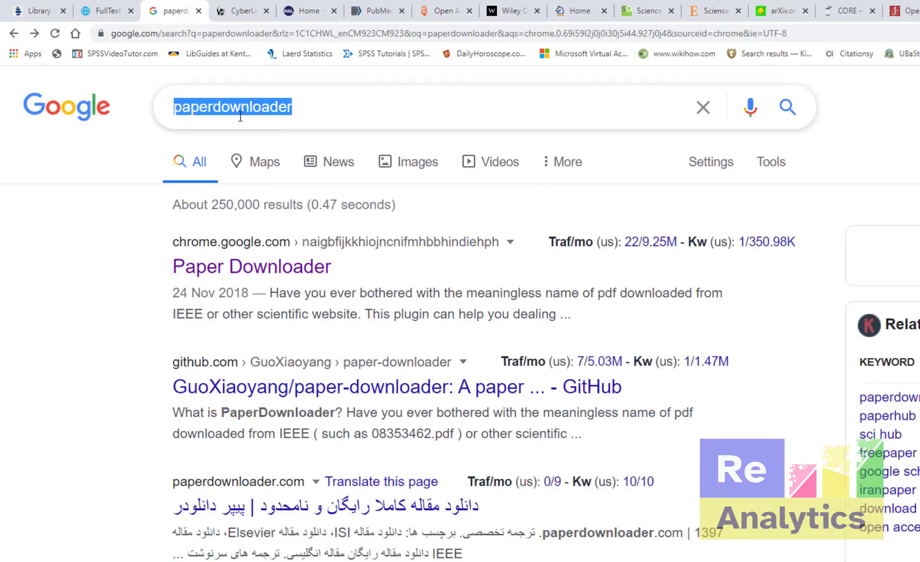
scroll("down", 3)
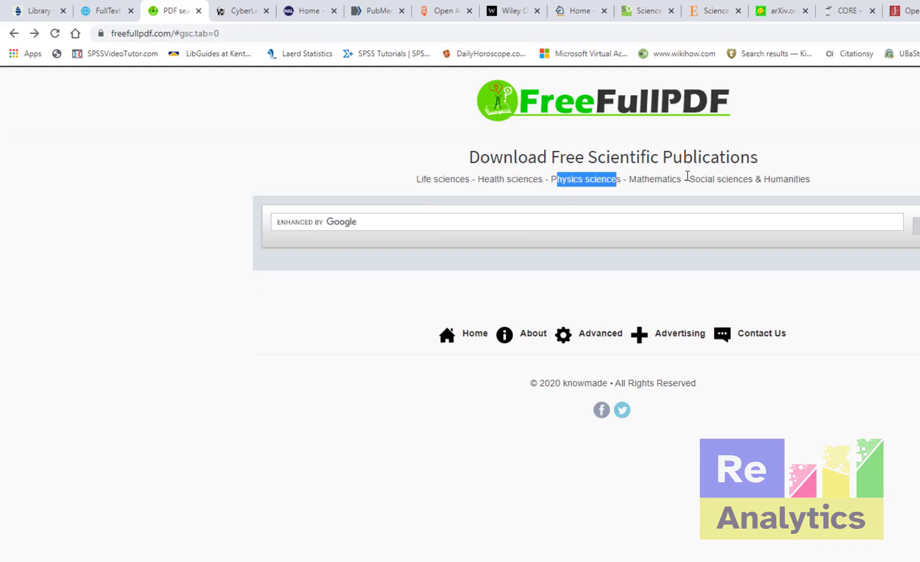
mouse_move(785, 157)
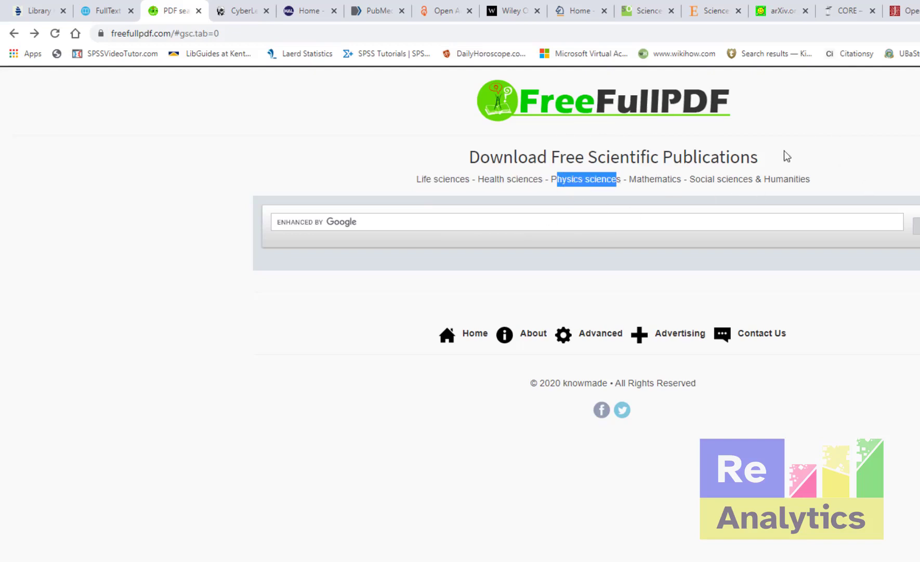
mouse_move(555, 257)
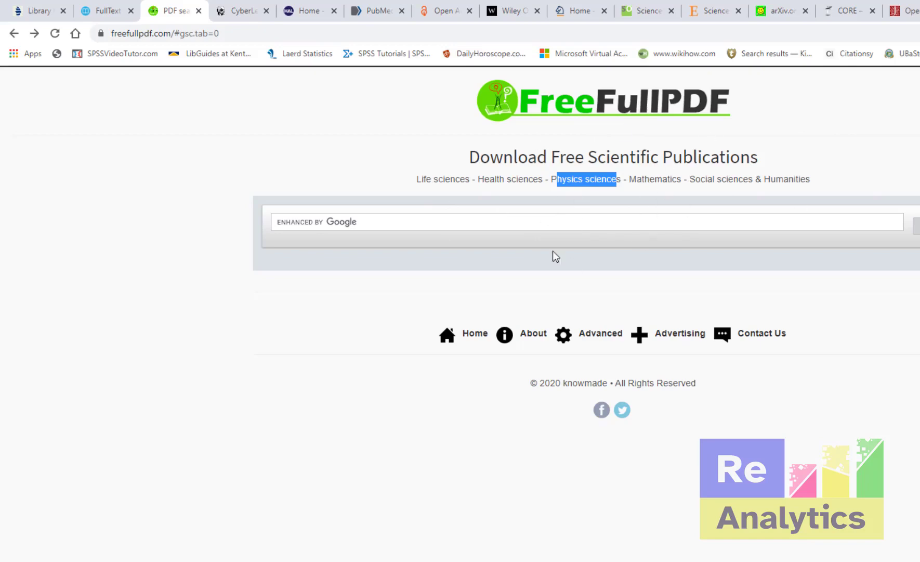
- Open FreeFullPDF's Advanced Search help page on OR, exclusion, phrase and wildcard operators
left_click(600, 332)
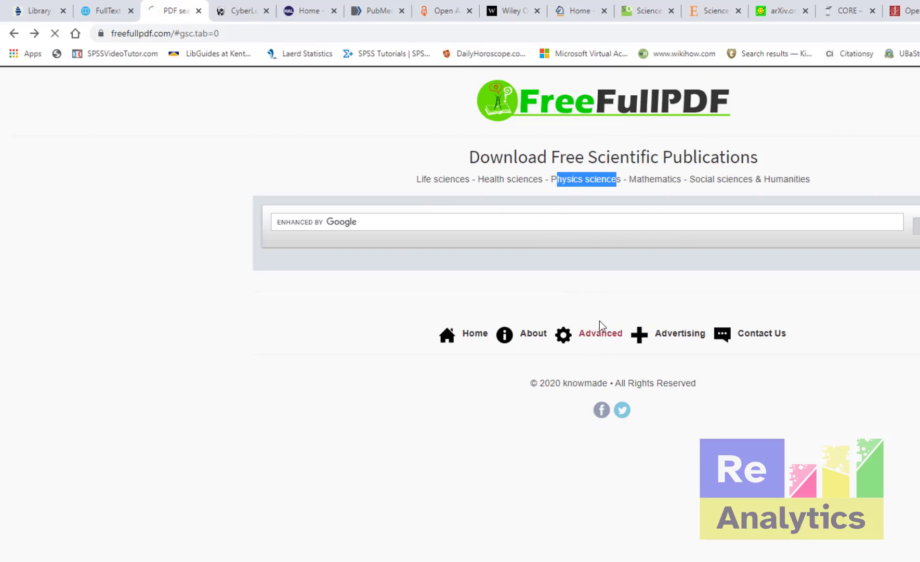
left_click(601, 332)
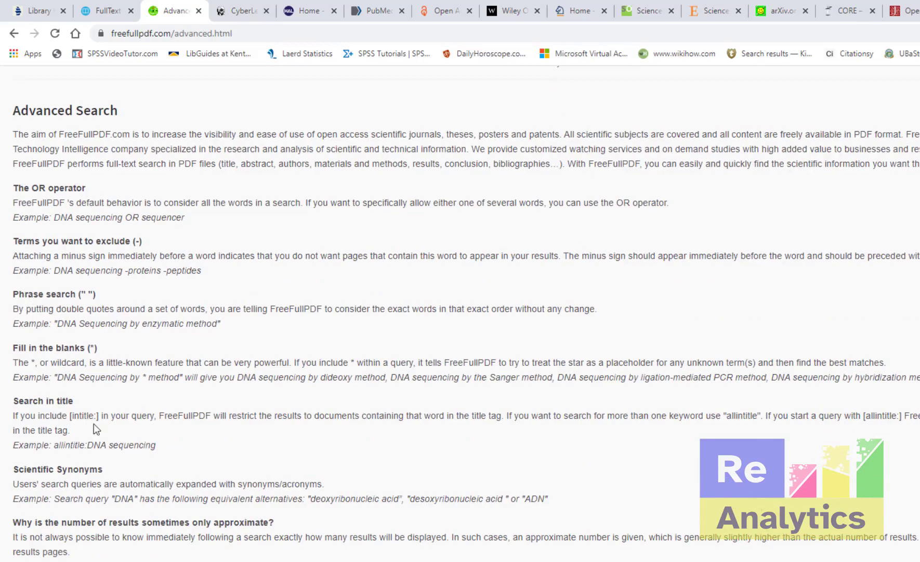
scroll("up", 3)
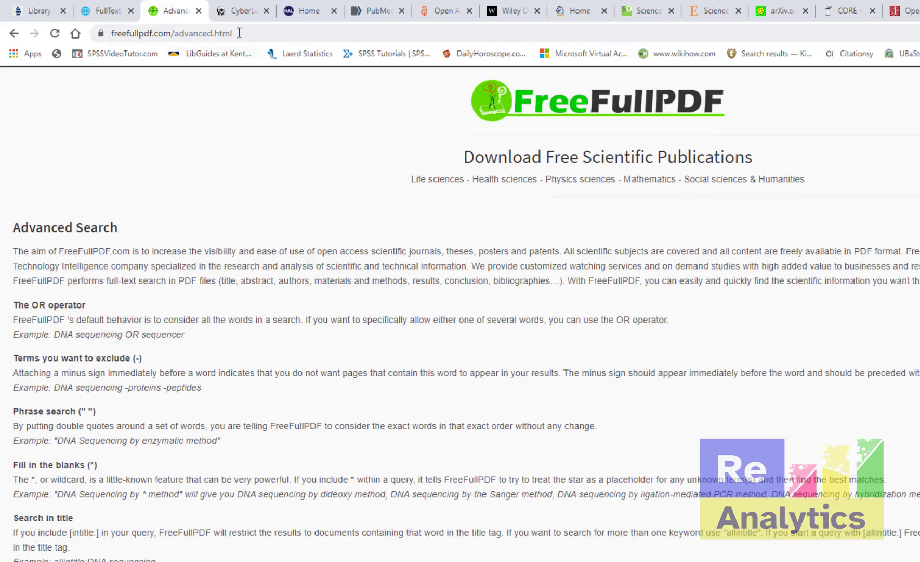
- View CyberLeninka's Open Science Hub heading and browse its article directory by field
left_click(243, 10)
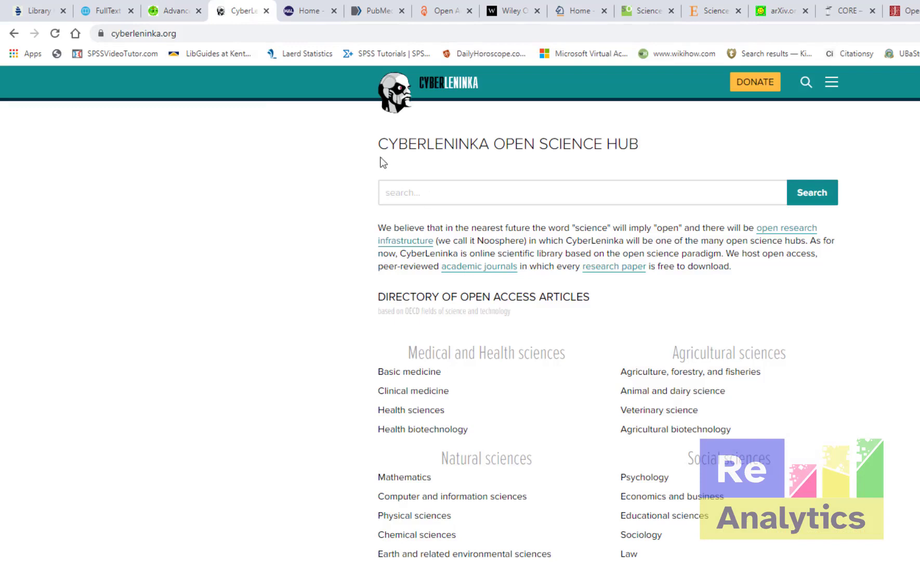
double_click(393, 143)
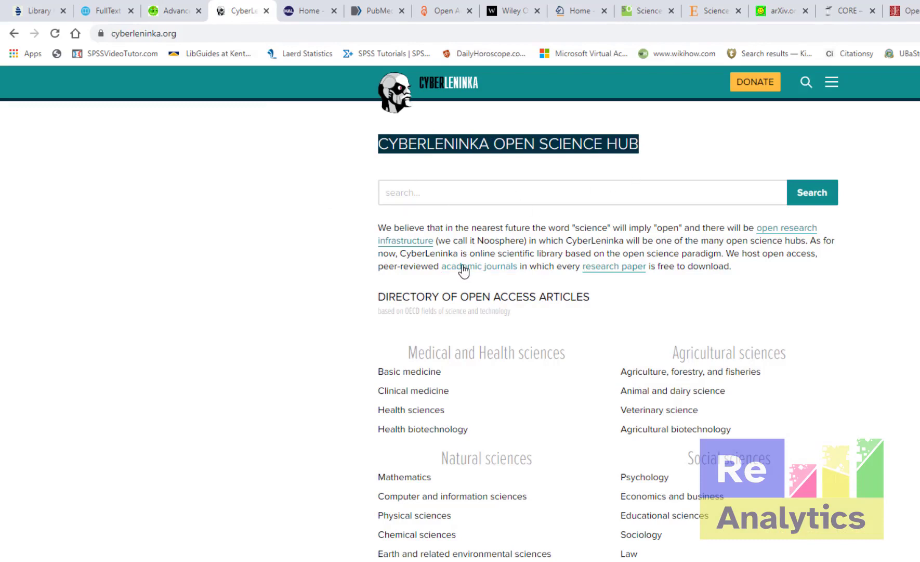
scroll("down", 3)
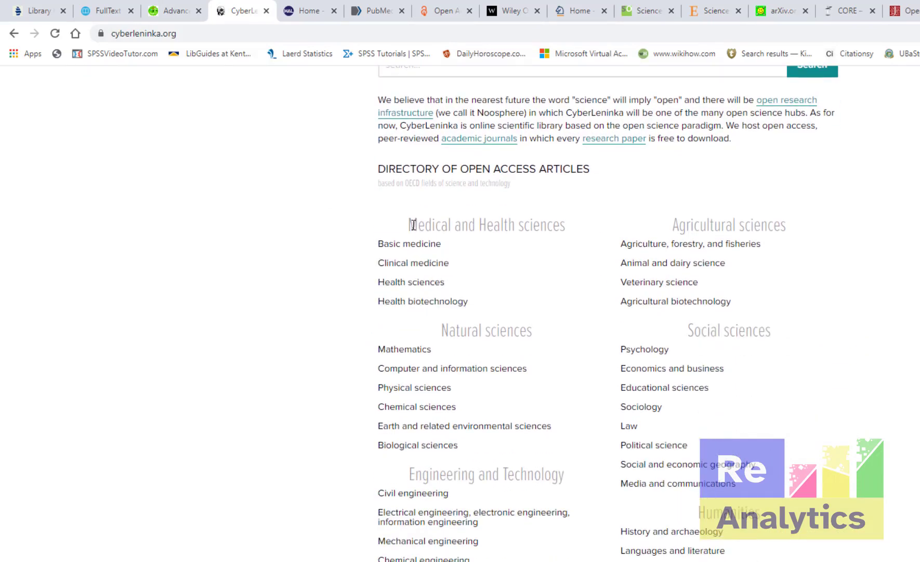
mouse_move(591, 231)
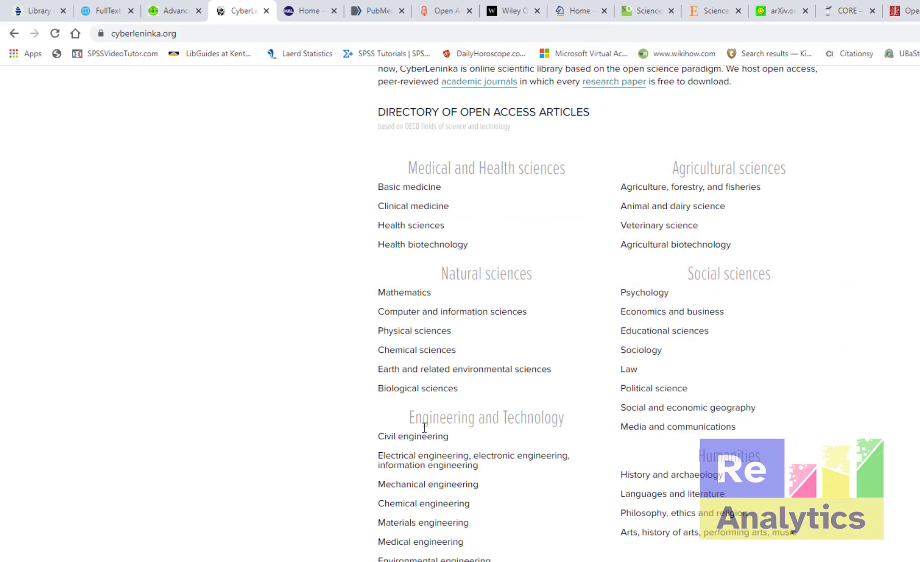
mouse_move(743, 485)
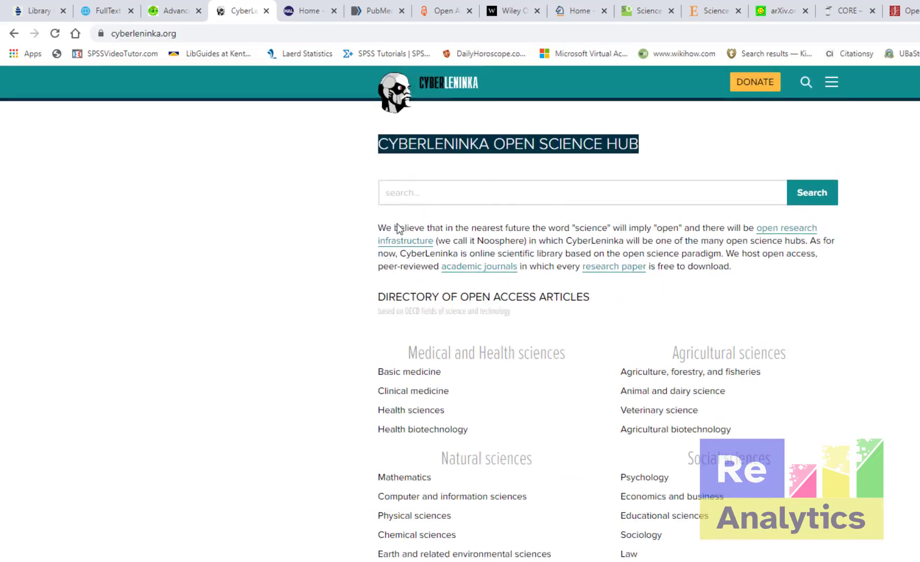
mouse_move(306, 16)
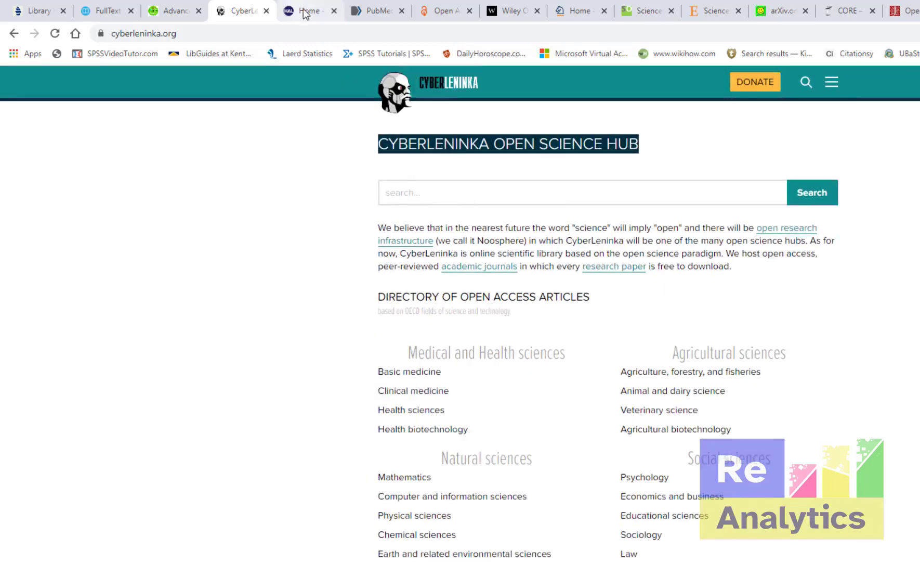
- Show the HAL open archive home page and select its hal.archives-ouvertes.fr address
left_click(309, 11)
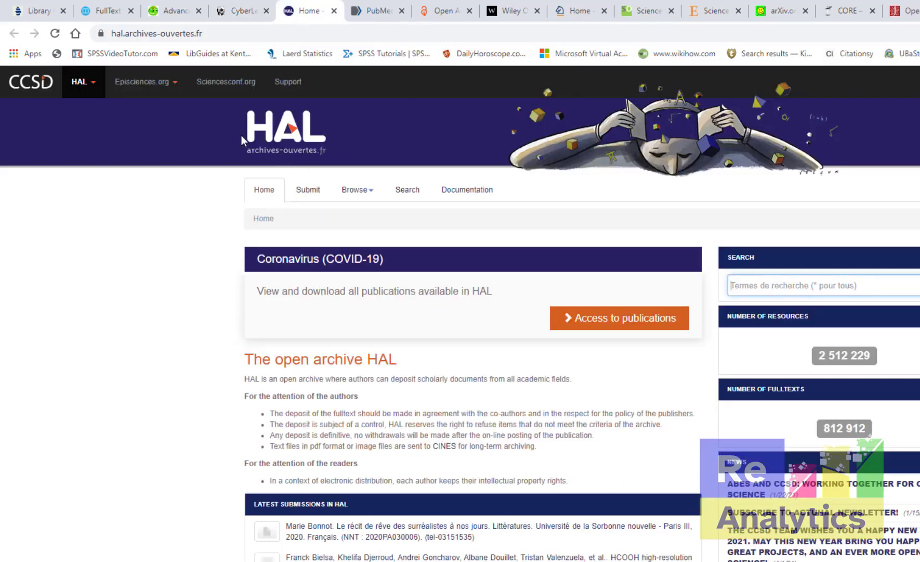
mouse_move(532, 276)
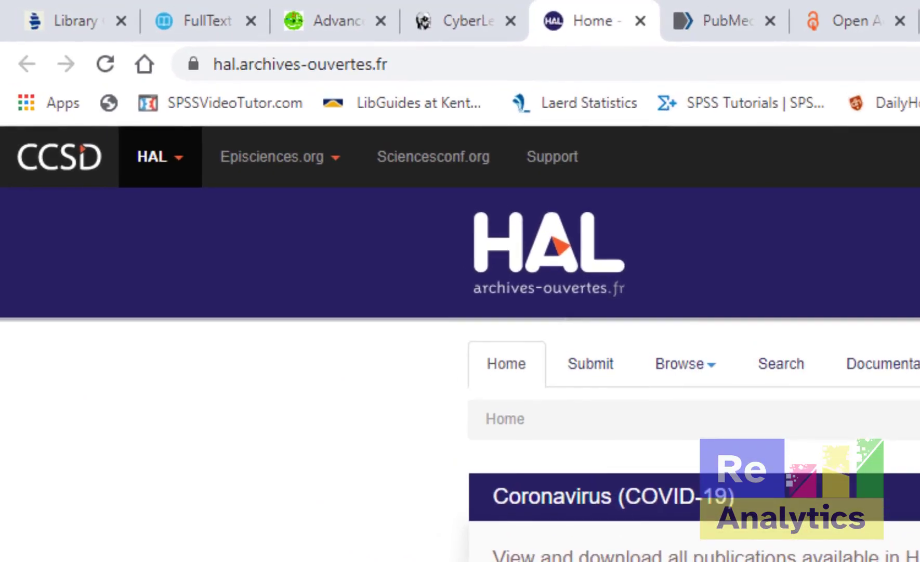
mouse_move(395, 109)
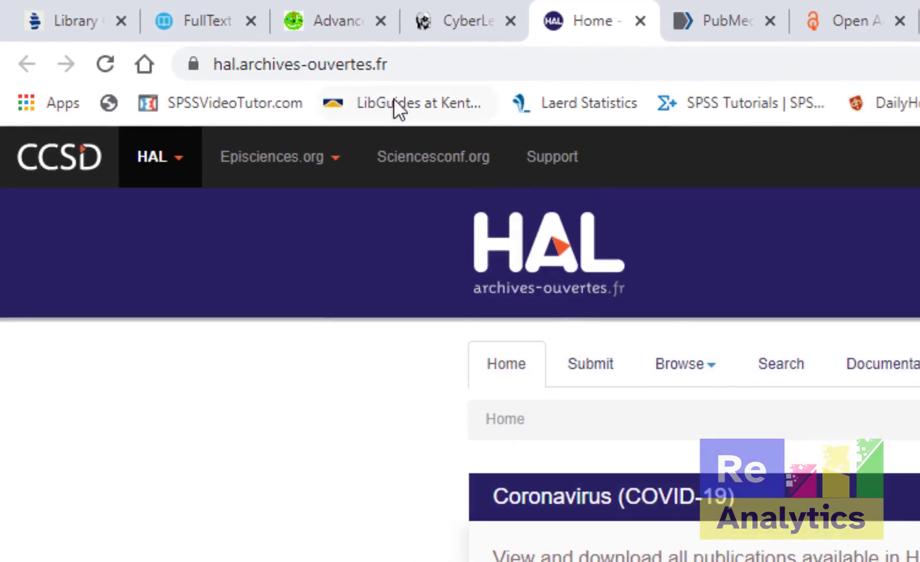
left_click(299, 64)
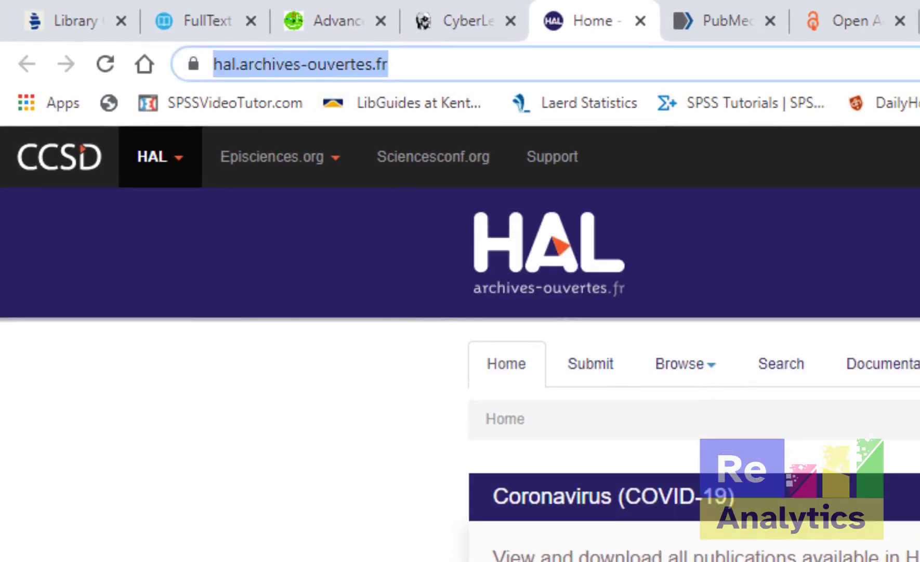
mouse_move(909, 540)
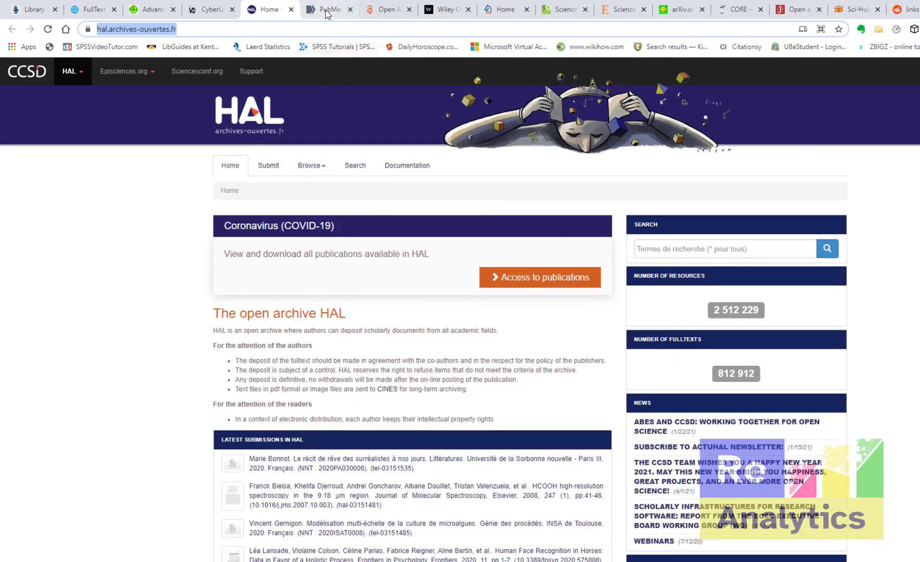
- Enter 'covid 19 vaccine' in the PubMed home page search box
left_click(329, 9)
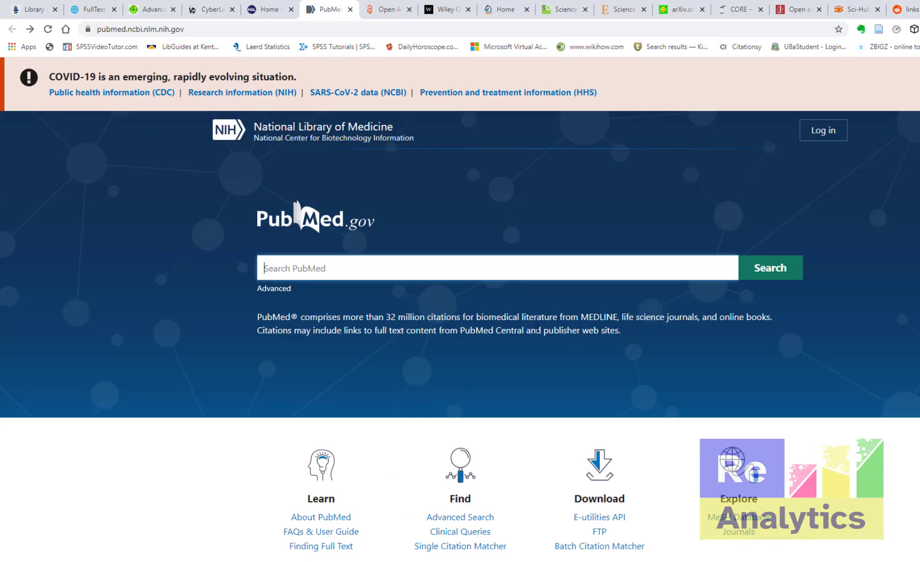
double_click(518, 317)
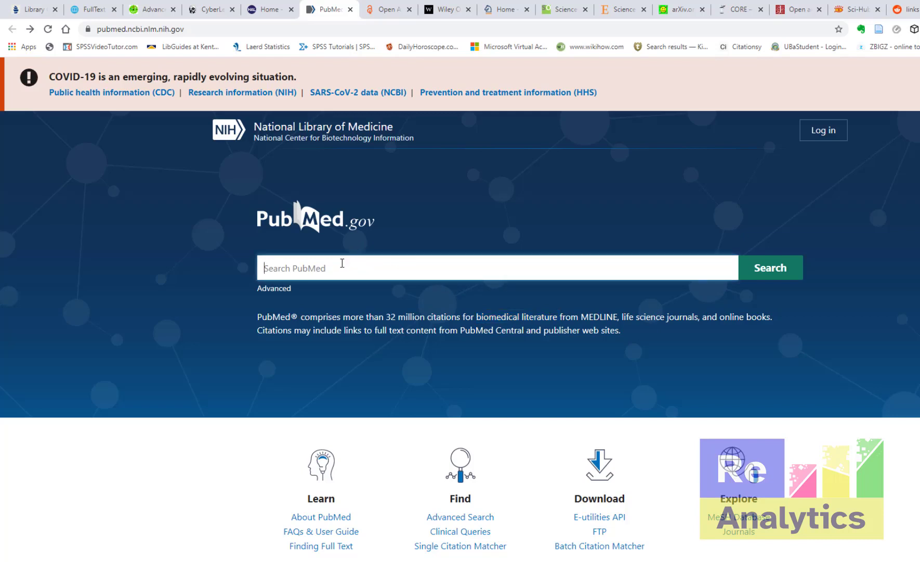
type("covid 19 vaccine")
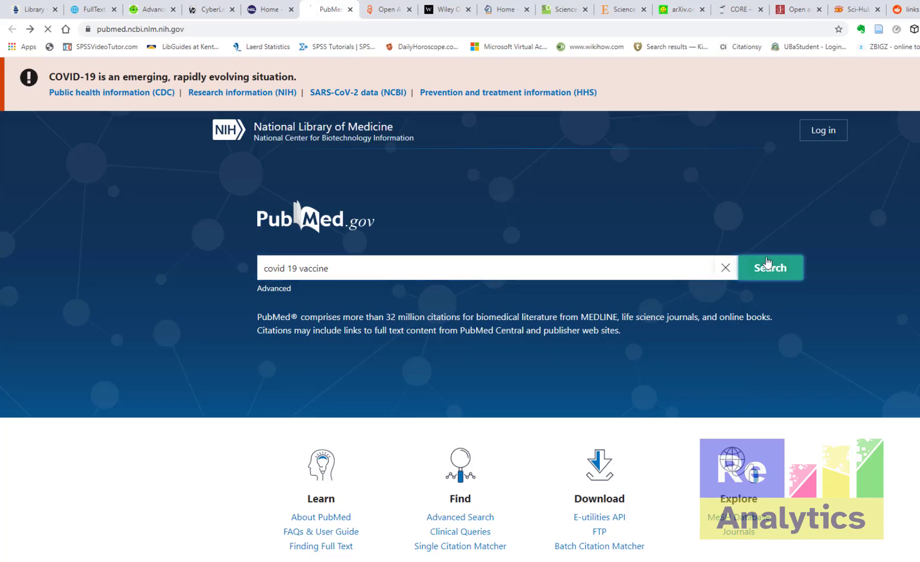
- Run the covid 19 vaccine search and limit results to publications from 2019 to 2021
left_click(770, 268)
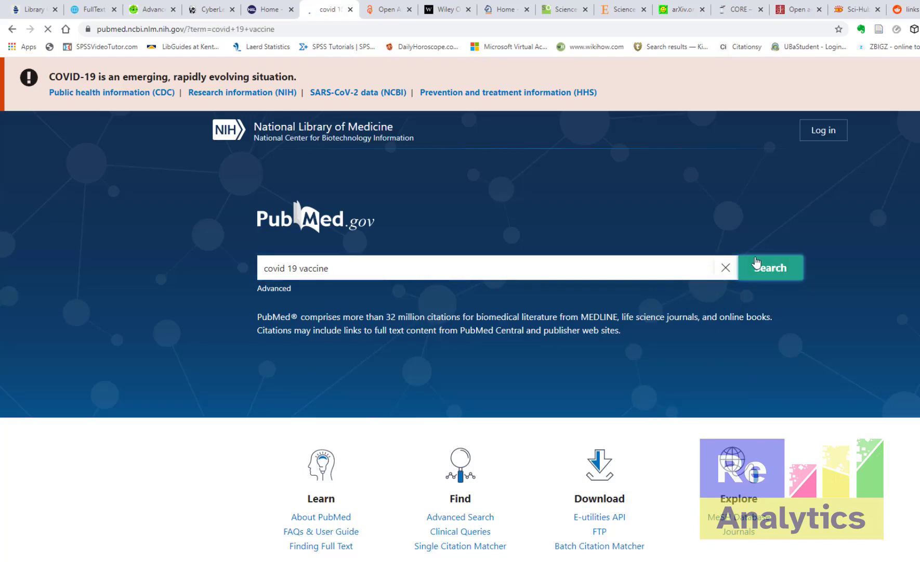
left_click(770, 267)
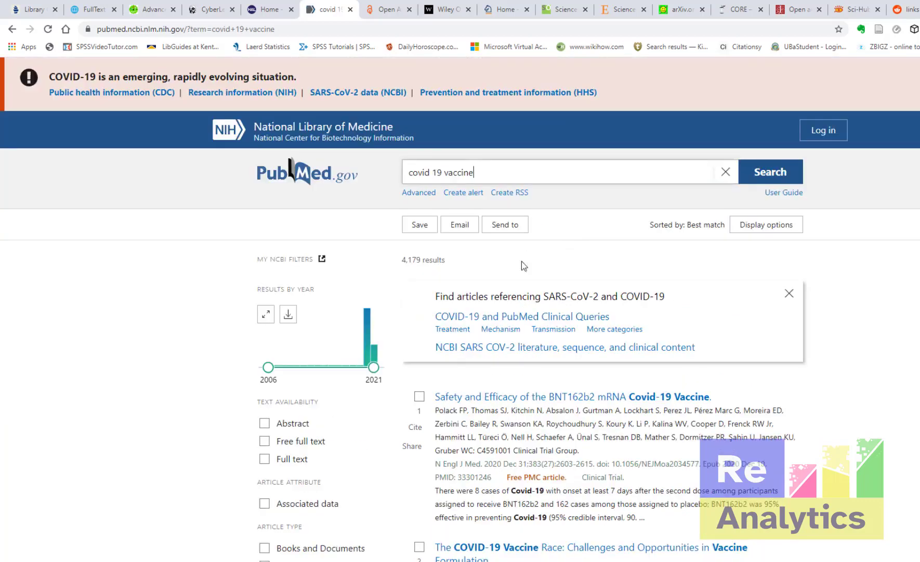
scroll("down", 3)
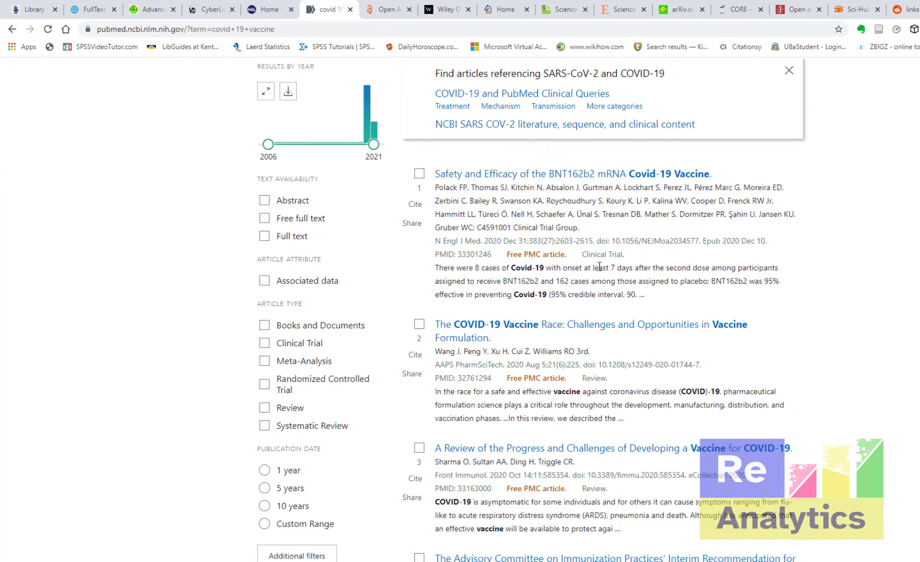
scroll("down", 3)
type("2")
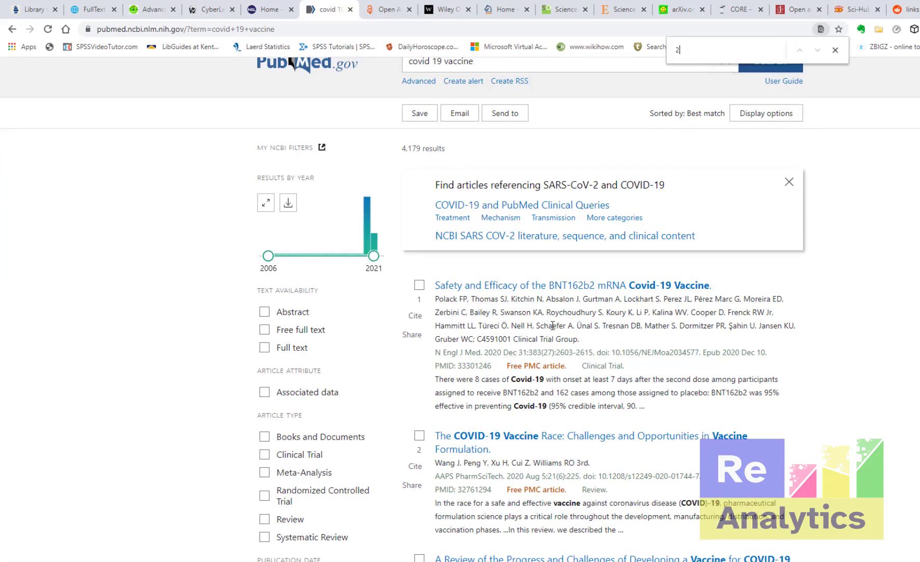
type("021")
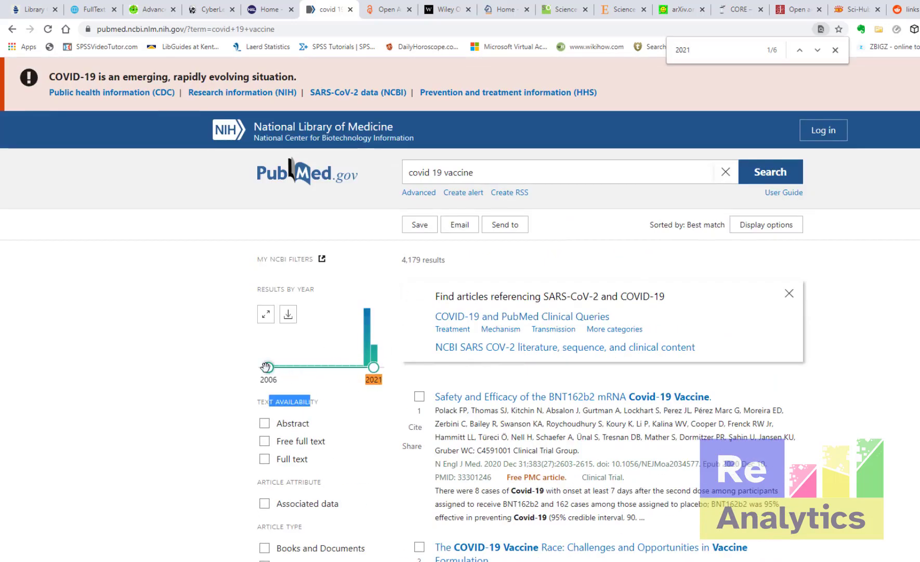
left_click_drag(266, 366, 357, 366)
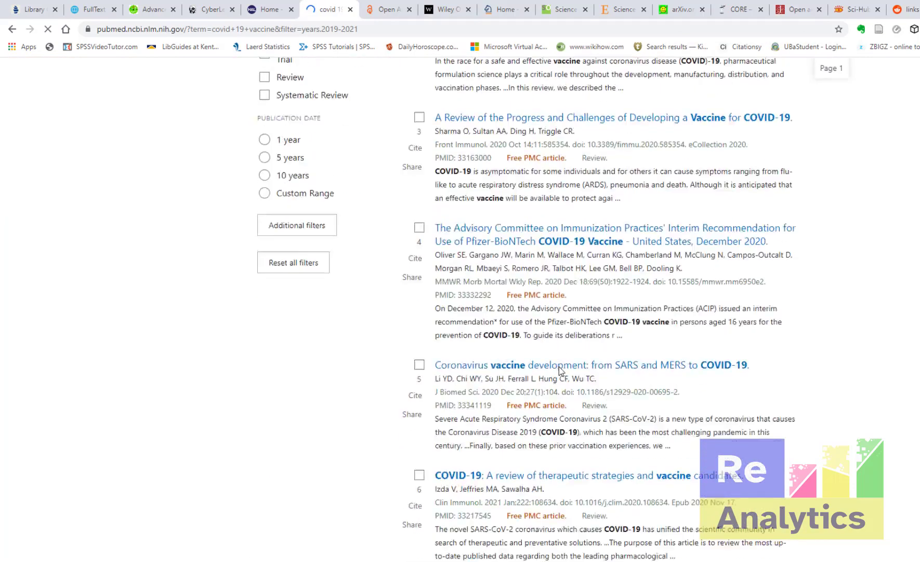
- Choose the Oxford-AstraZeneca COVID-19 vaccine efficacy article from the results
scroll("down", 3)
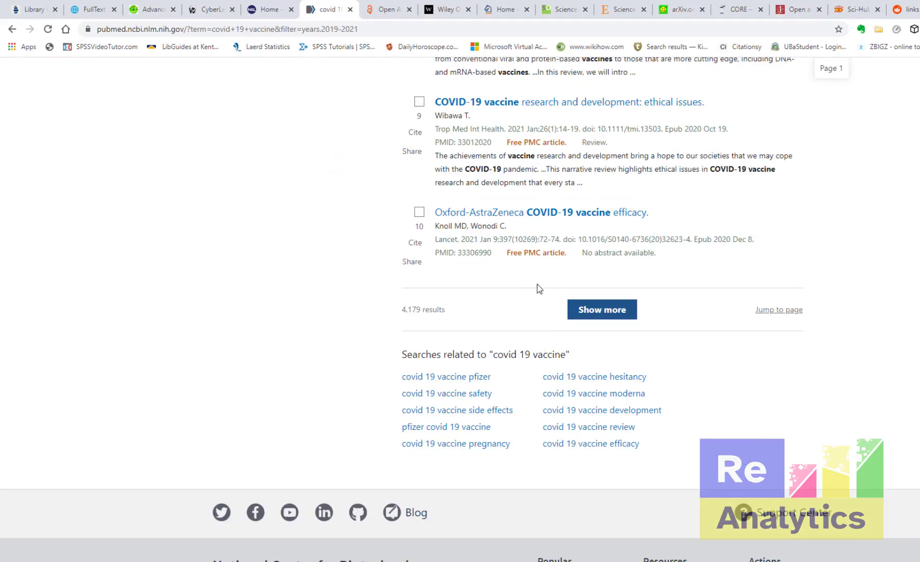
left_click(527, 212)
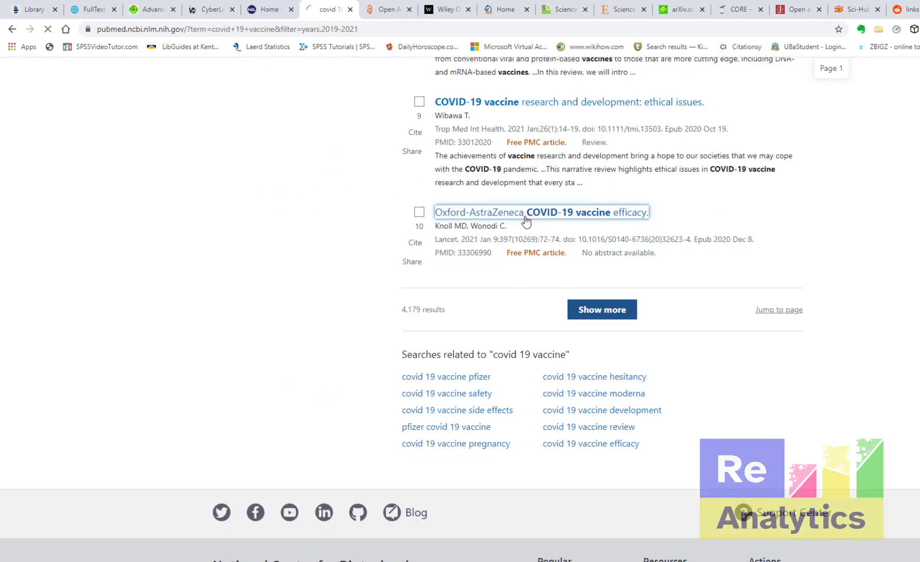
- Leave the Oxford-AstraZeneca article record for the Open Access Button site
left_click(533, 212)
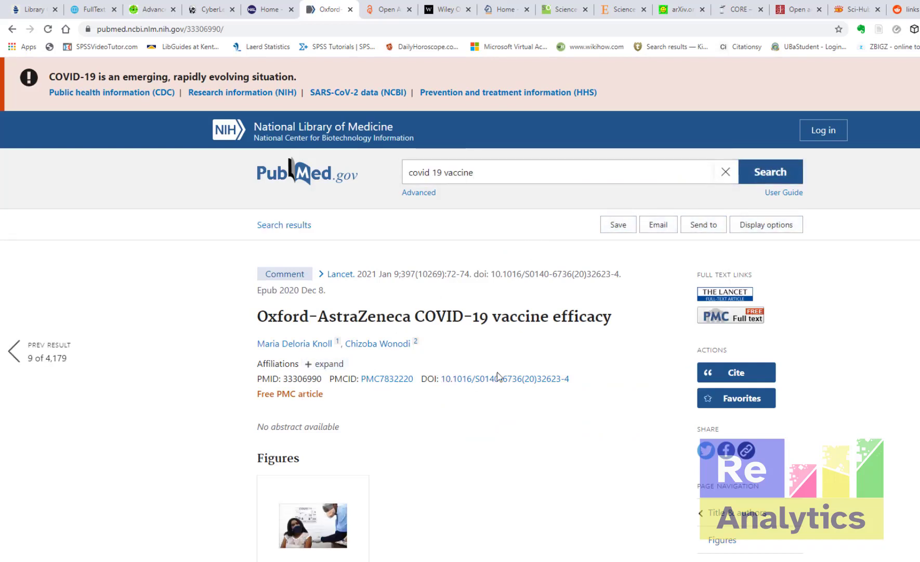
mouse_move(384, 66)
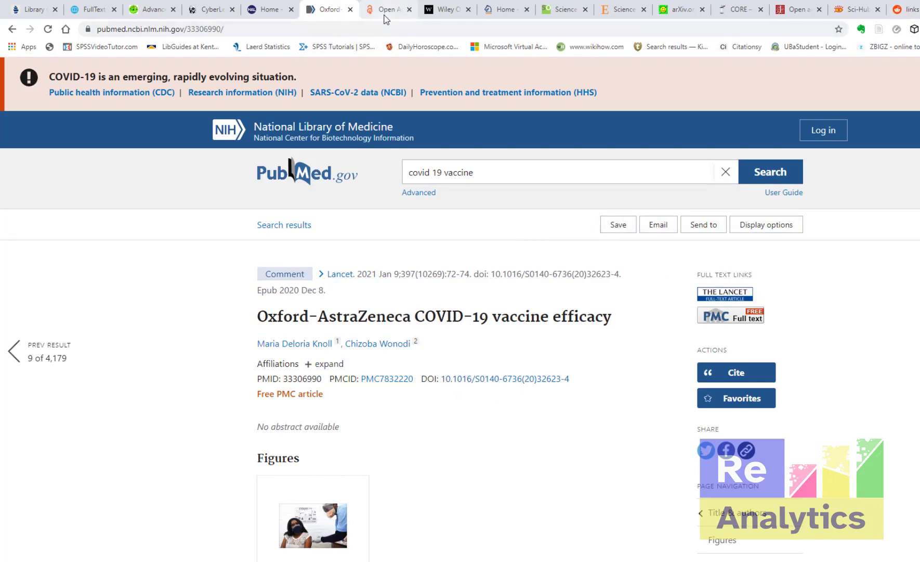
left_click(387, 9)
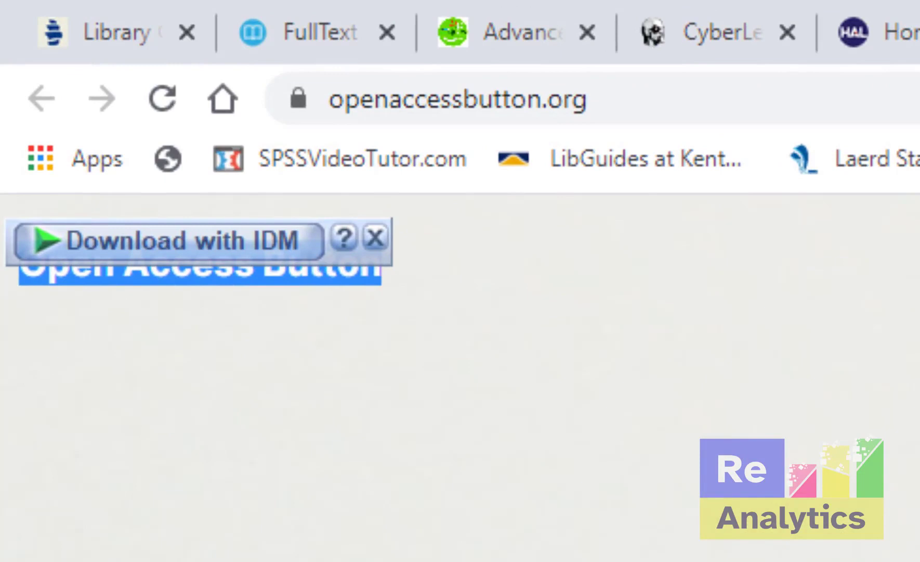
- View Open Access Button's article lookup box, then move to Wiley Online Library
left_click(375, 238)
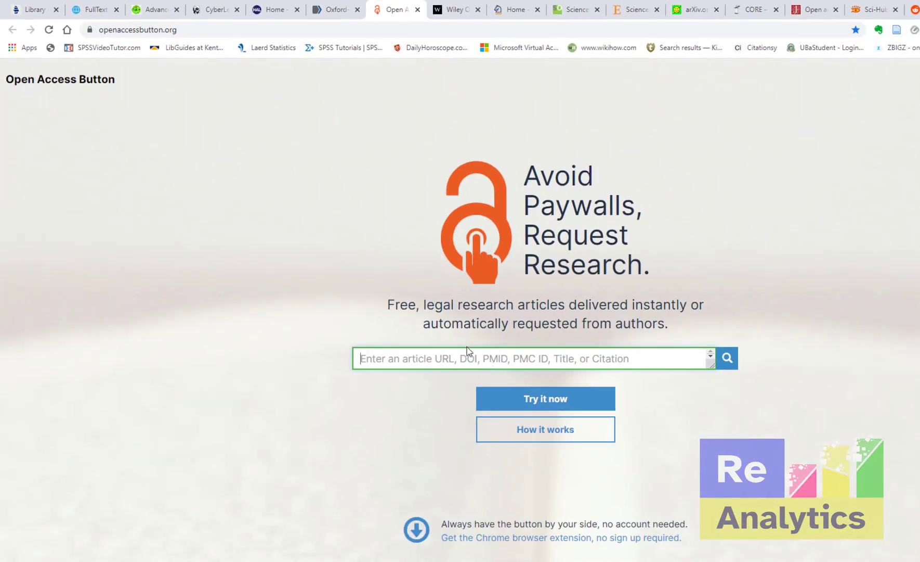
mouse_move(490, 183)
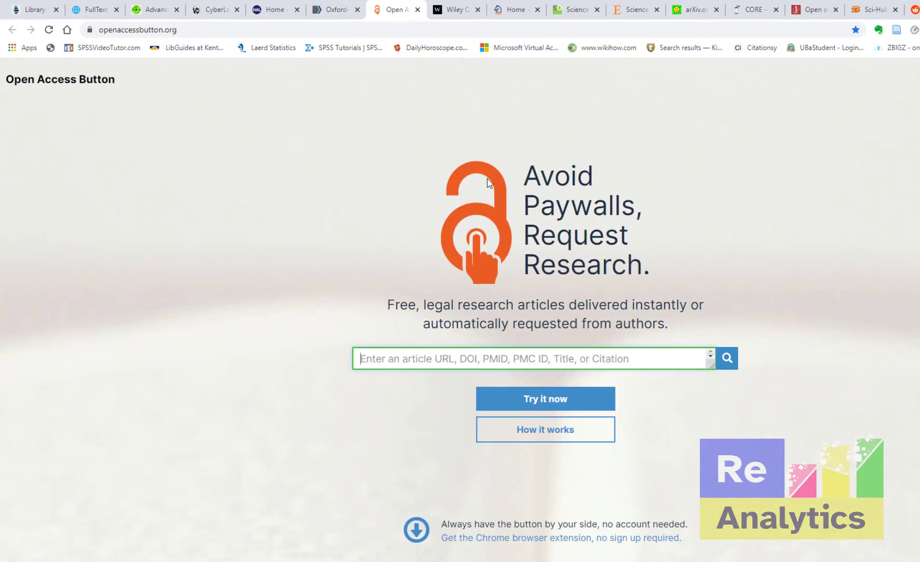
left_click(456, 9)
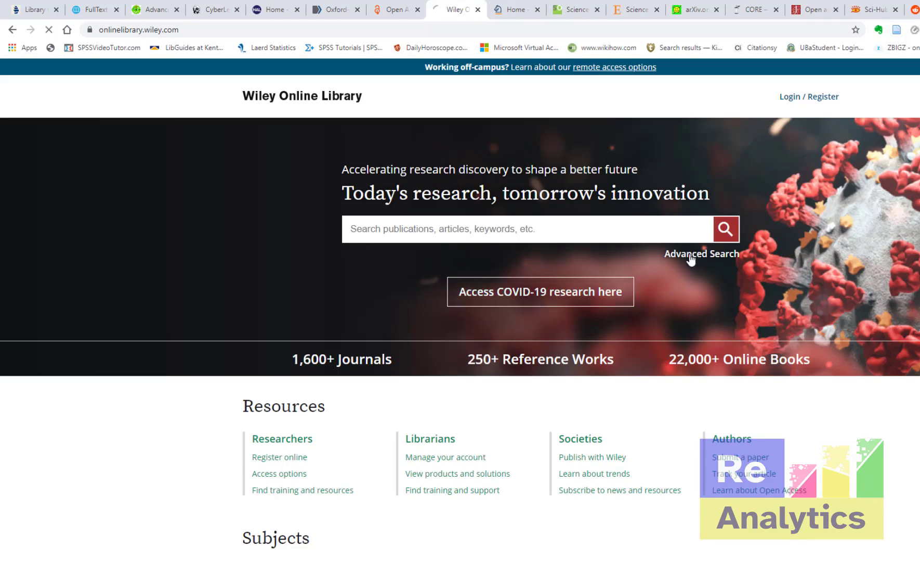
- Request Wiley's Advanced Search, then move on to the SpringerLink home page
left_click(701, 252)
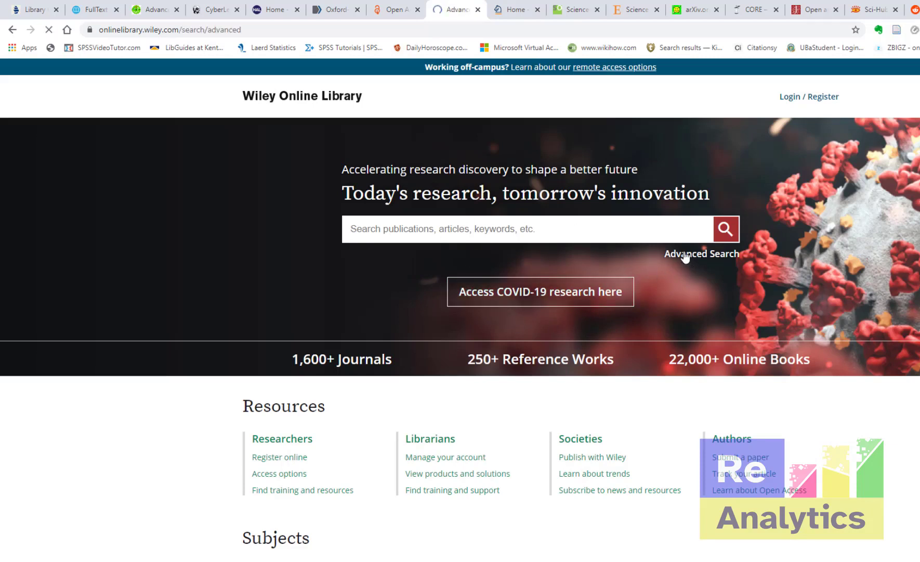
left_click(702, 254)
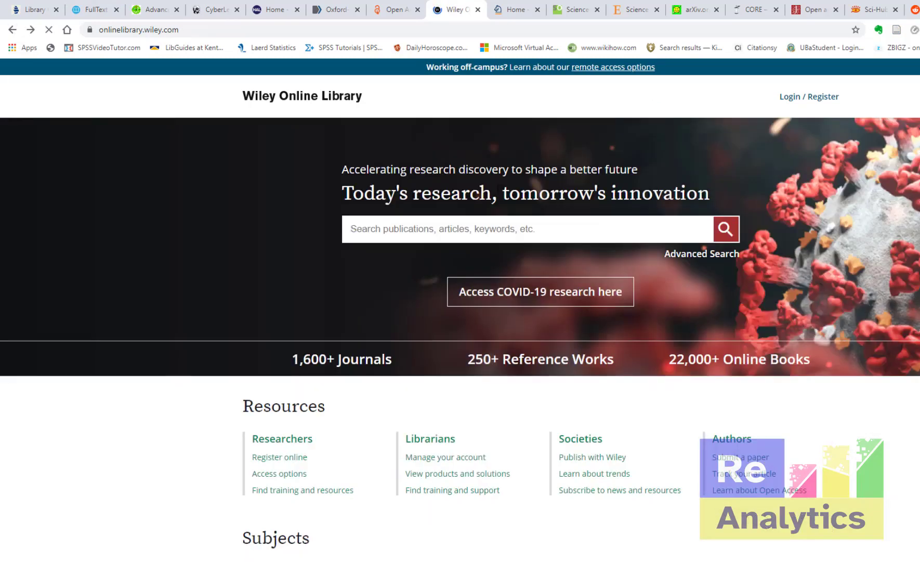
left_click(515, 9)
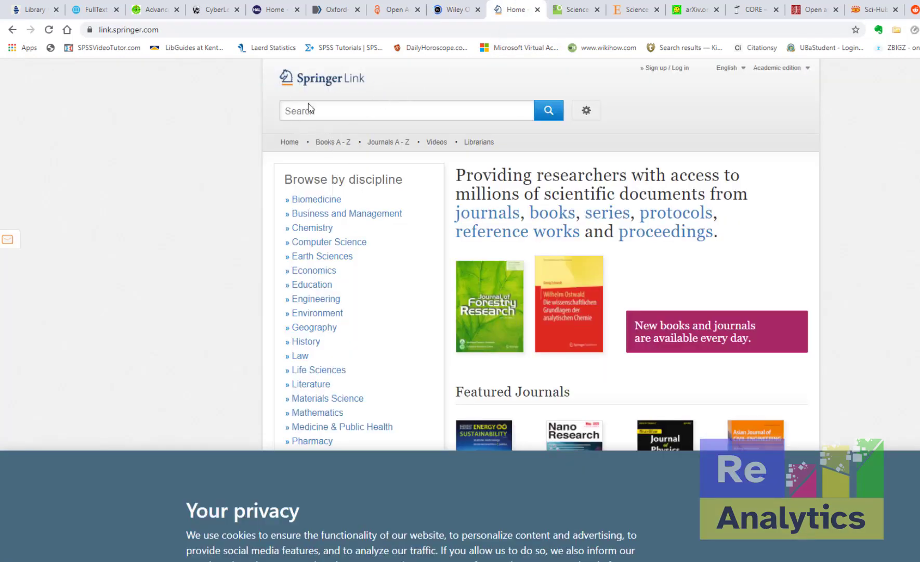
mouse_move(334, 206)
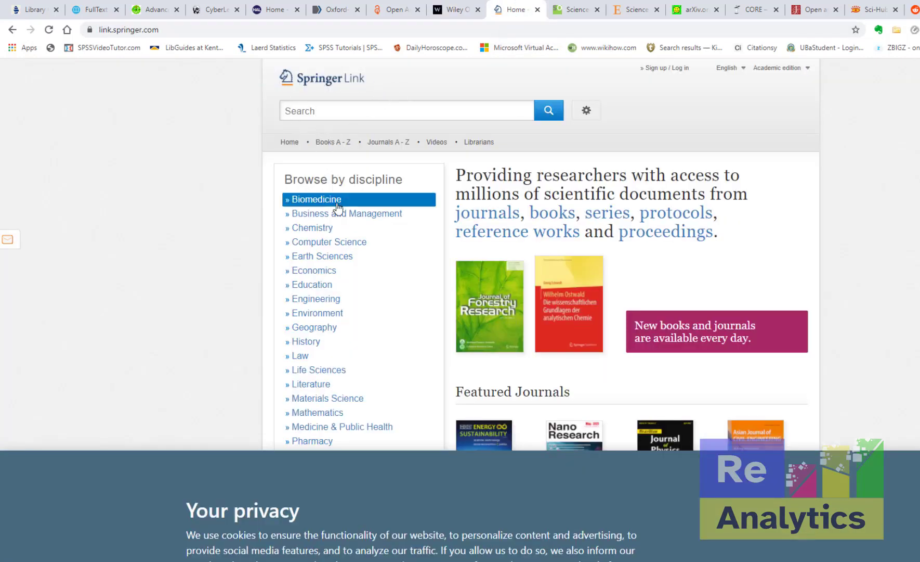
mouse_move(352, 229)
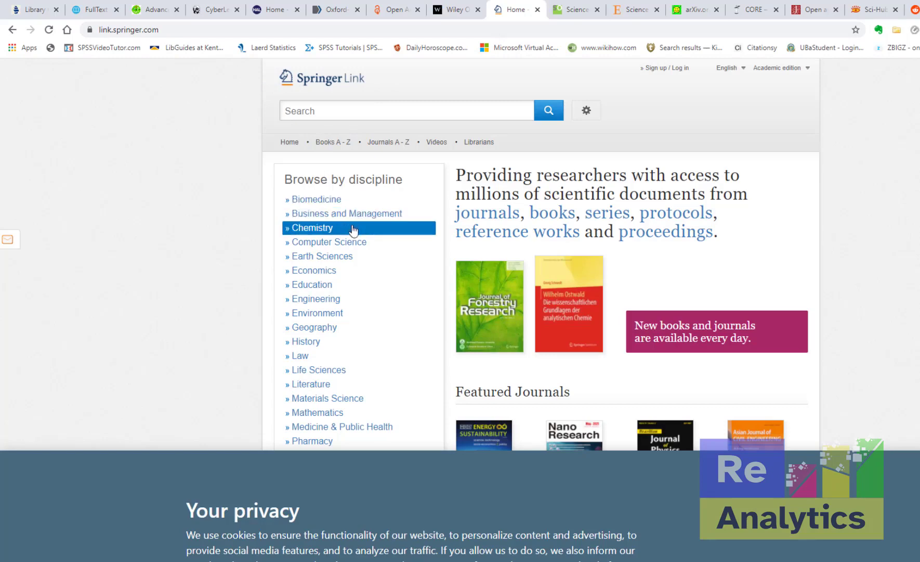
- Browse SpringerLink's disciplines, reach its Advanced Search form, then move to ScienceOpen
scroll("down", 3)
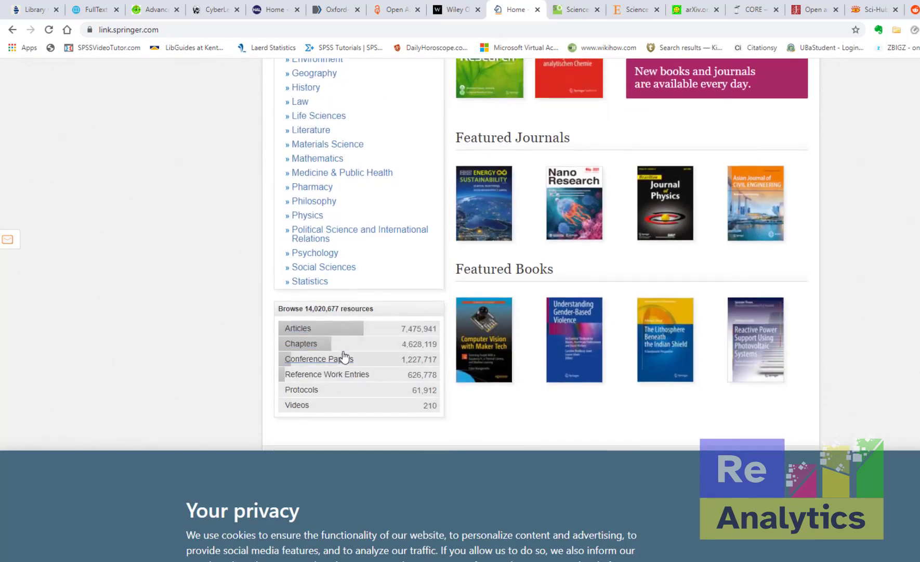
mouse_move(367, 264)
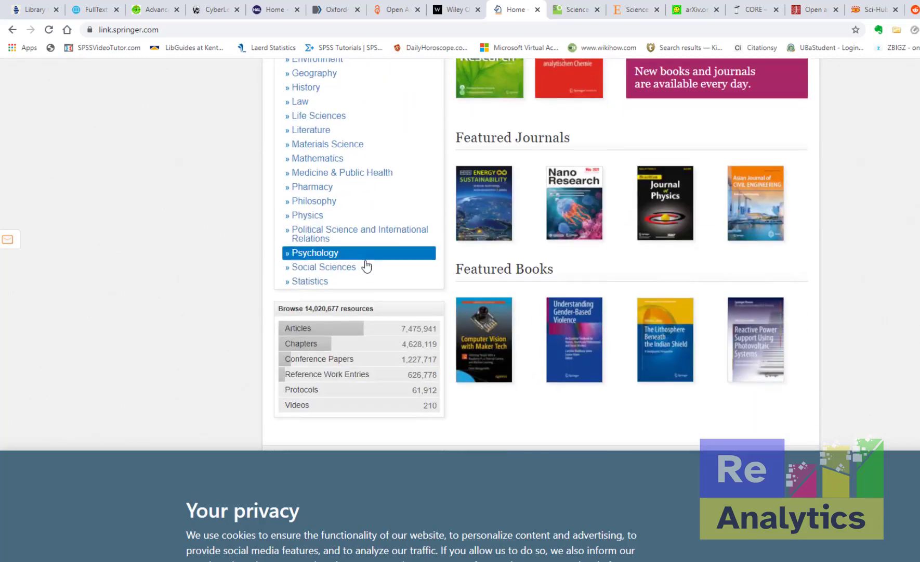
scroll("up", 3)
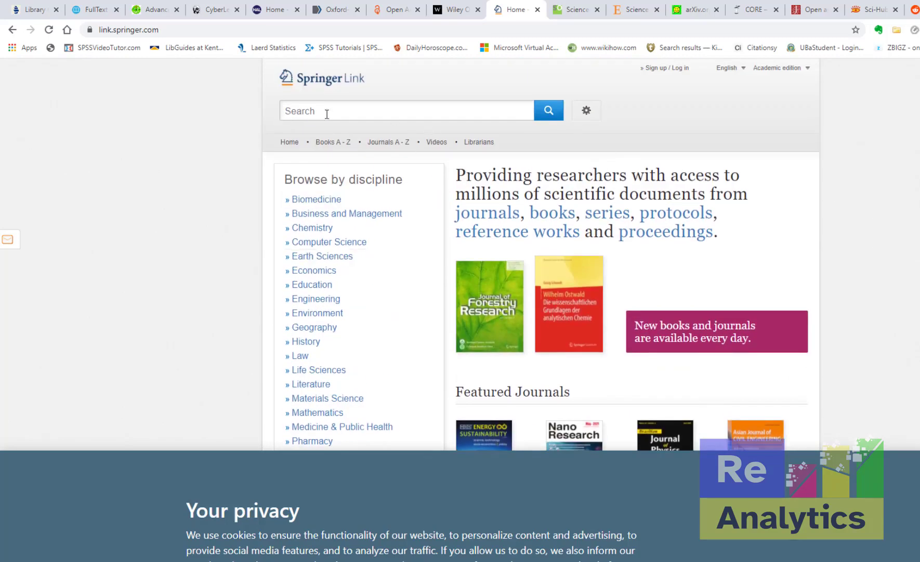
left_click(587, 109)
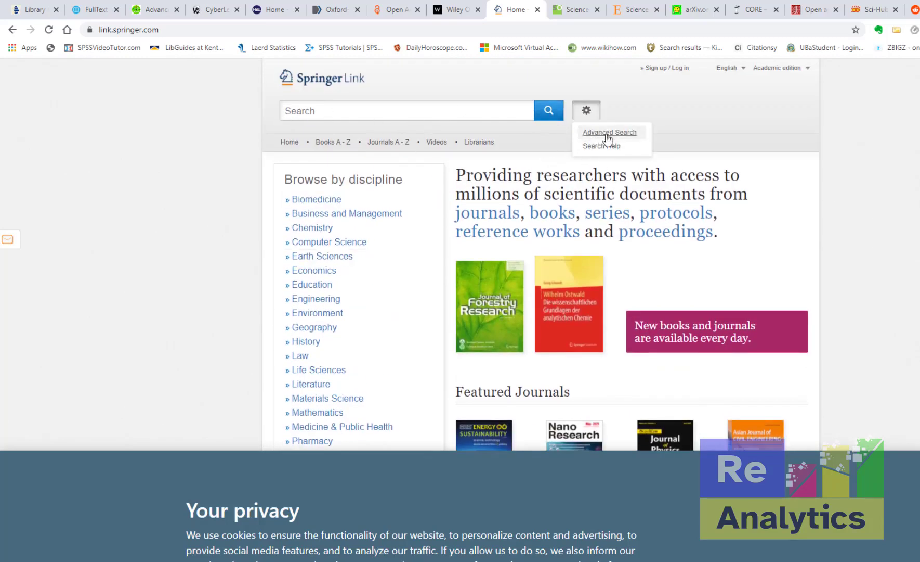
left_click(610, 132)
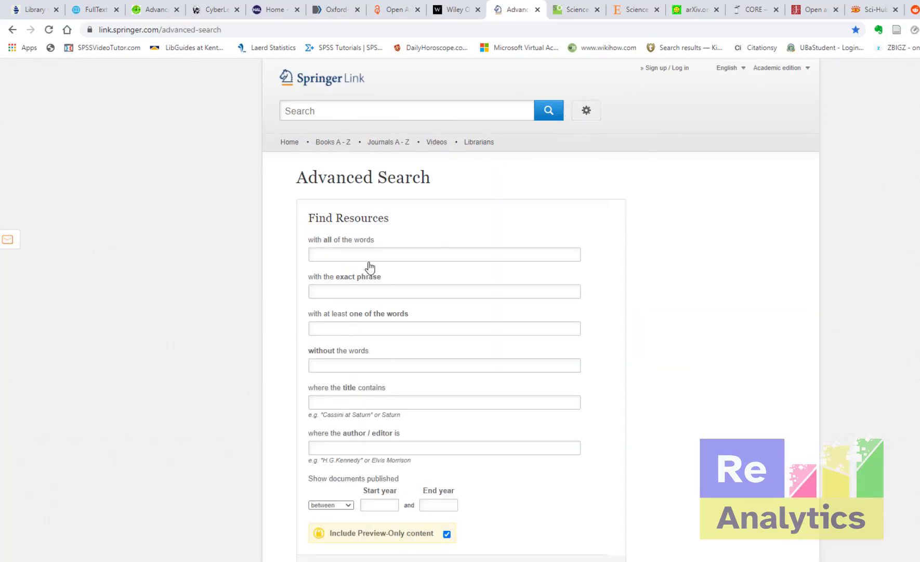
left_click(573, 10)
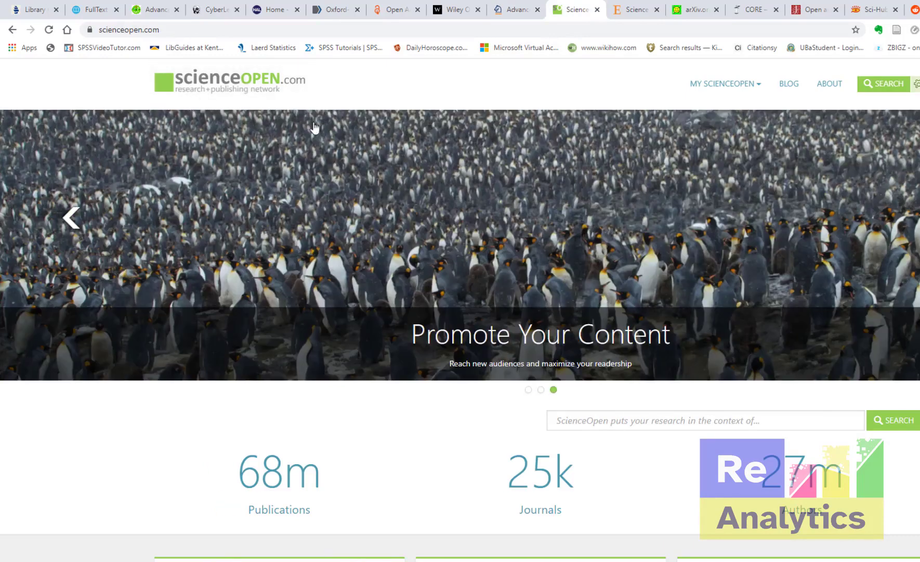
- Browse ScienceOpen's publication and journal counts, then move to ScienceDirect
scroll("down", 3)
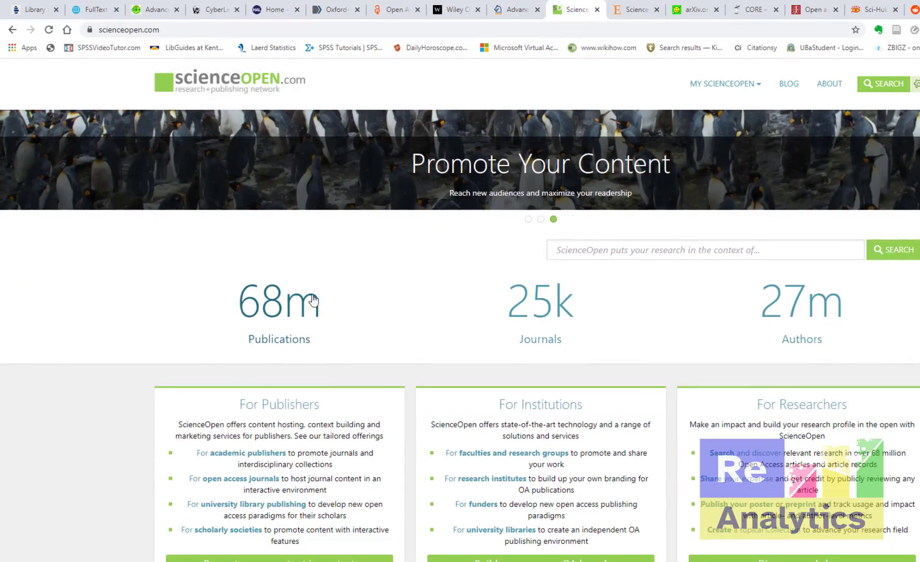
mouse_move(527, 344)
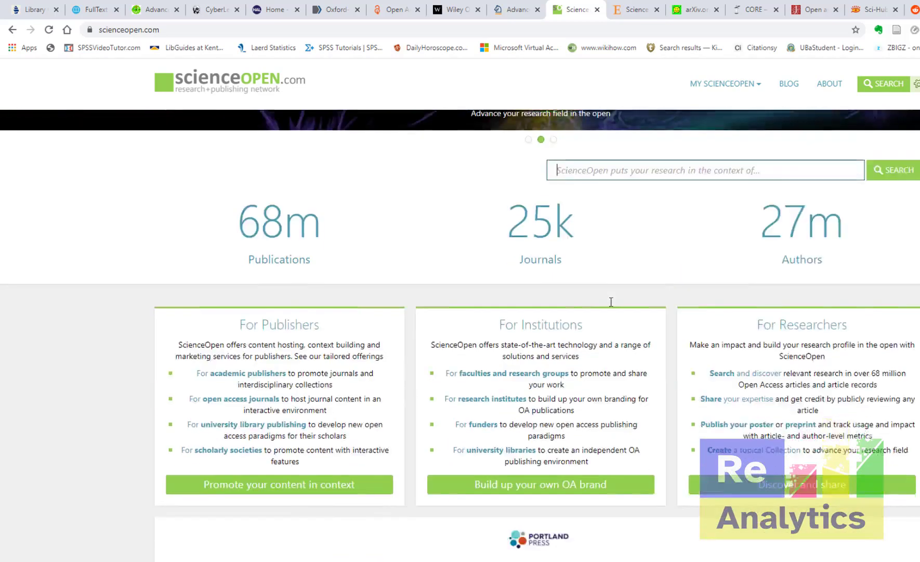
scroll("down", 3)
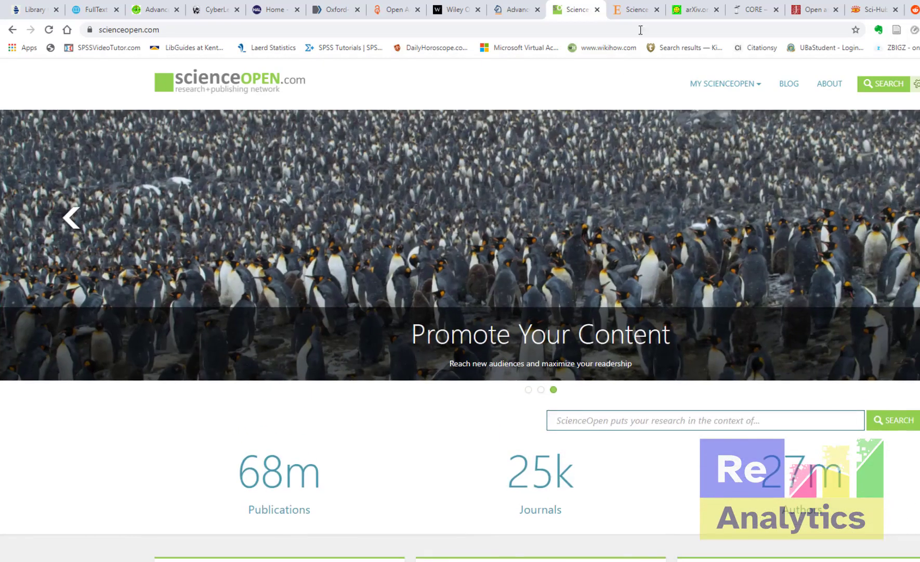
left_click(639, 9)
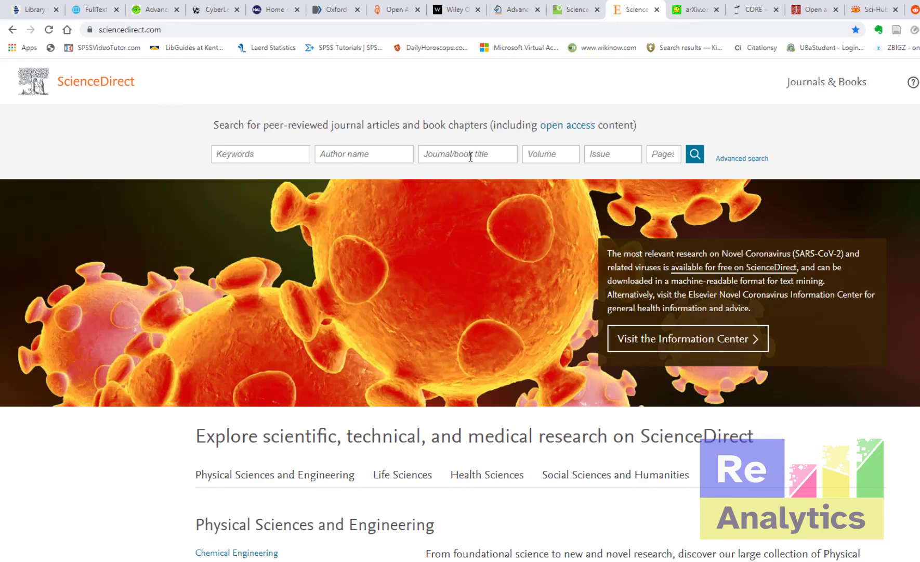
mouse_move(437, 232)
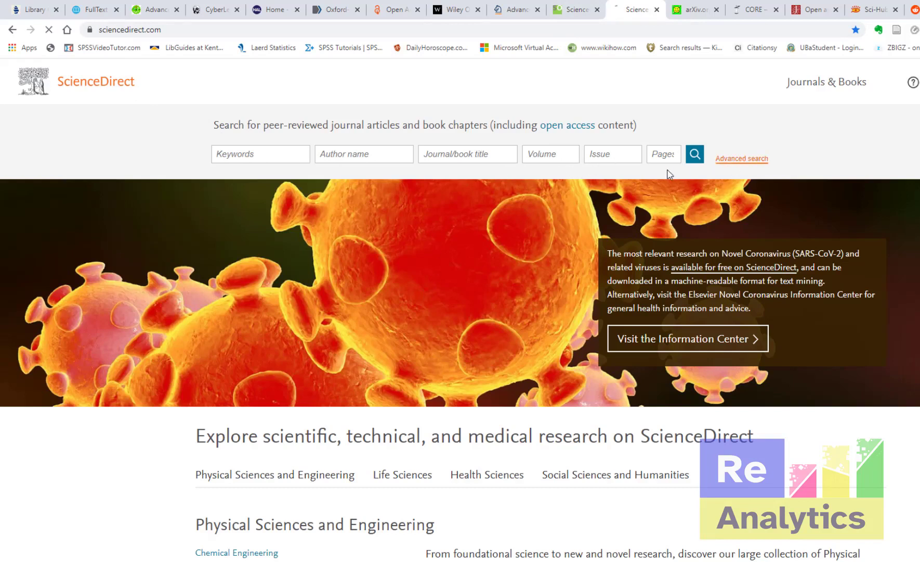
- Reach ScienceDirect's Advanced Search form with all fields shown, including title, abstract and references
left_click(694, 154)
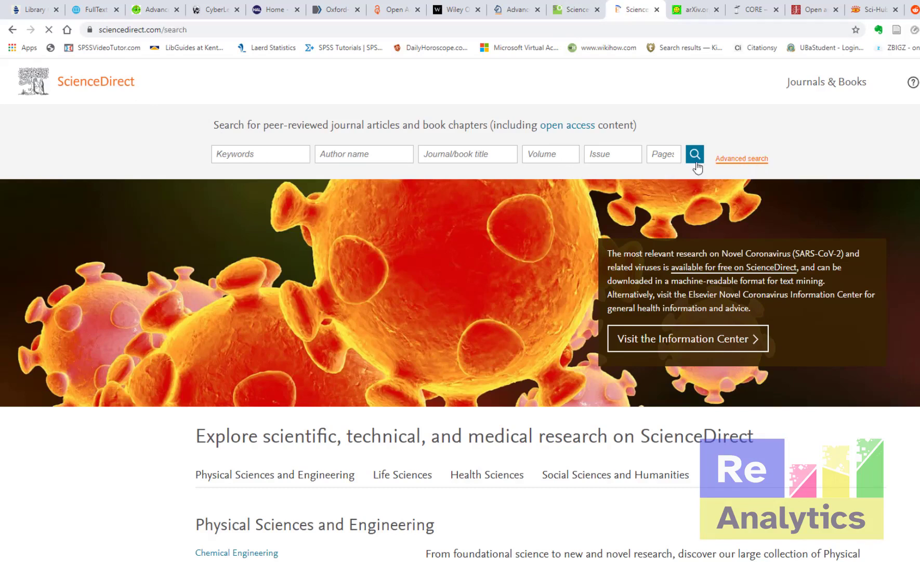
left_click(742, 158)
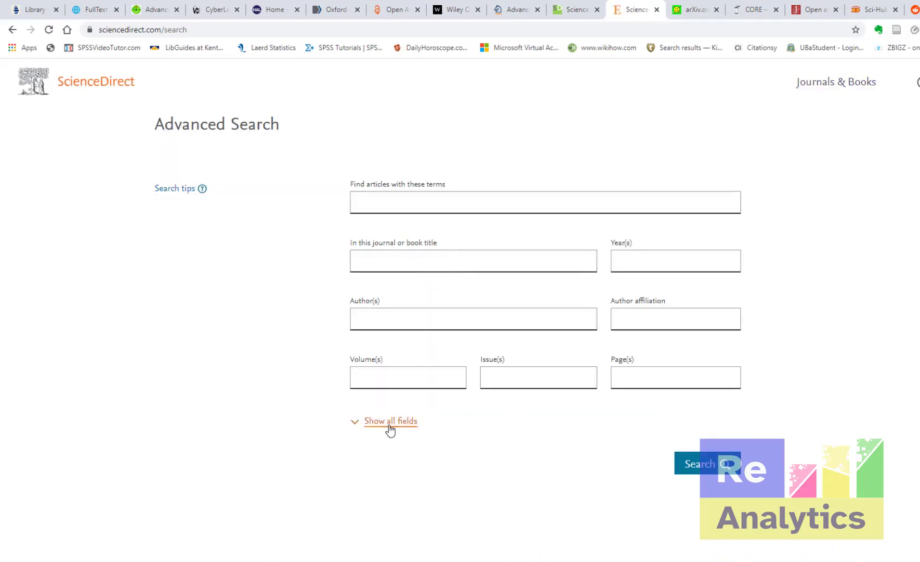
left_click(391, 422)
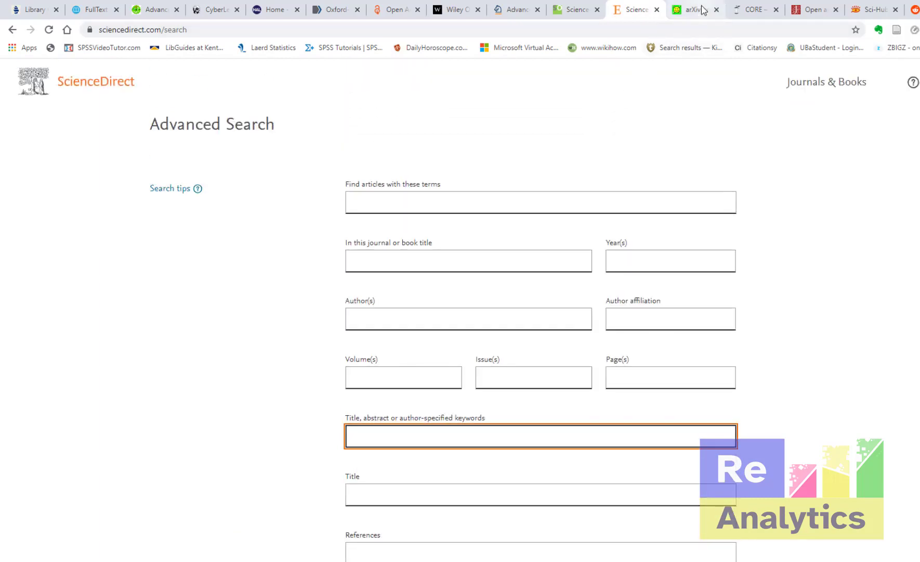
- Show arXiv.org, peek at the subject list keeping Physics, and browse the archive categories
left_click(694, 9)
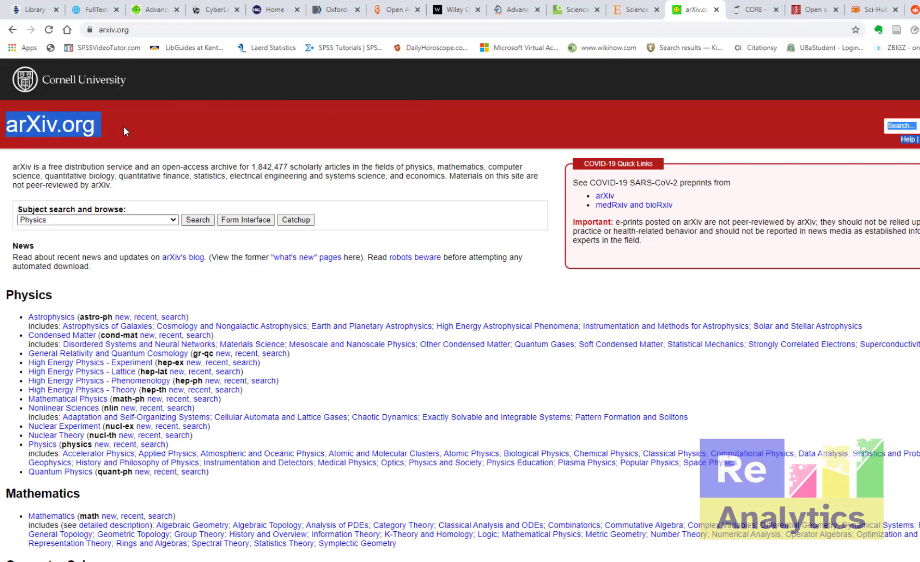
left_click(95, 219)
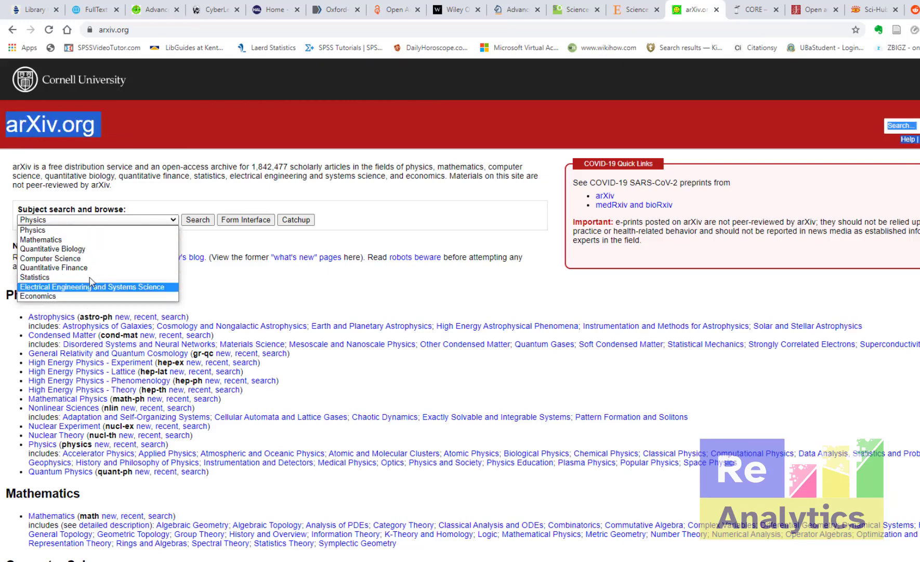
mouse_move(93, 227)
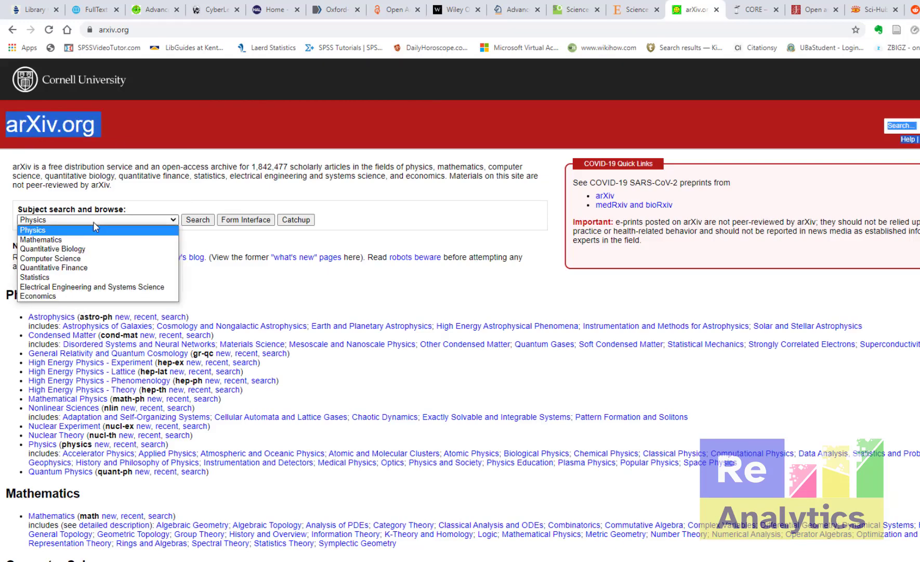
mouse_move(94, 249)
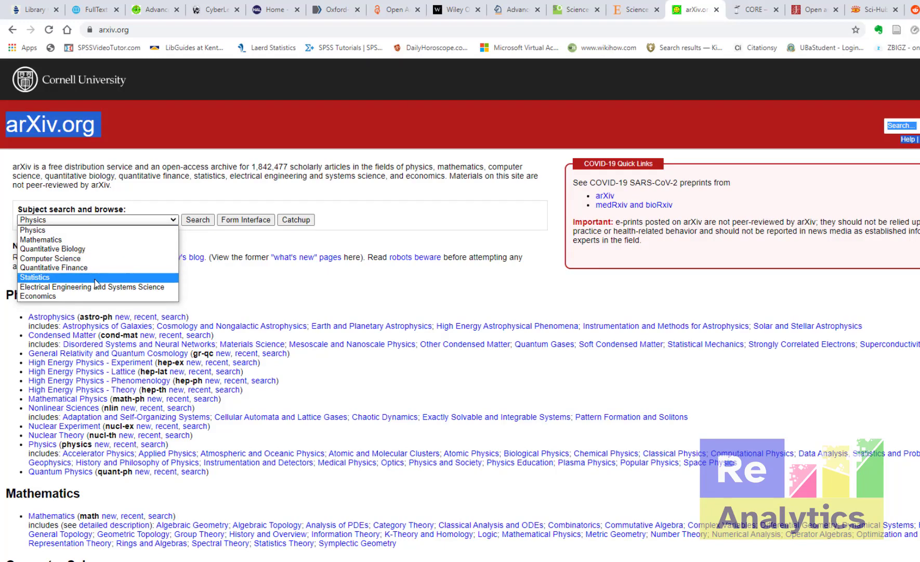
left_click(96, 220)
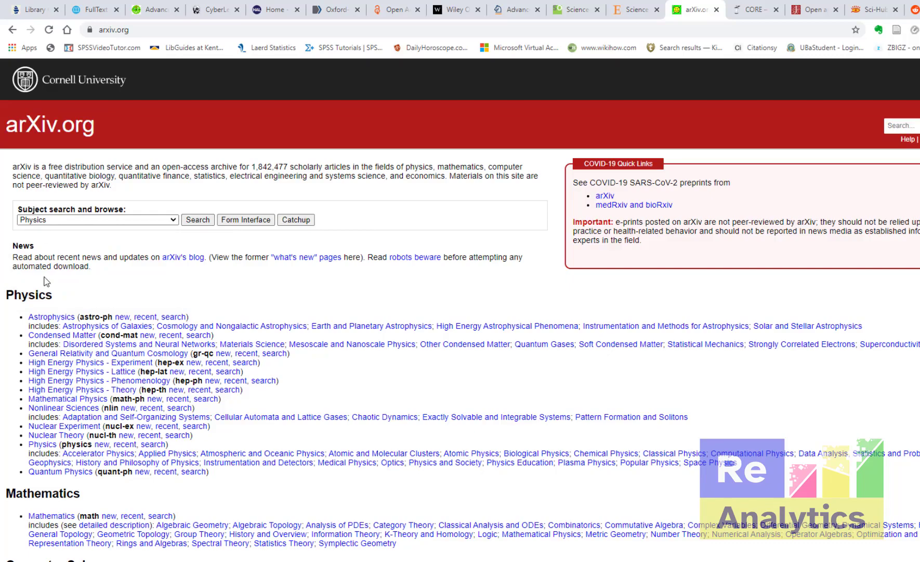
scroll("down", 3)
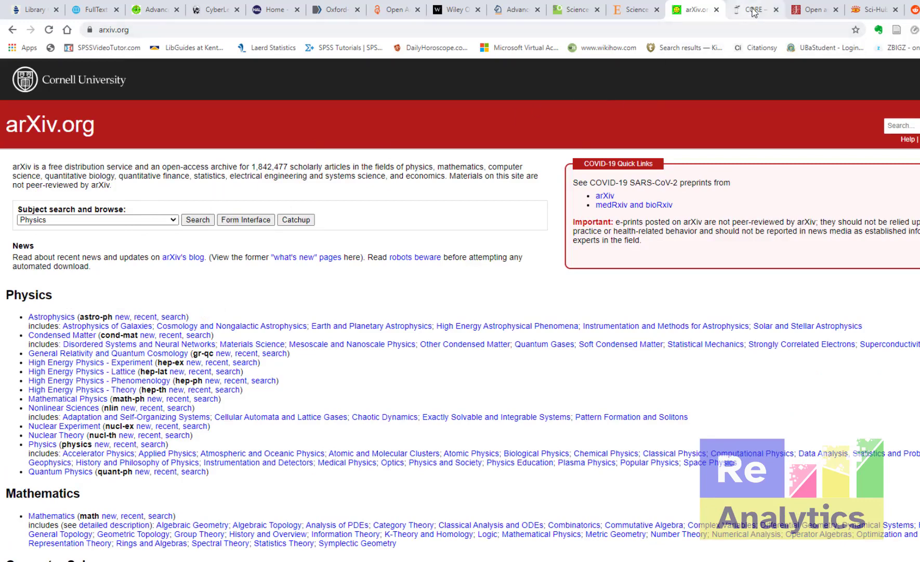
- Show core.ac.uk, focus its search box, dismiss suggestions and browse the homepage
left_click(753, 9)
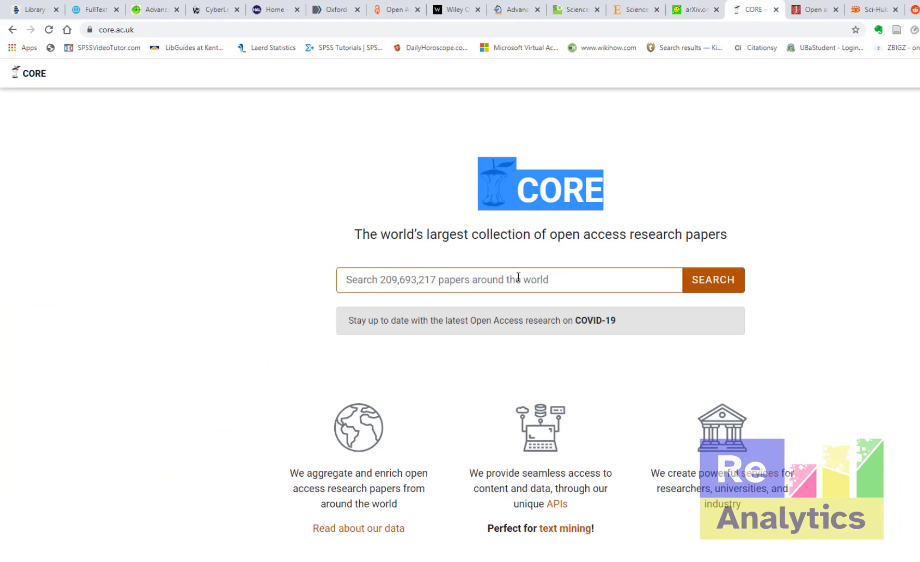
left_click(510, 279)
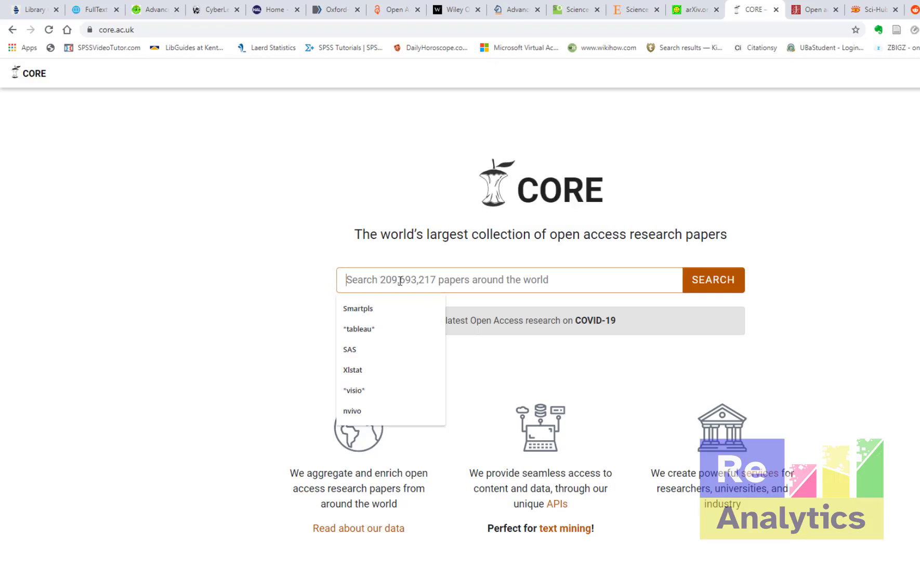
mouse_move(430, 298)
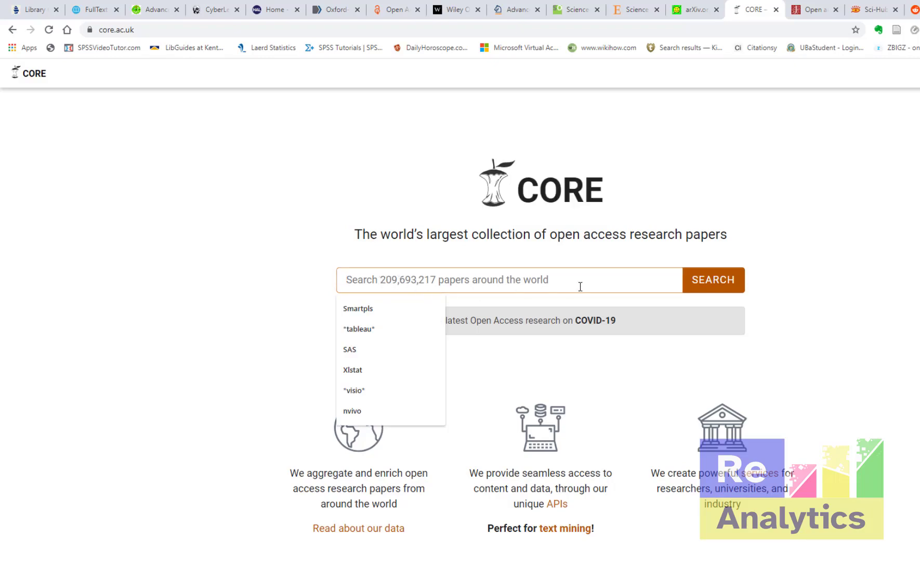
left_click(839, 322)
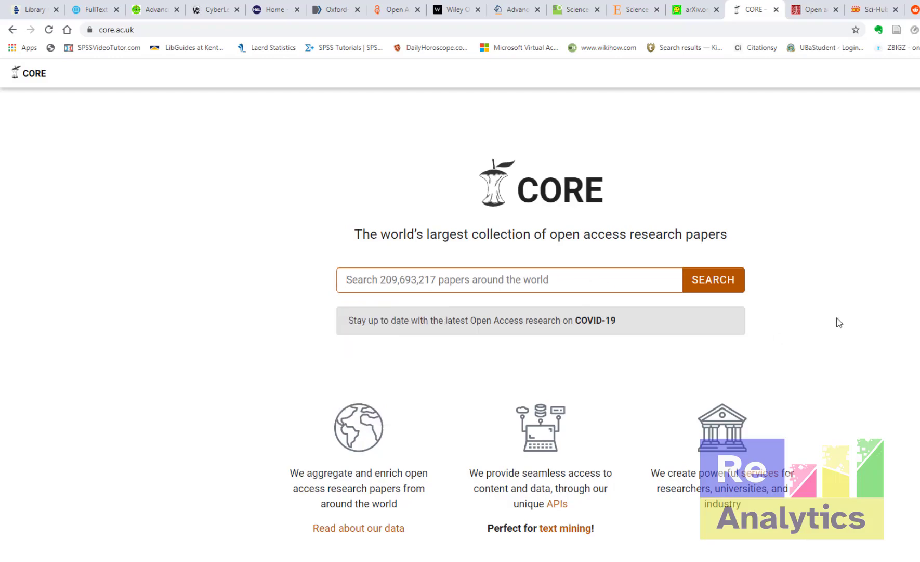
scroll("down", 3)
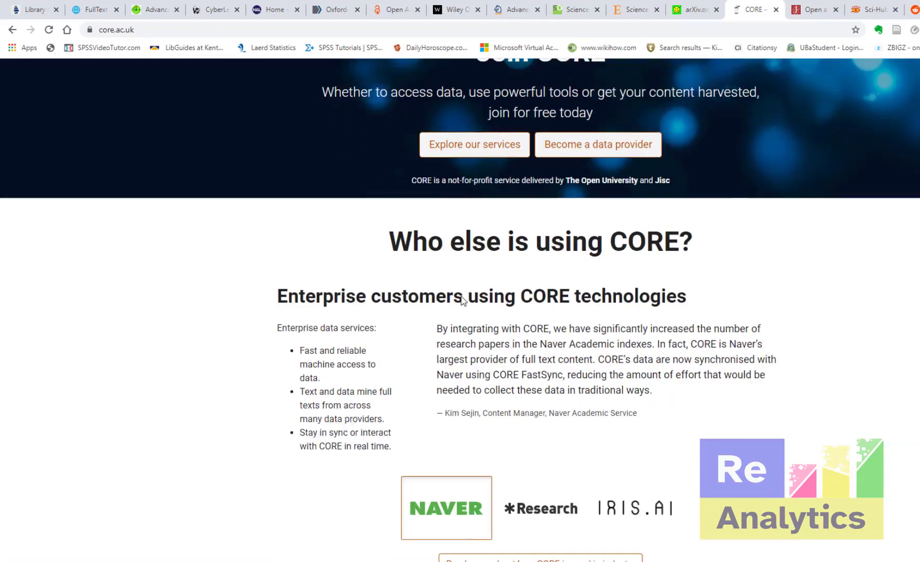
scroll("up", 3)
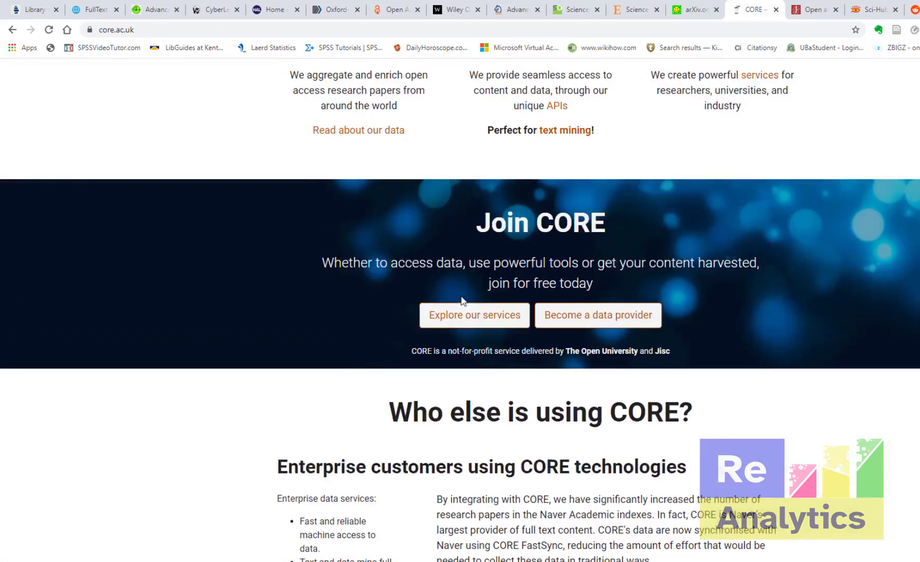
scroll("up", 3)
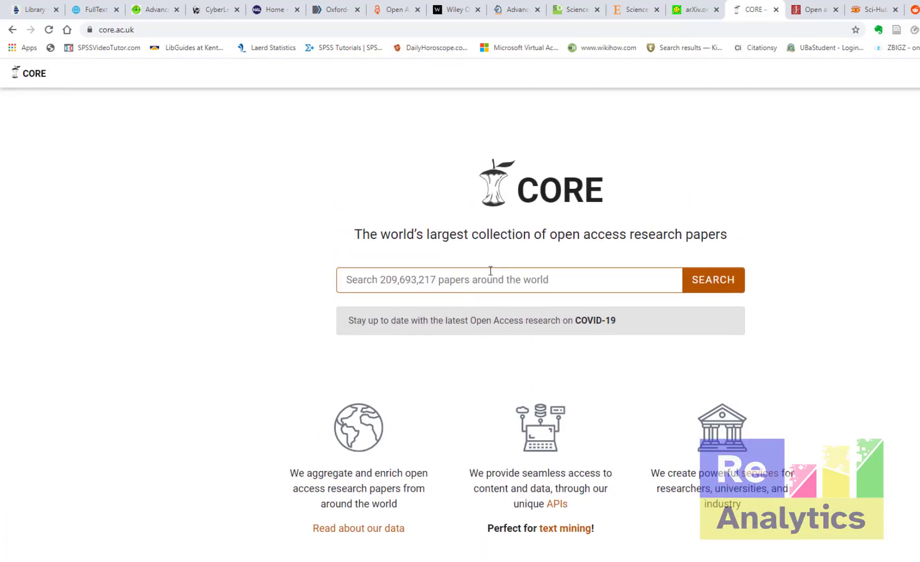
mouse_move(749, 112)
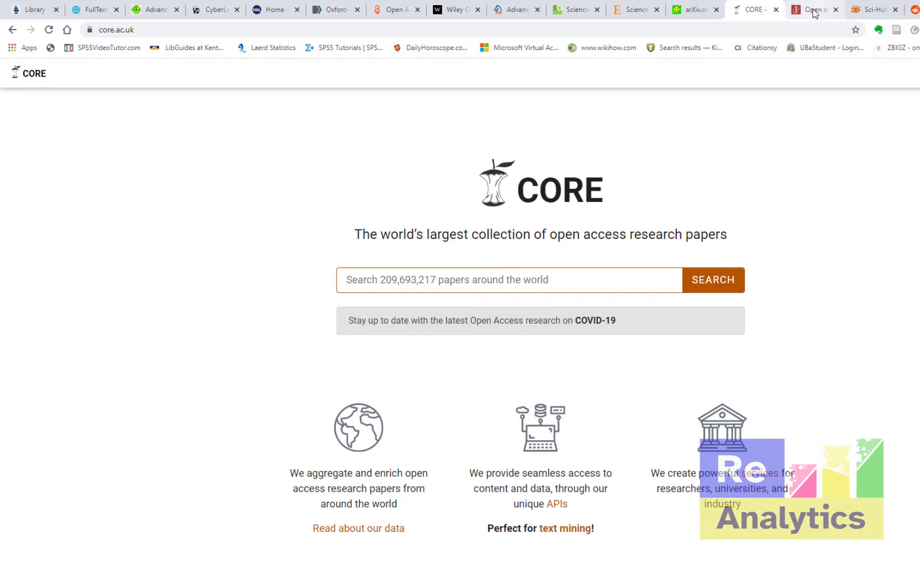
- Show JSTOR's open content page and change its open-content search term to 'covid 19'
left_click(813, 9)
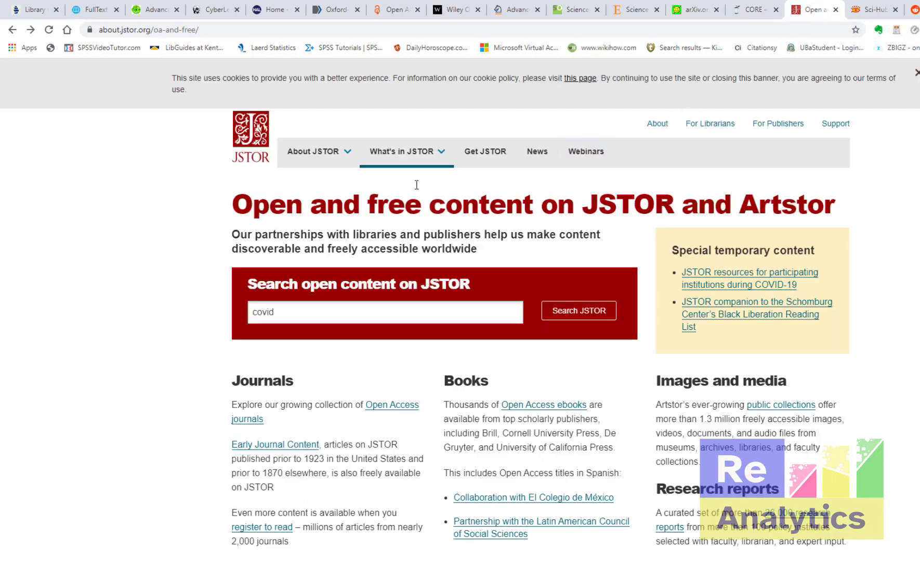
mouse_move(307, 170)
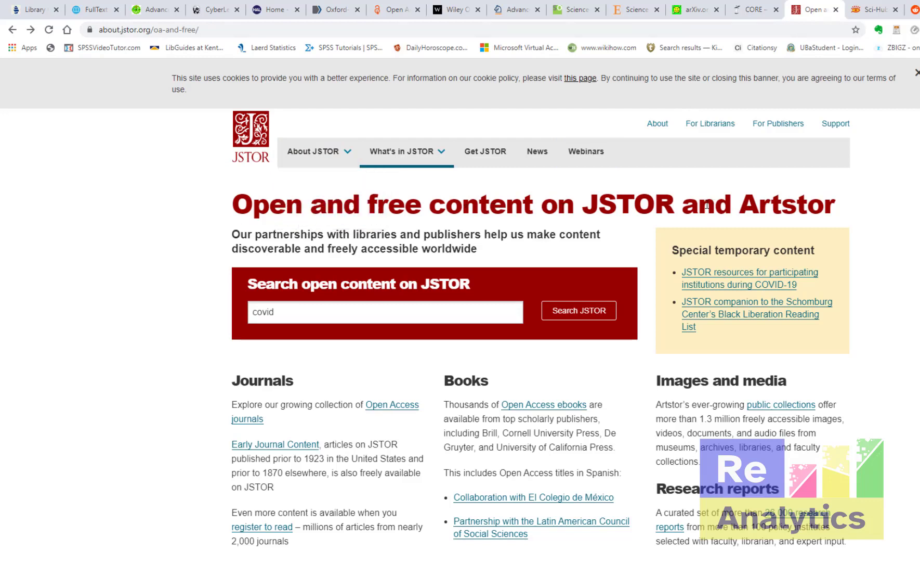
double_click(786, 205)
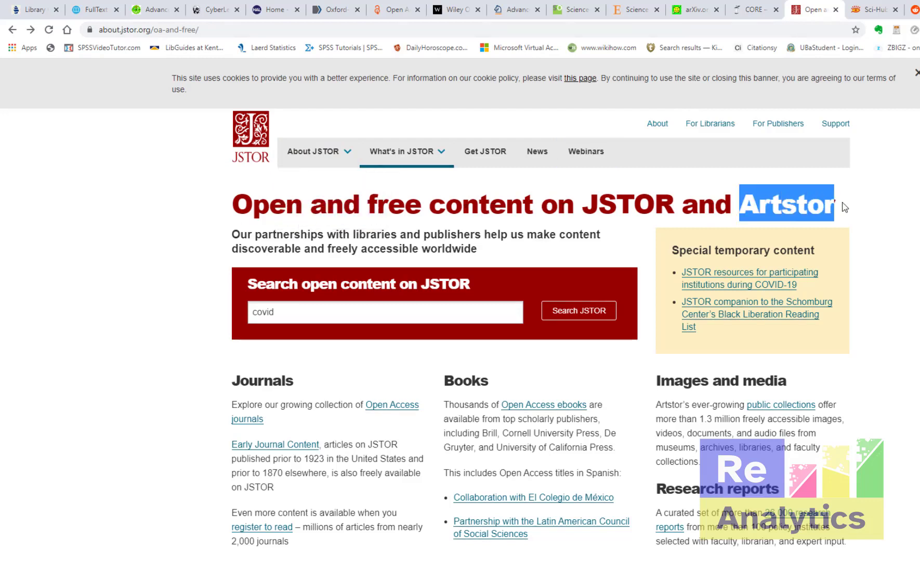
mouse_move(381, 315)
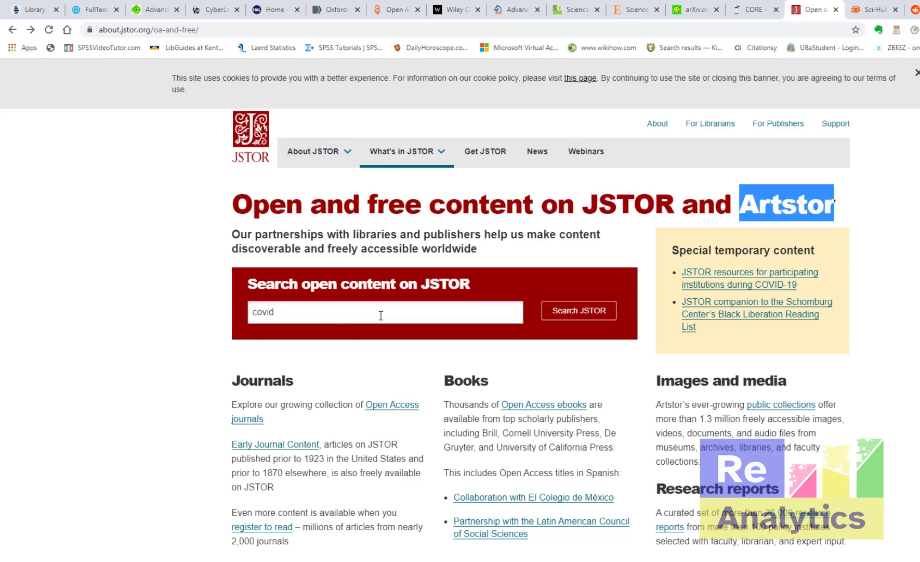
double_click(263, 312)
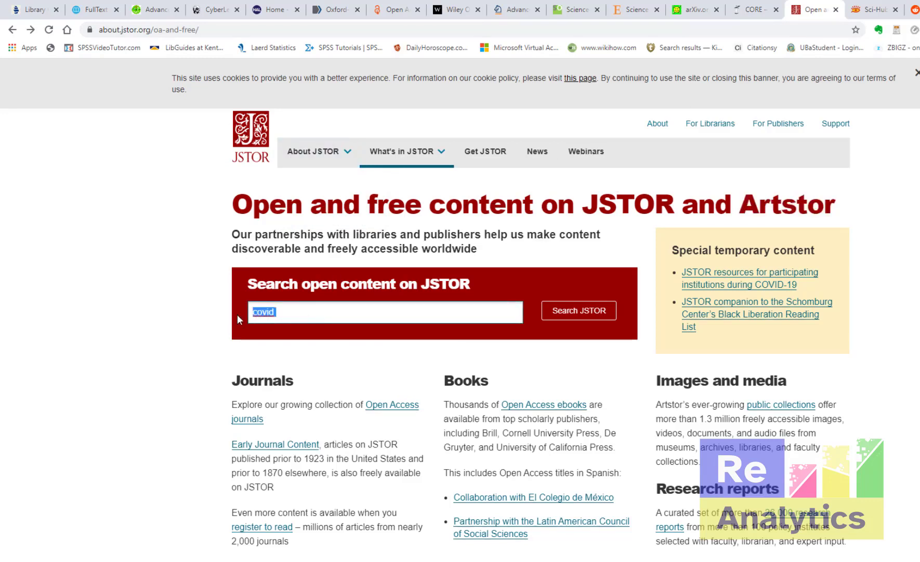
type("co")
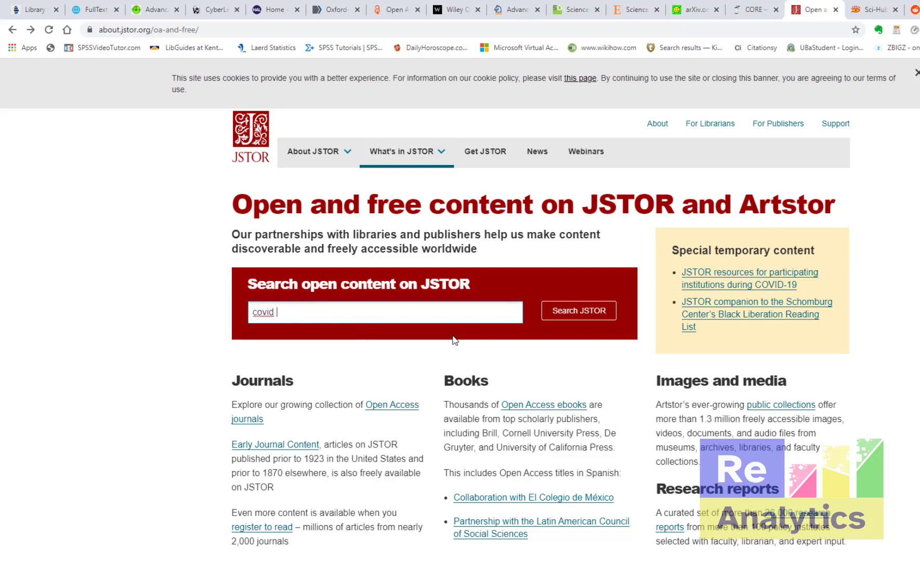
type("19")
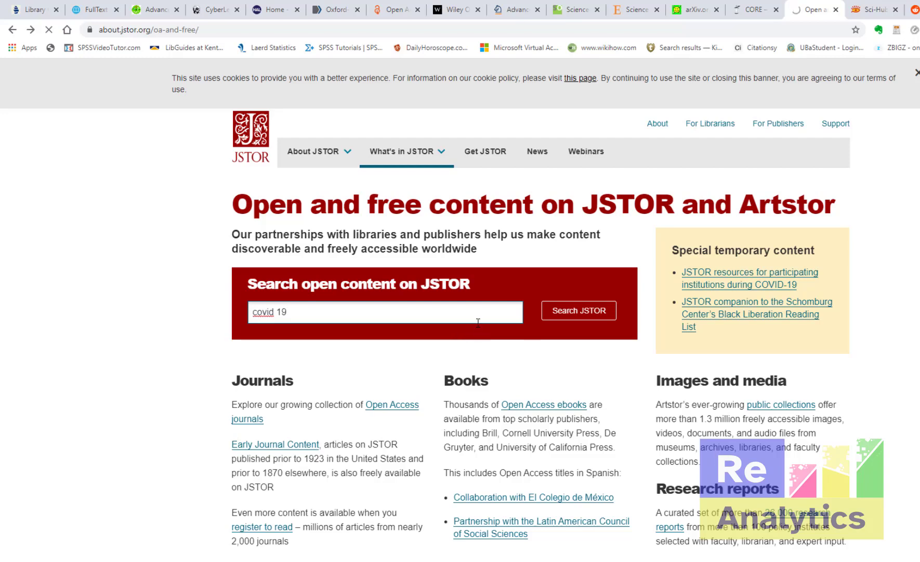
- Run the covid 19 open-content search and browse its 3,744 results
left_click(578, 310)
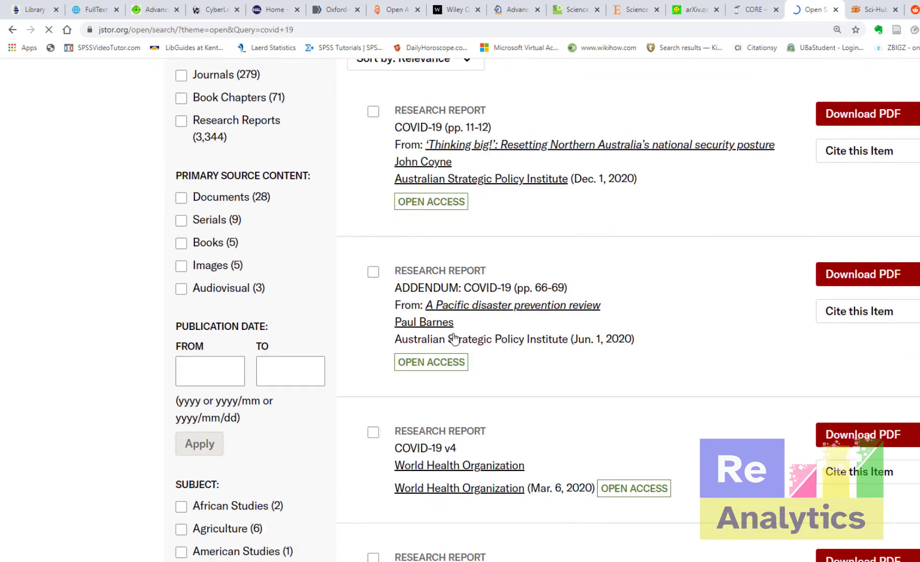
scroll("down", 3)
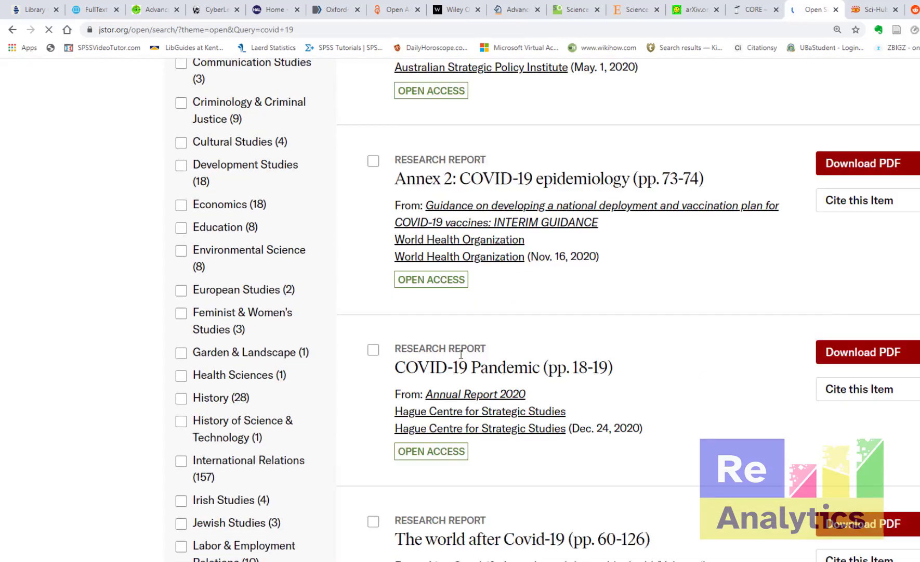
scroll("down", 3)
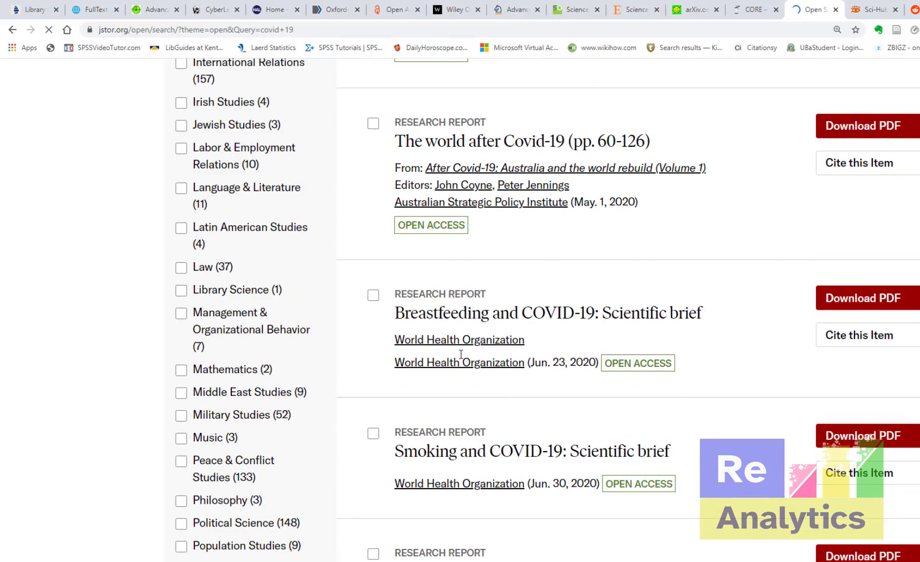
scroll("down", 3)
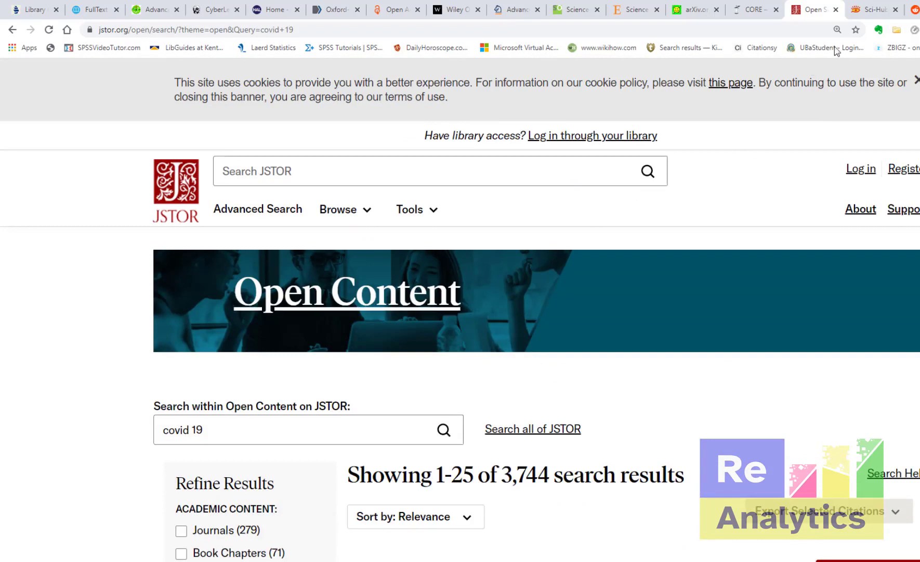
mouse_move(642, 12)
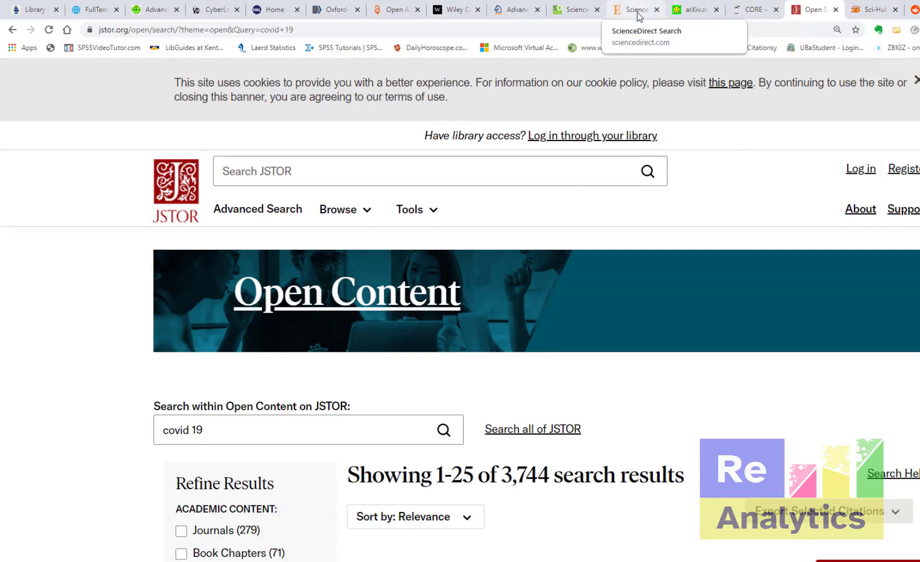
mouse_move(874, 8)
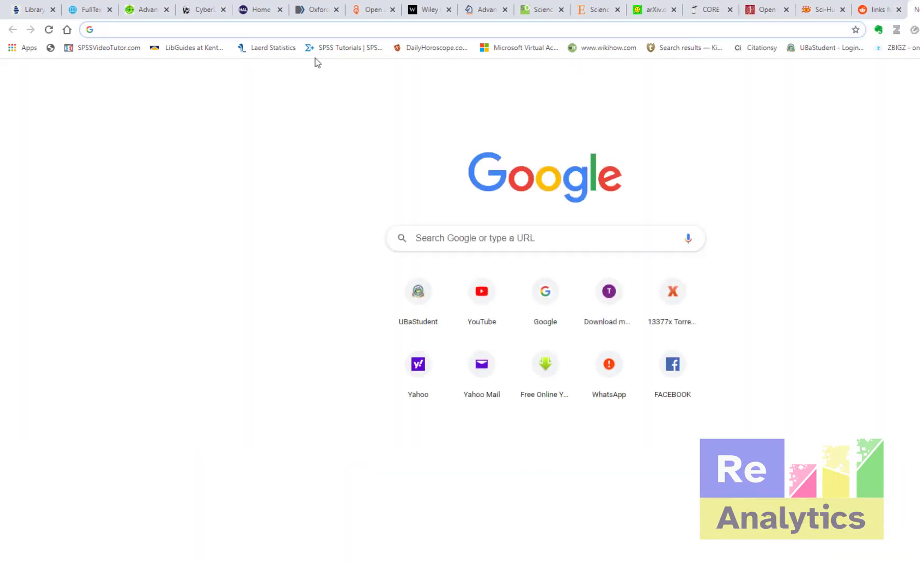
- Search Google for 'ieee' in a new tab and go to the ieee.org result
type("ieee")
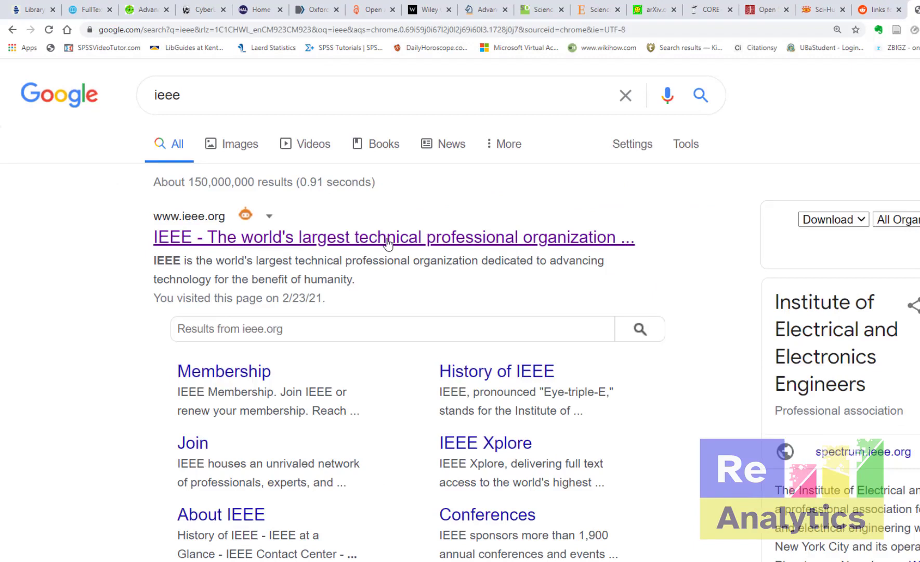
left_click(387, 237)
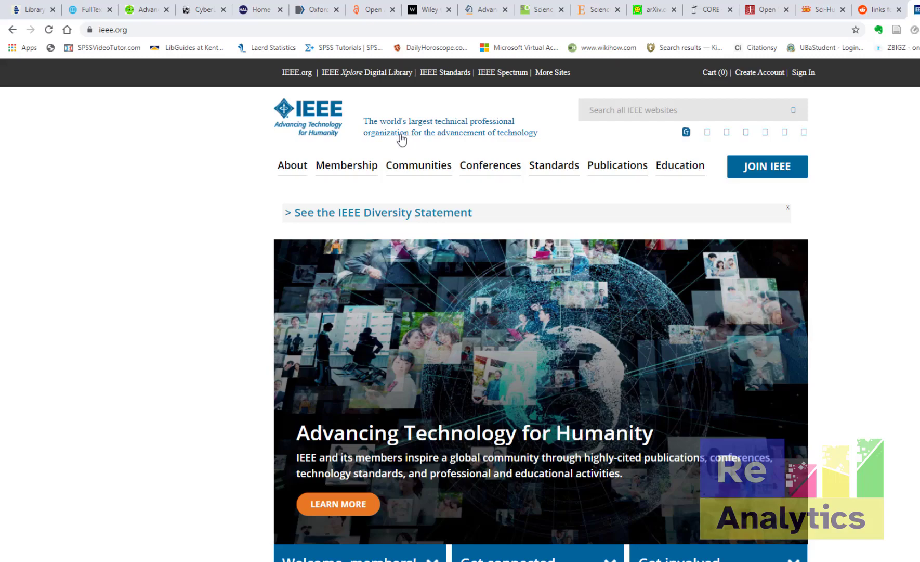
mouse_move(234, 179)
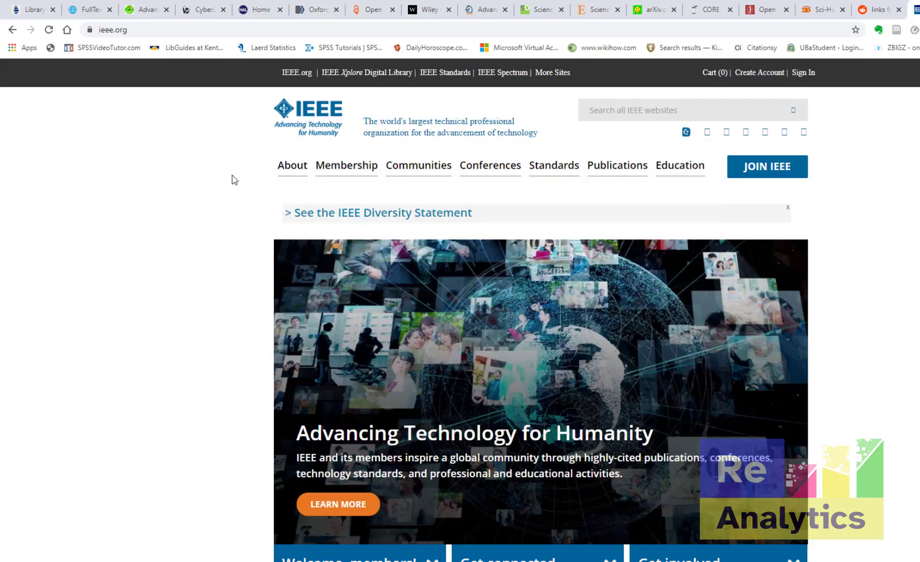
- Review the IEEE at a Glance figures on ieee.org and return to the top
scroll("down", 3)
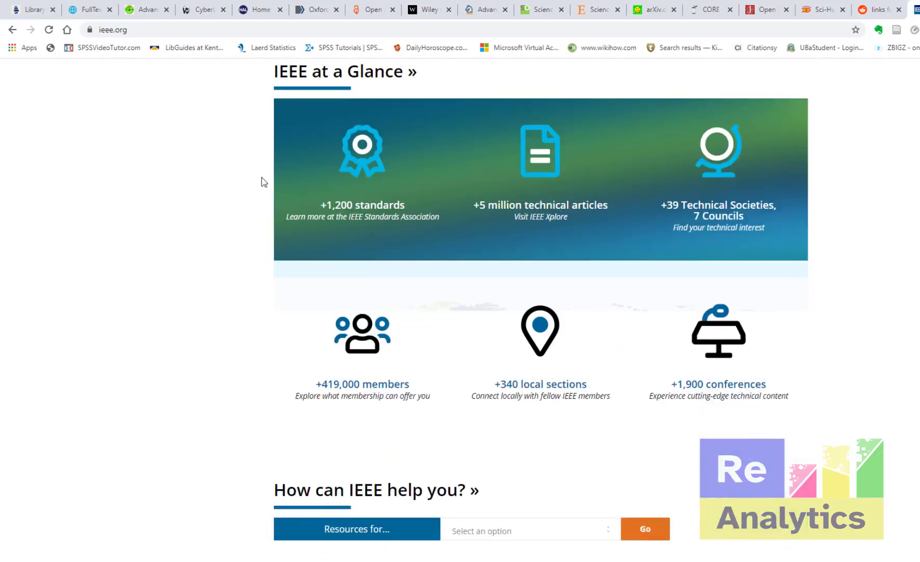
scroll("up", 3)
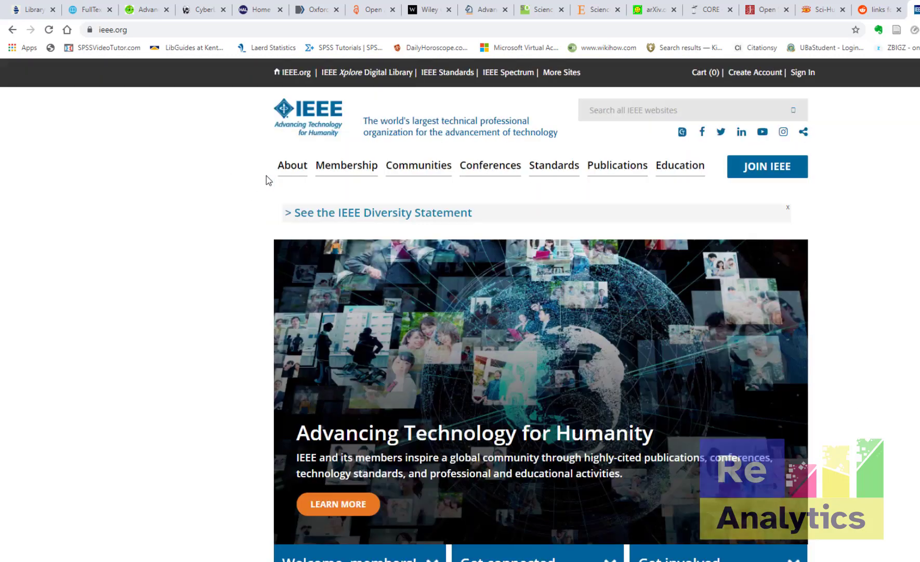